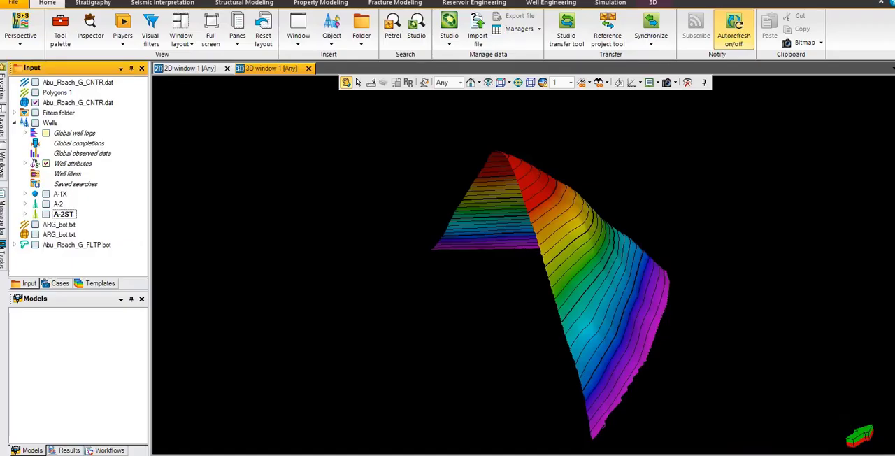
mouse_move(613, 204)
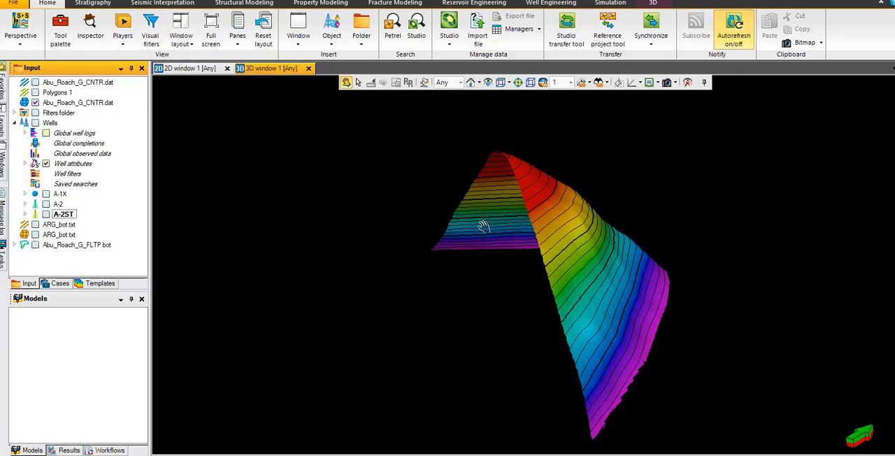
Orbit the rainbow-coloured surface to view it from several sides, then return to the map view.
drag(484, 227, 517, 234)
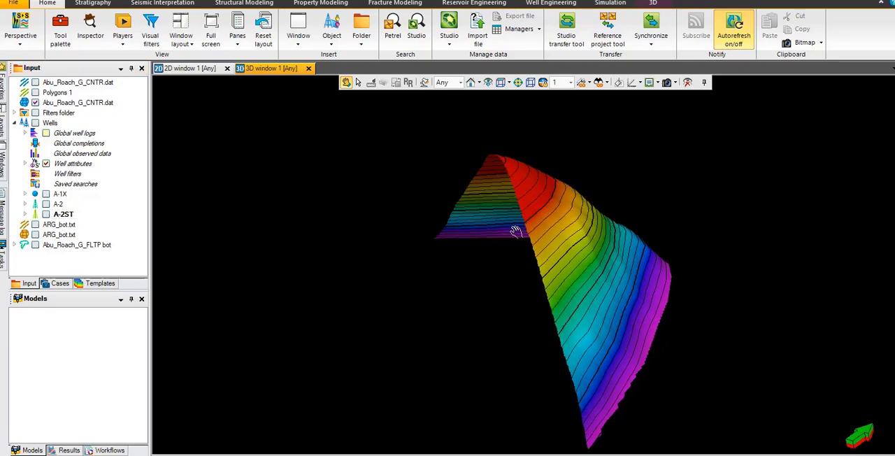
drag(518, 231, 566, 297)
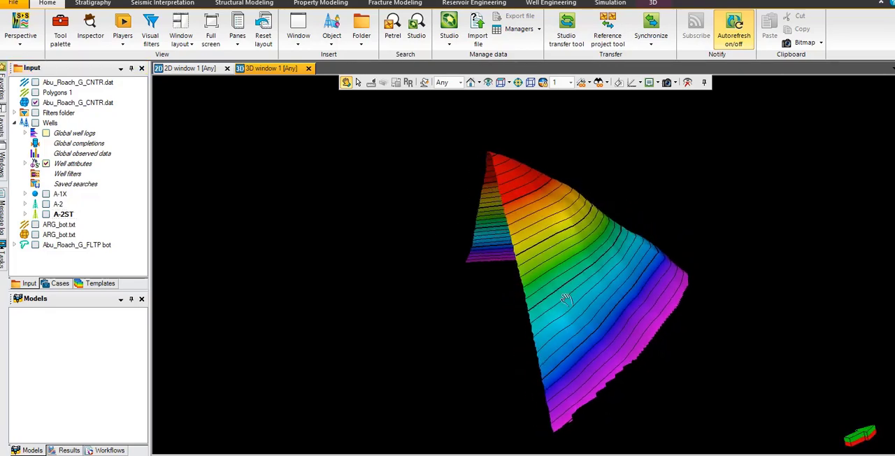
drag(566, 296, 567, 336)
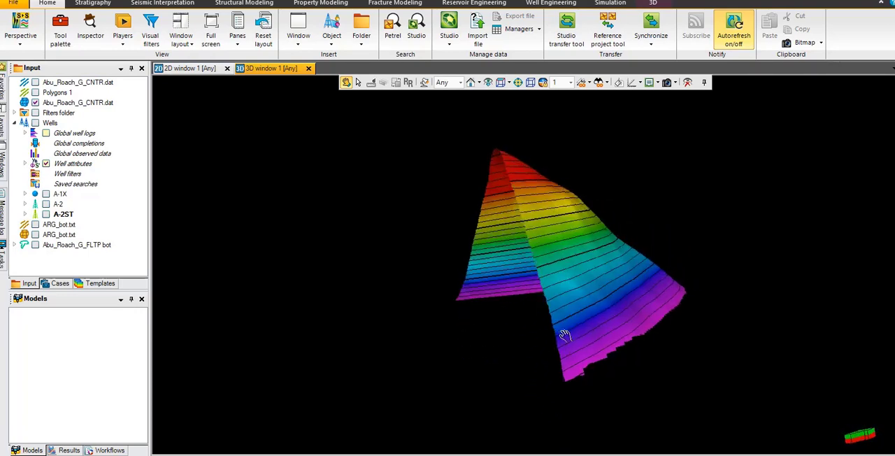
drag(565, 334, 633, 399)
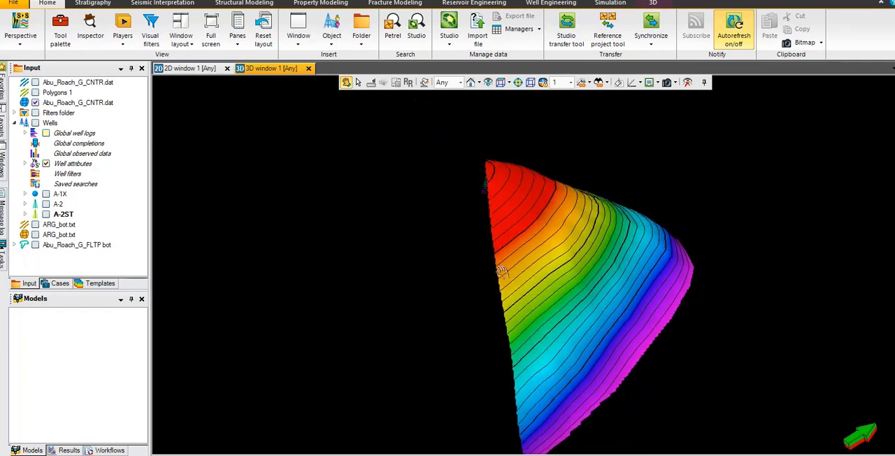
drag(501, 272, 563, 259)
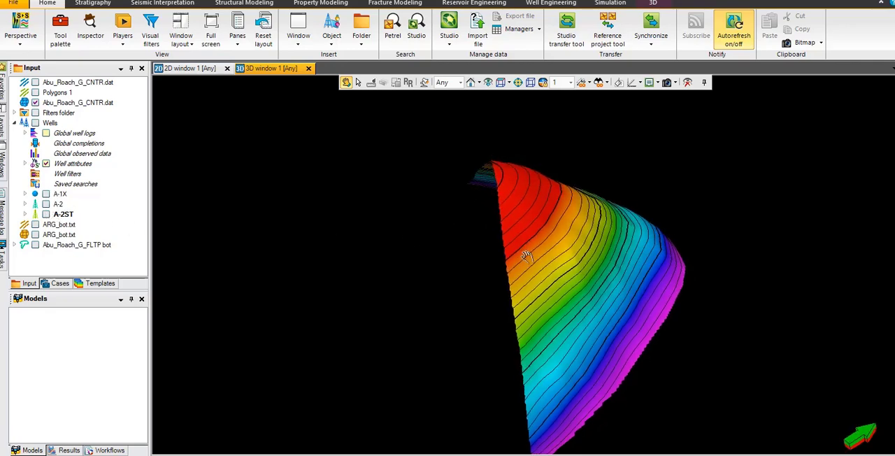
drag(526, 257, 524, 240)
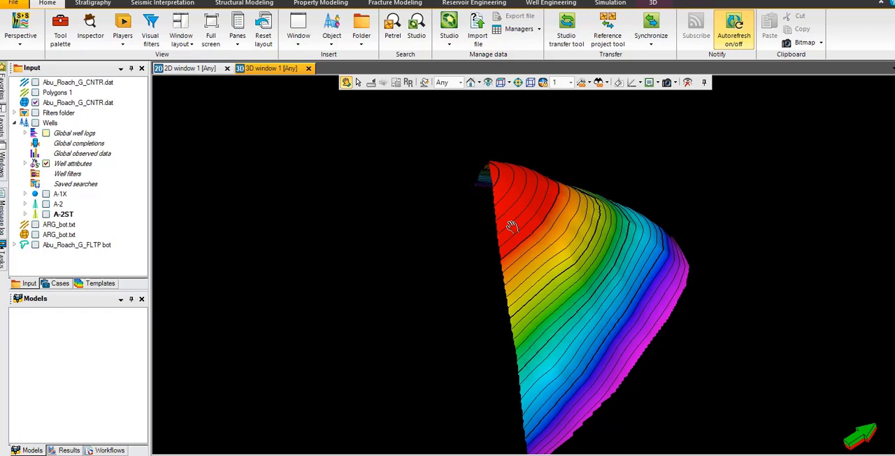
mouse_move(182, 195)
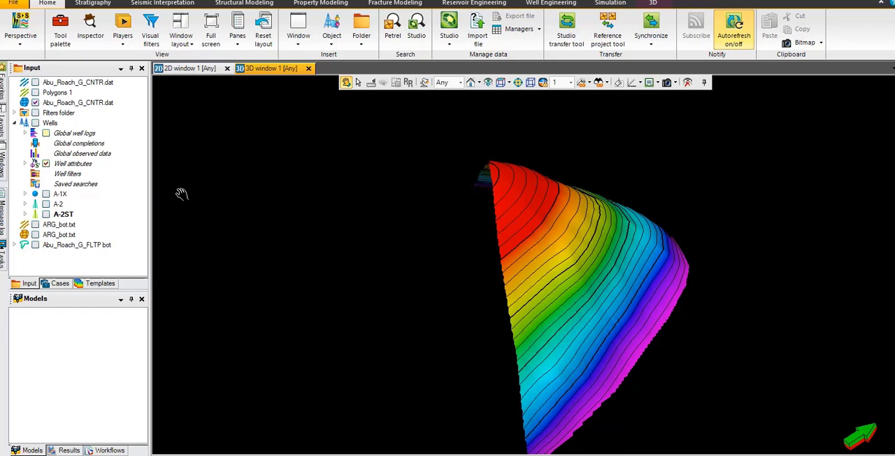
click(25, 193)
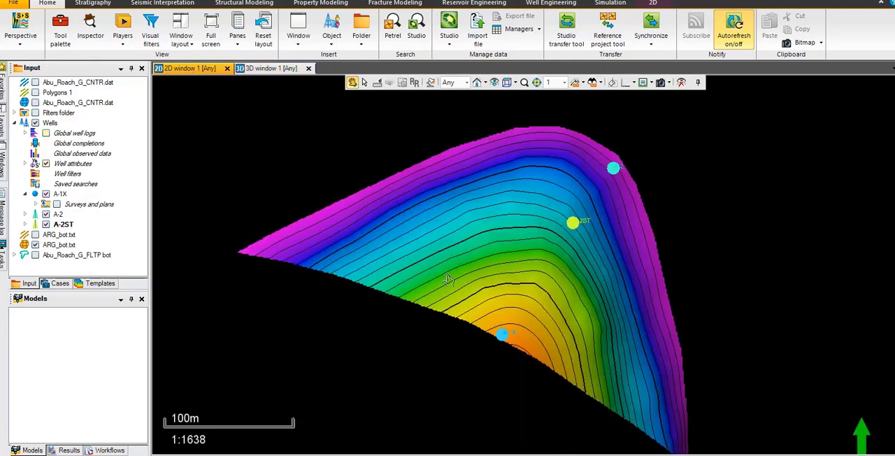
mouse_move(455, 293)
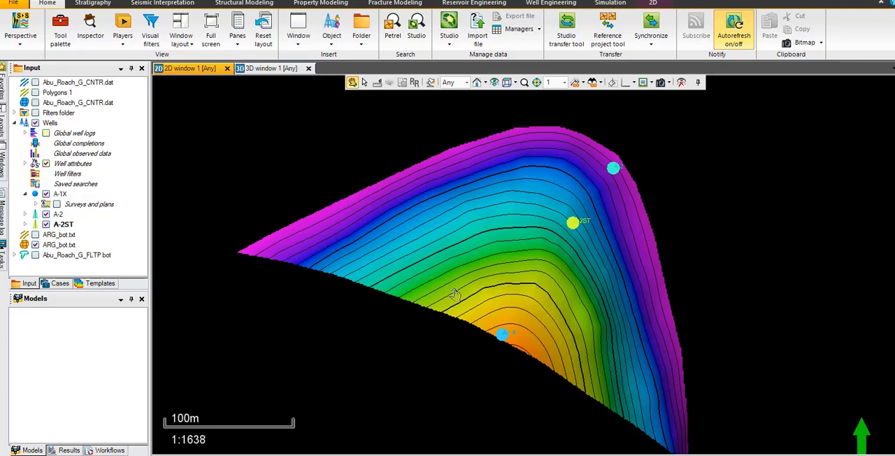
mouse_move(314, 301)
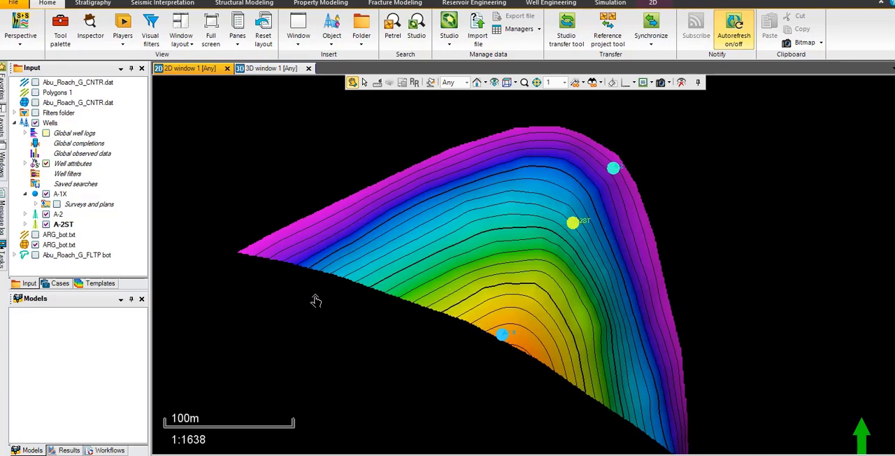
mouse_move(336, 299)
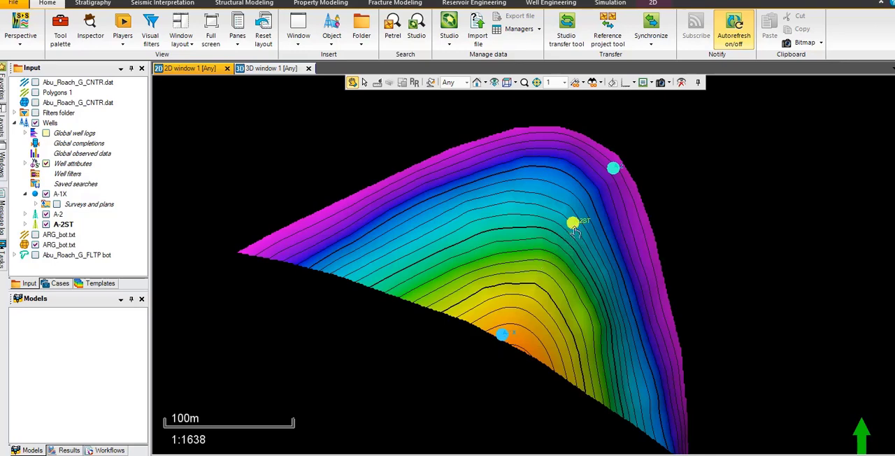
mouse_move(574, 244)
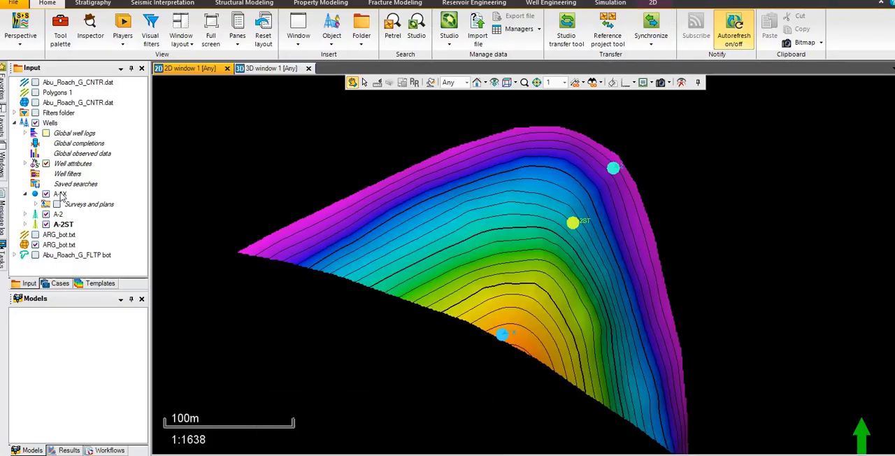
Insert a new well plan, A-1X_Plan 1, under well A-1X.
right_click(58, 193)
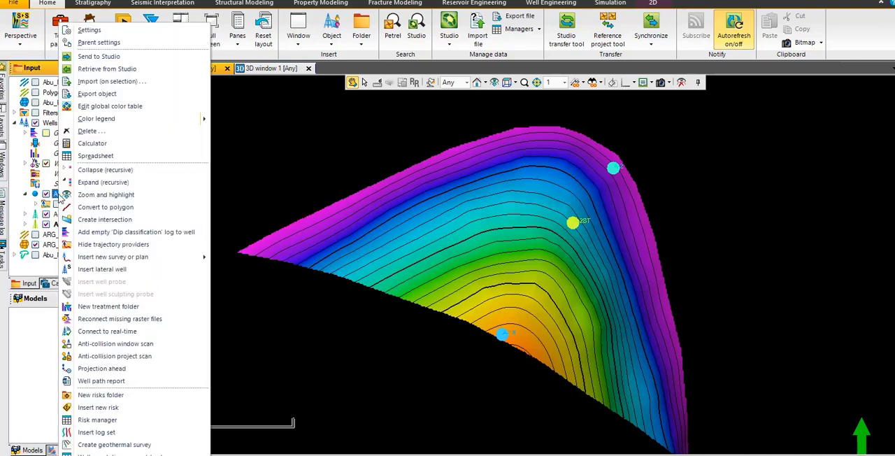
mouse_move(112, 257)
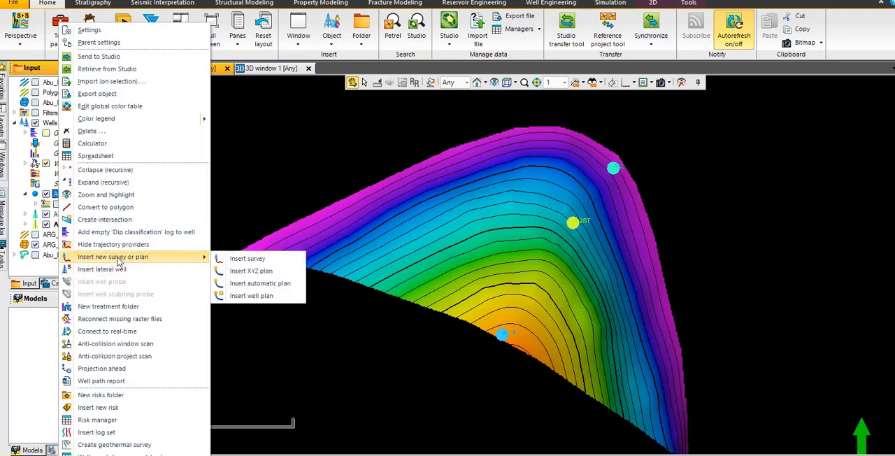
mouse_move(251, 295)
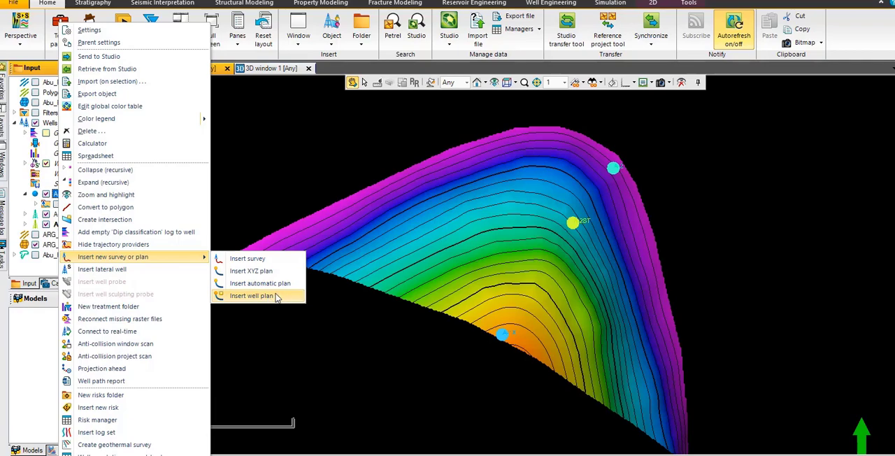
click(252, 296)
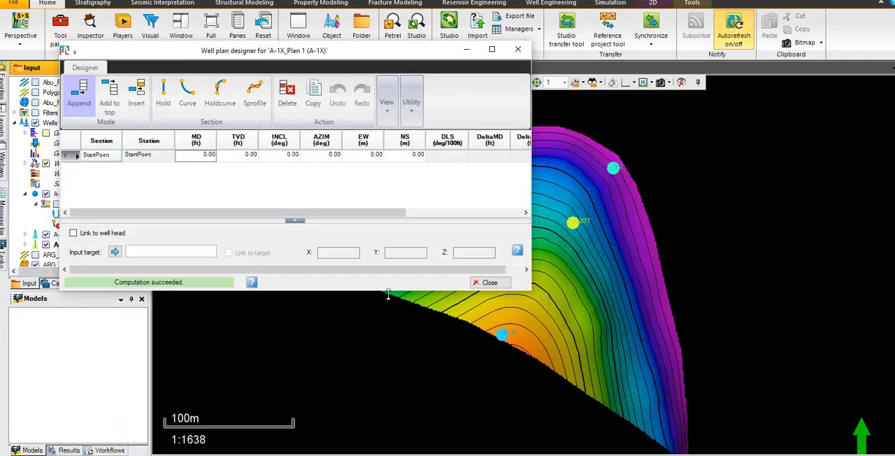
mouse_move(529, 294)
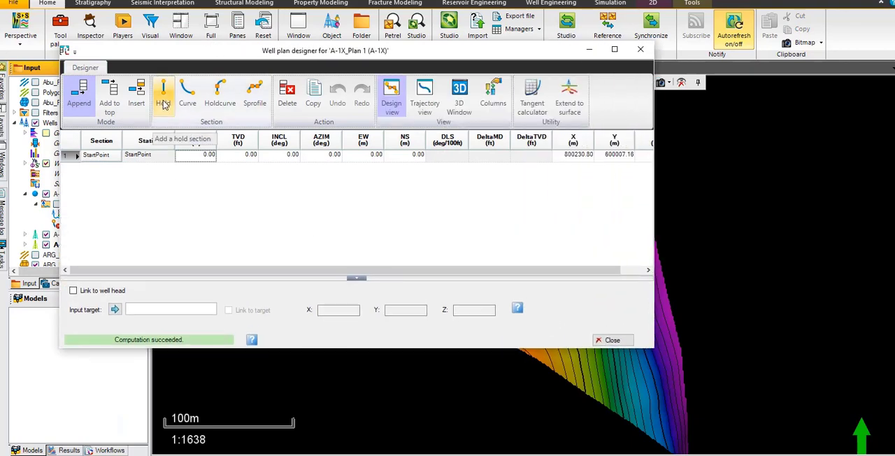
mouse_move(164, 96)
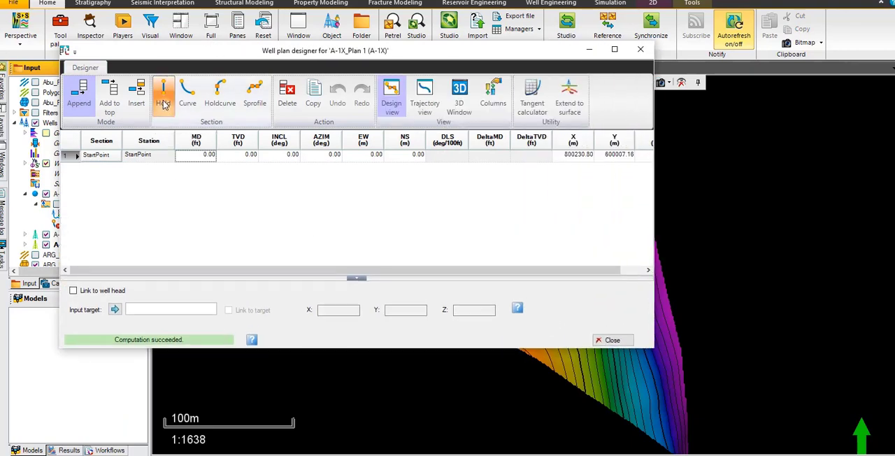
Add a Hold section to the plan with its TVD set to 1000 ft.
click(162, 96)
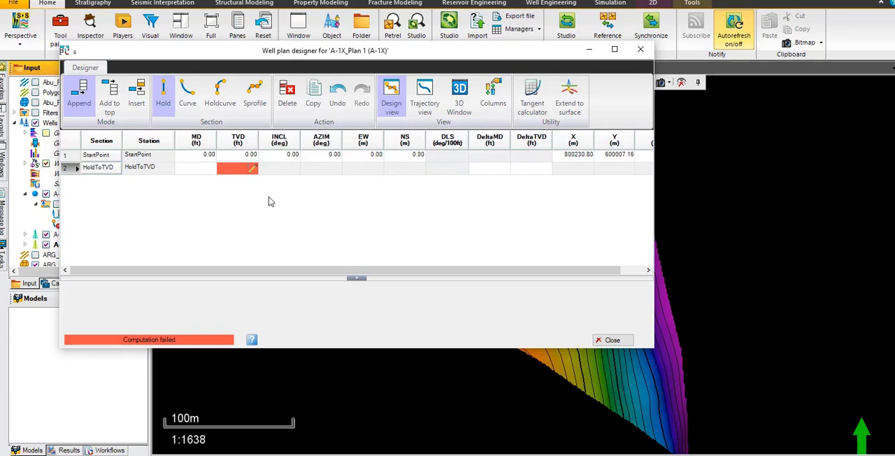
text(100)
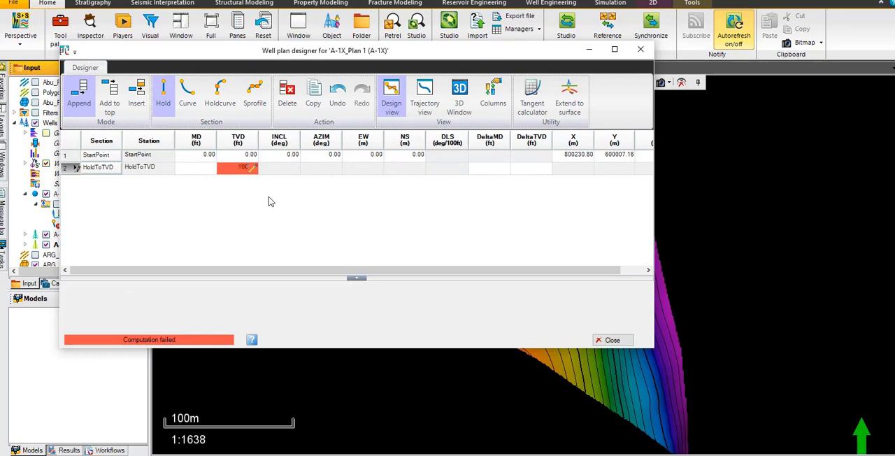
text(1000.00)
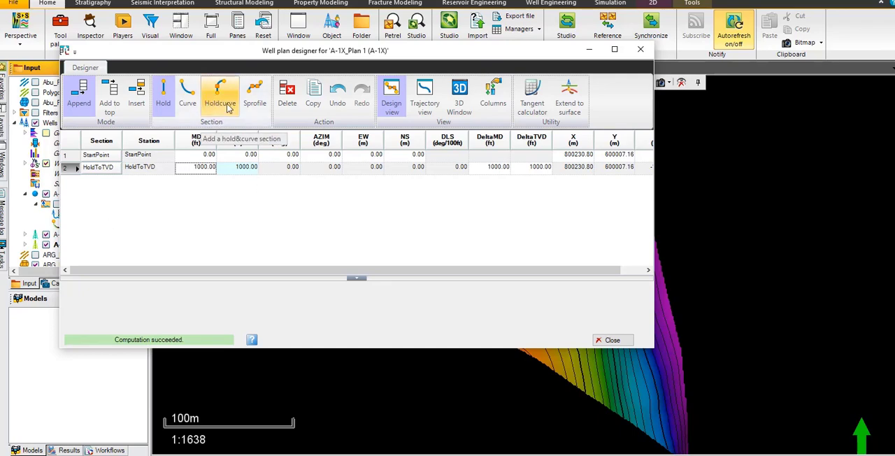
Add a curve-and-hold section with 2.00 dogleg severity and a 4400 ft target TVD.
click(220, 95)
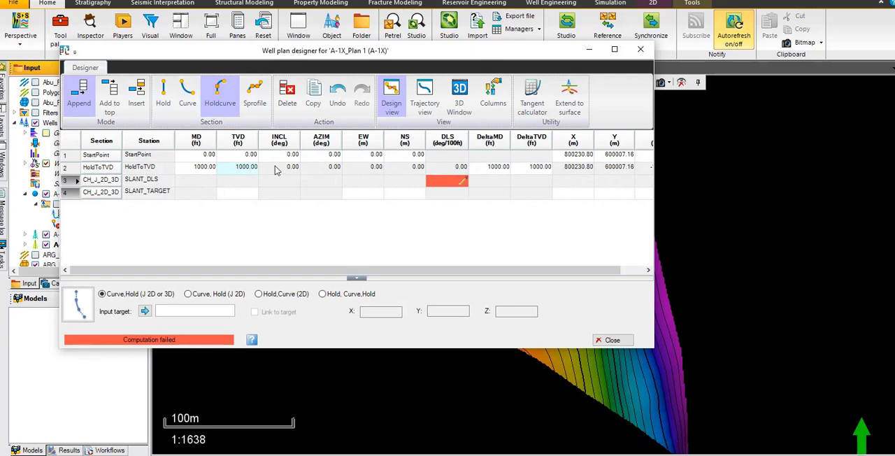
mouse_move(451, 193)
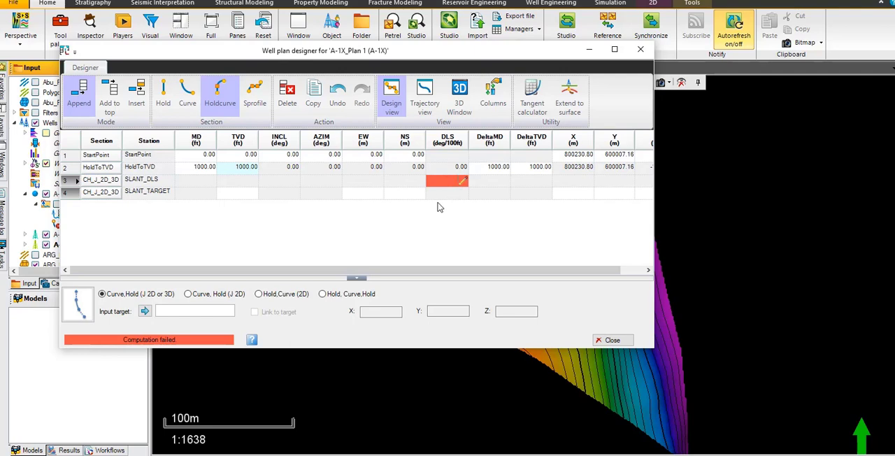
mouse_move(509, 221)
text(2)
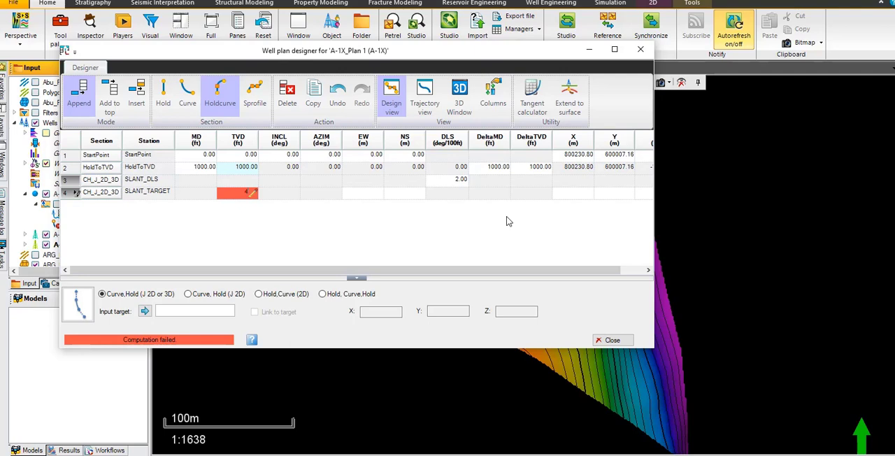
text(4400.00)
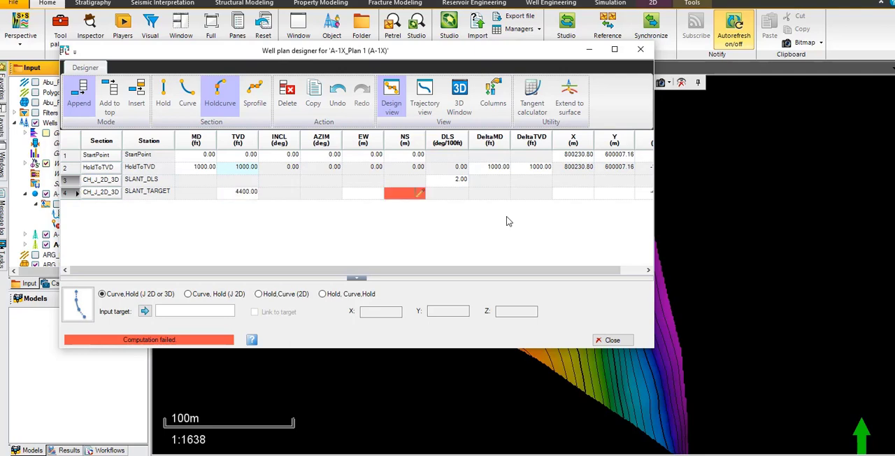
mouse_move(567, 202)
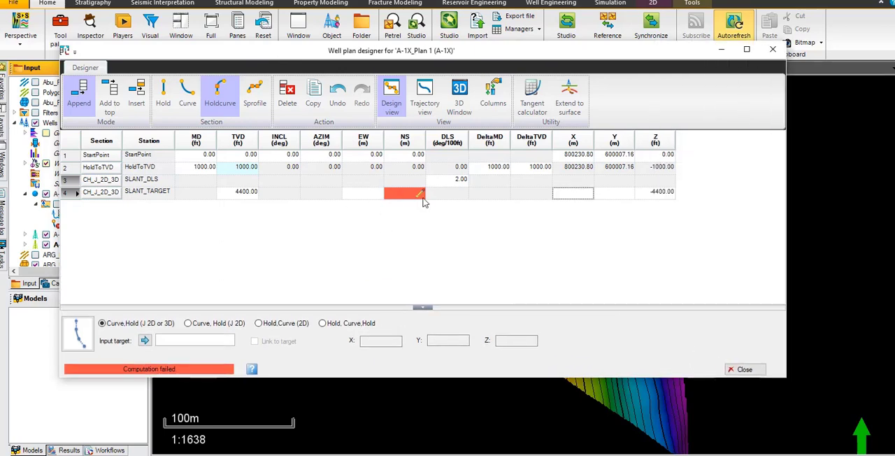
mouse_move(553, 218)
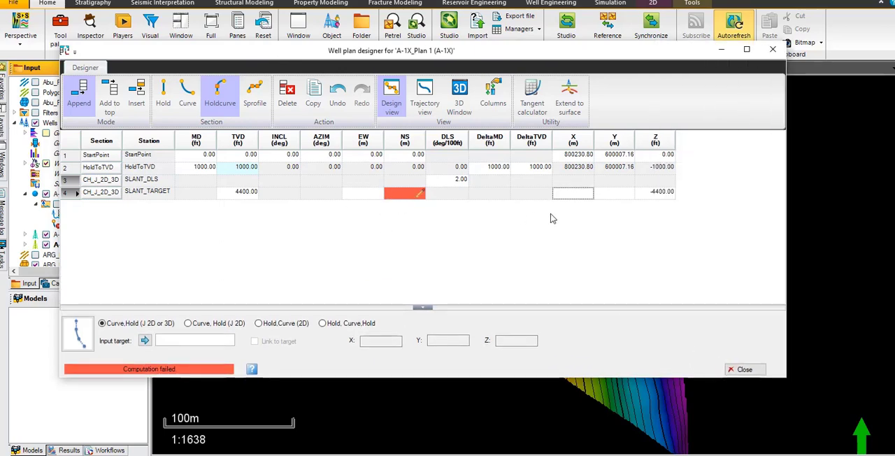
click(574, 192)
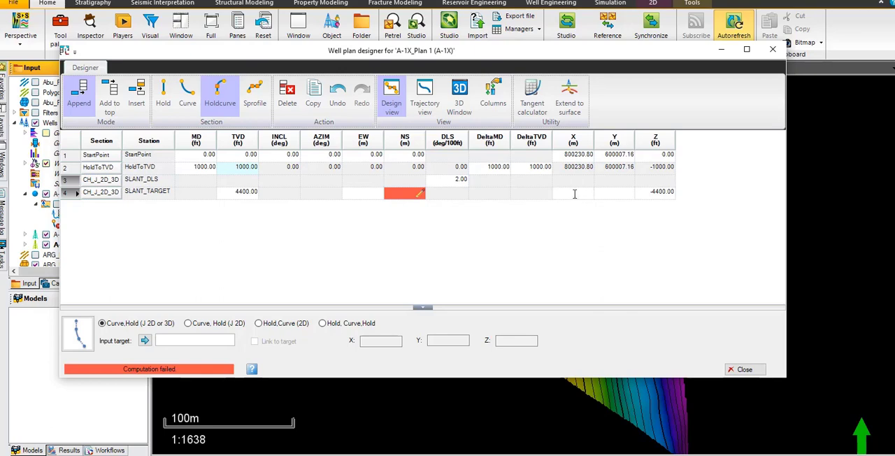
text(8000)
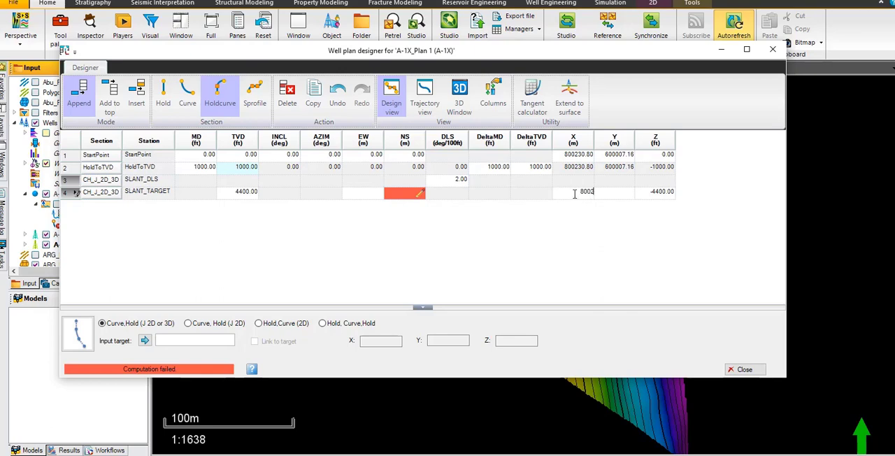
text(800285.00)
click(614, 192)
text(600093)
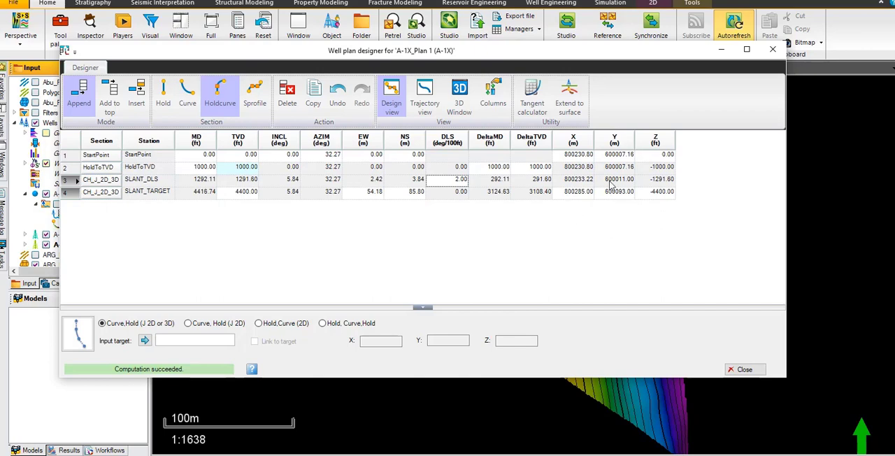
mouse_move(549, 203)
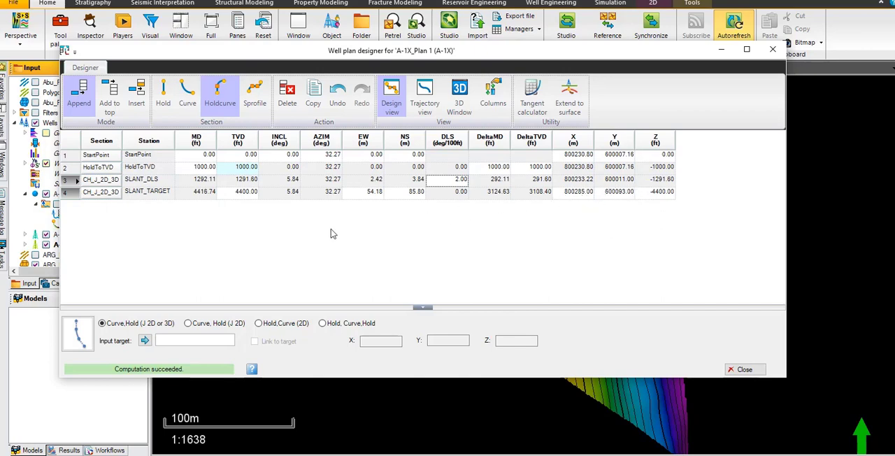
mouse_move(593, 213)
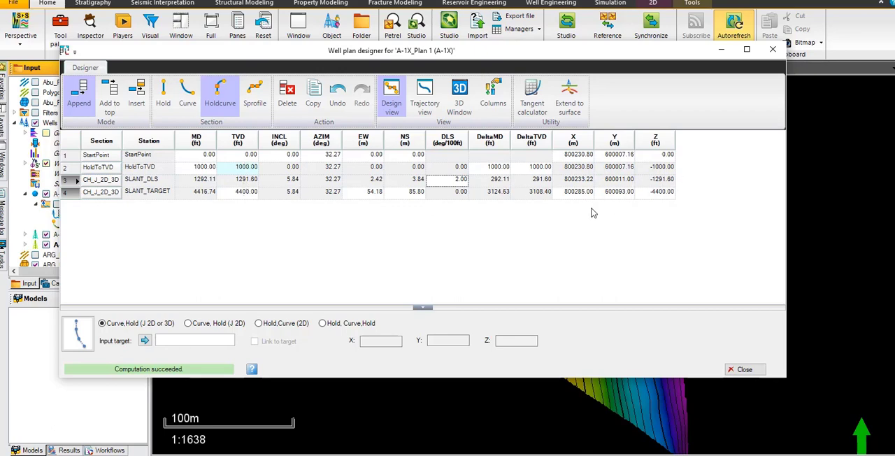
mouse_move(517, 174)
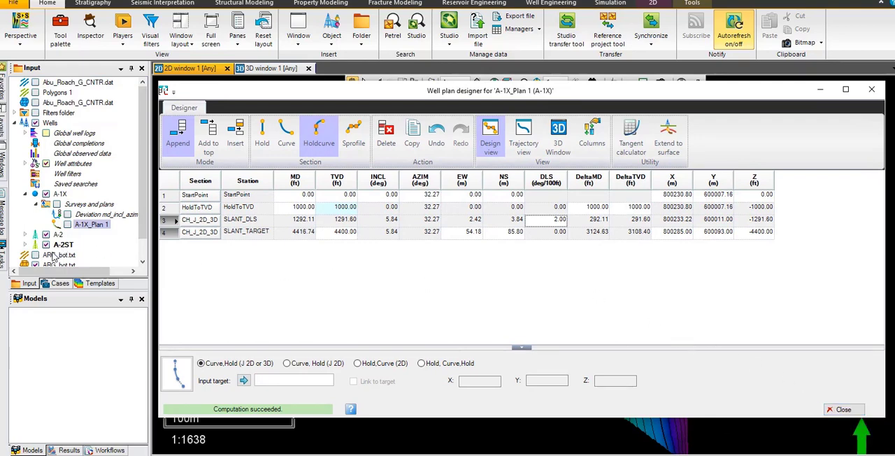
mouse_move(666, 292)
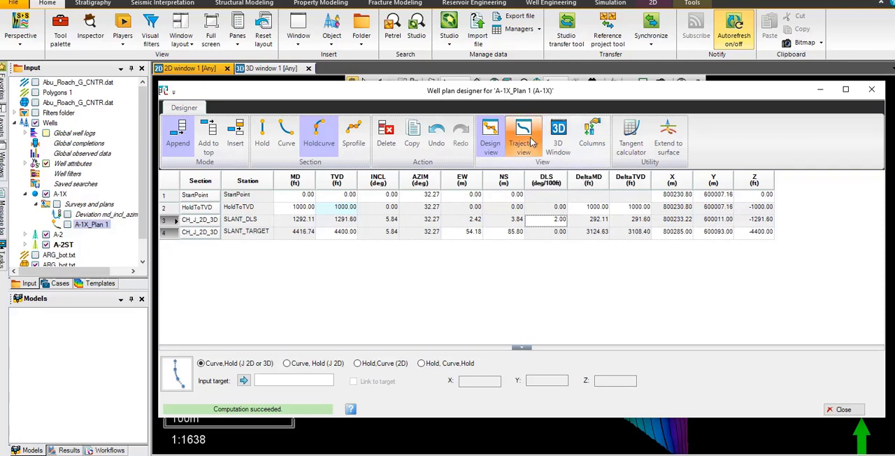
Switch the designer to Trajectory view, listing stations from 0 to 4416.73 ft MD.
click(523, 133)
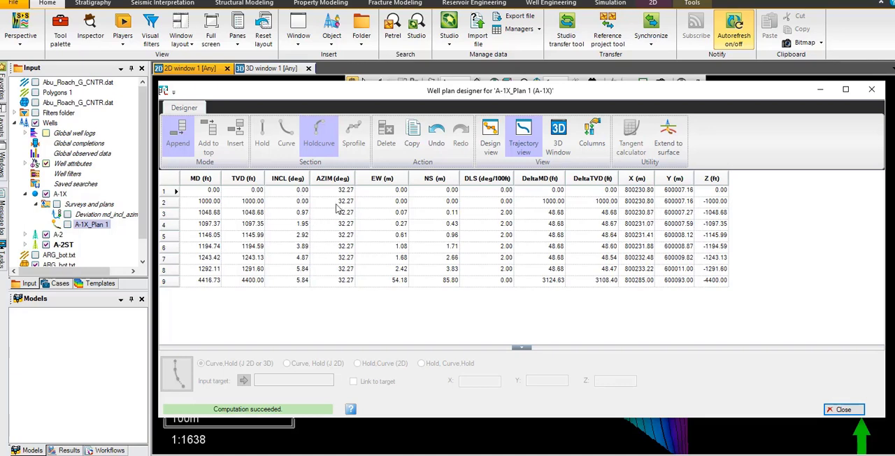
mouse_move(301, 263)
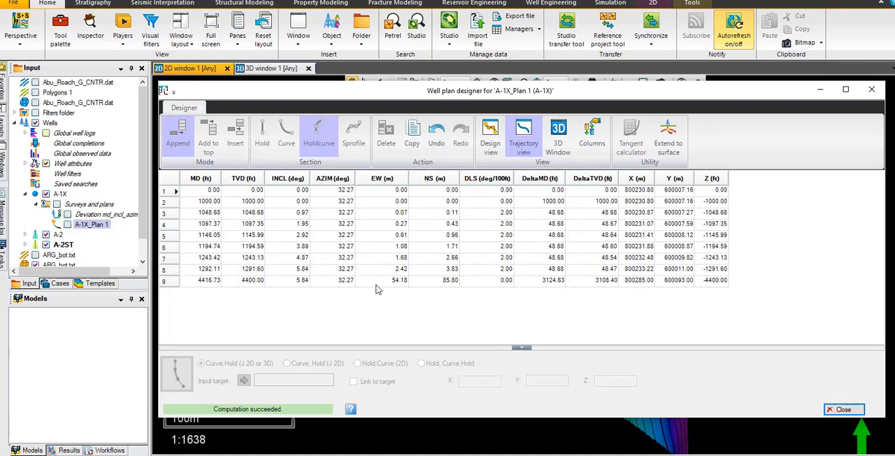
mouse_move(749, 151)
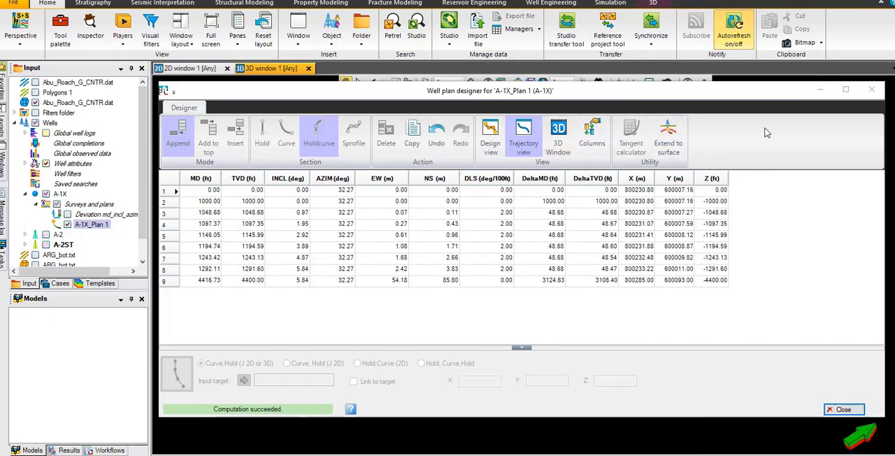
Close the designer and reorient the 3D view around the A-1X_Plan 1 path.
click(843, 408)
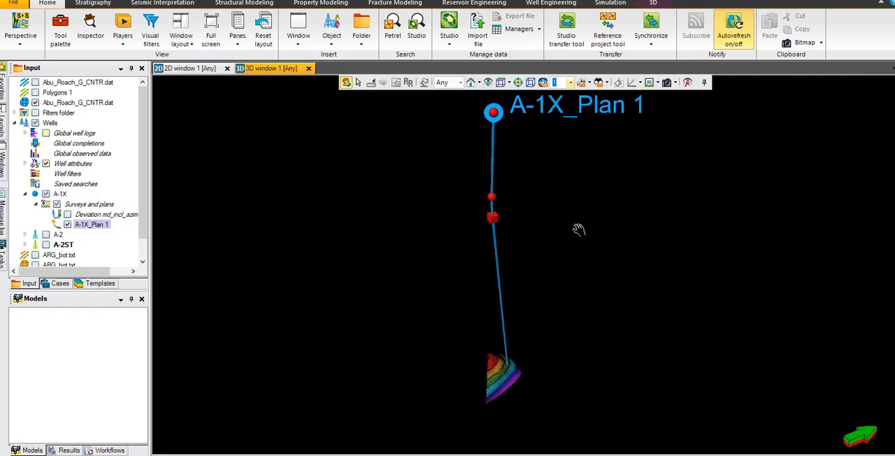
mouse_move(627, 398)
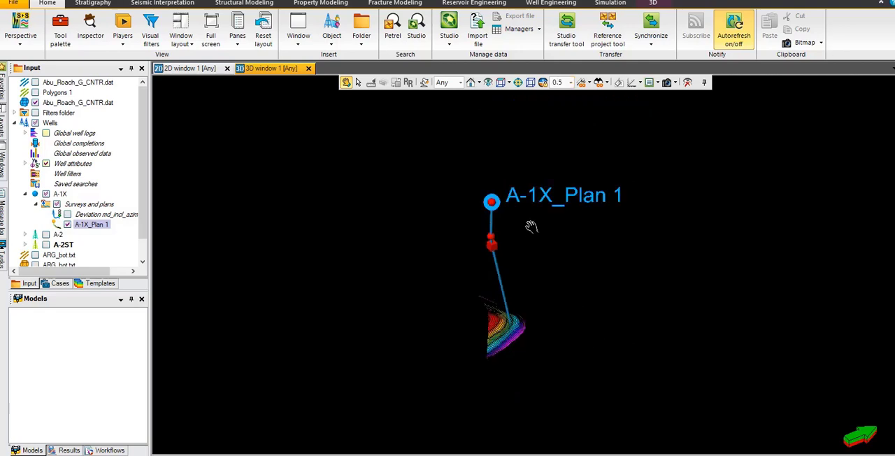
drag(532, 225, 516, 249)
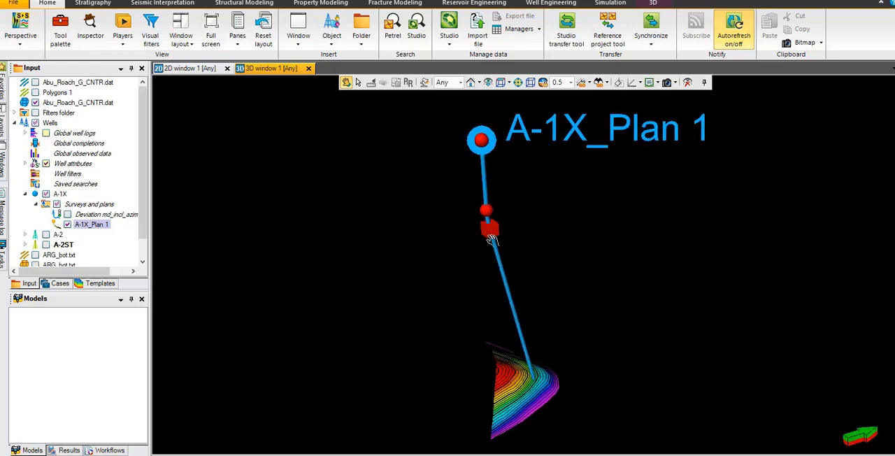
mouse_move(507, 273)
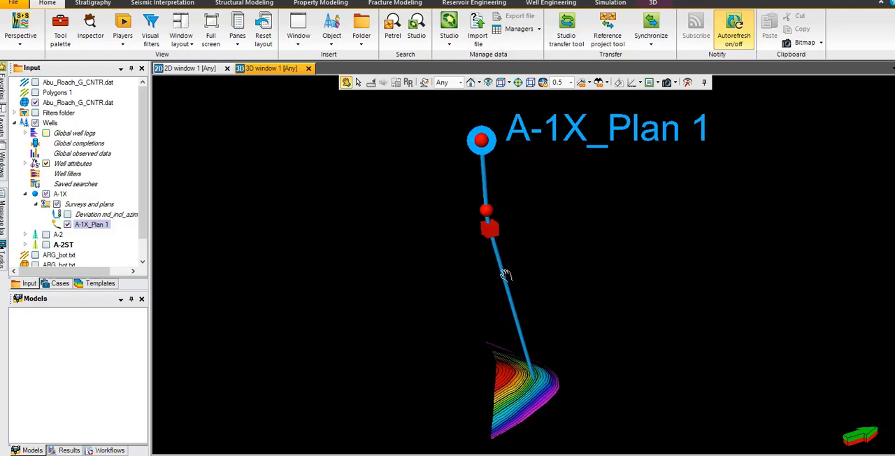
mouse_move(529, 364)
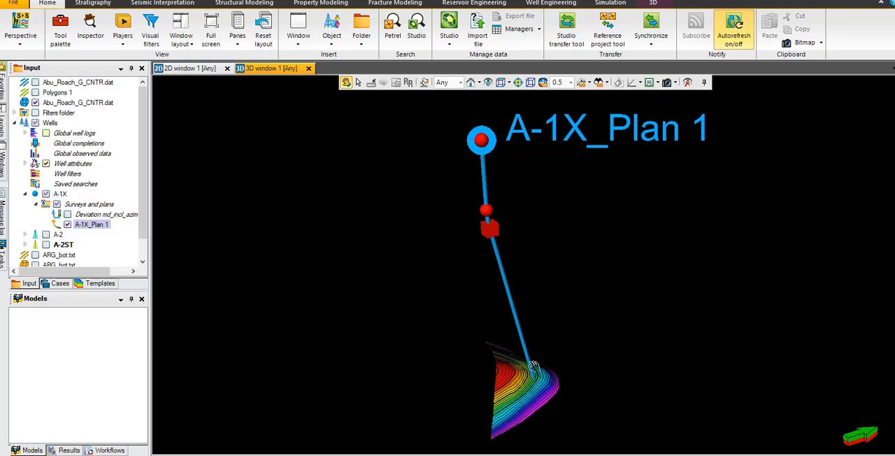
mouse_move(513, 273)
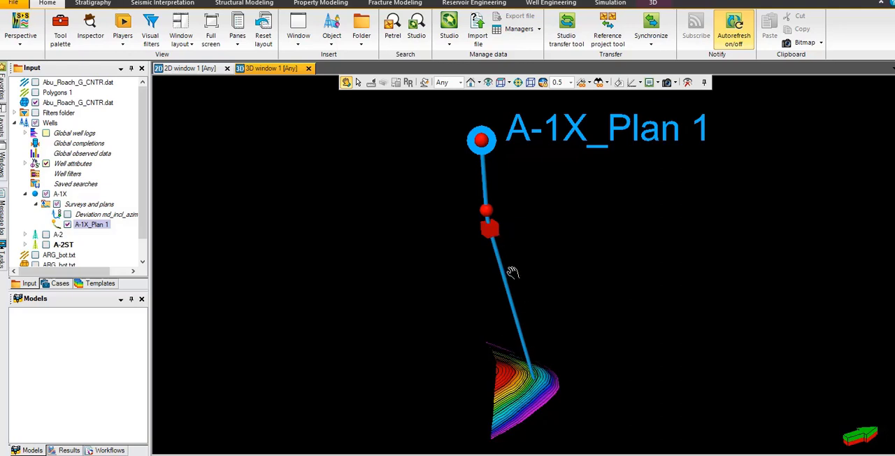
mouse_move(537, 297)
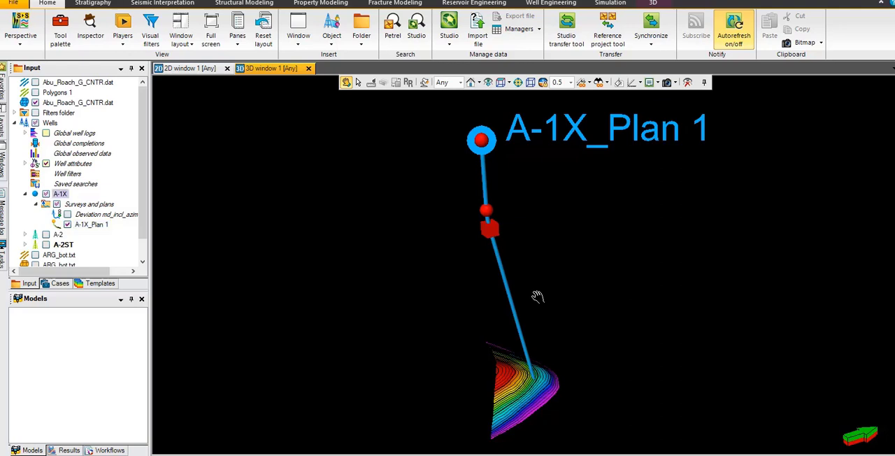
mouse_move(481, 291)
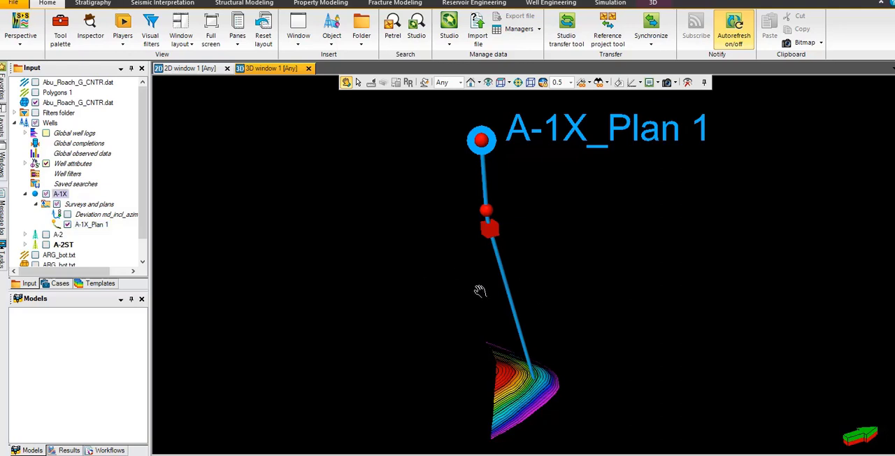
mouse_move(498, 291)
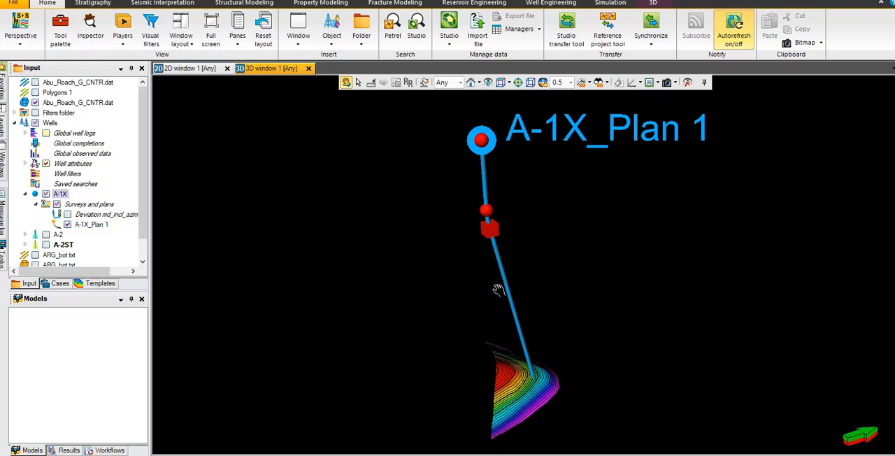
mouse_move(435, 276)
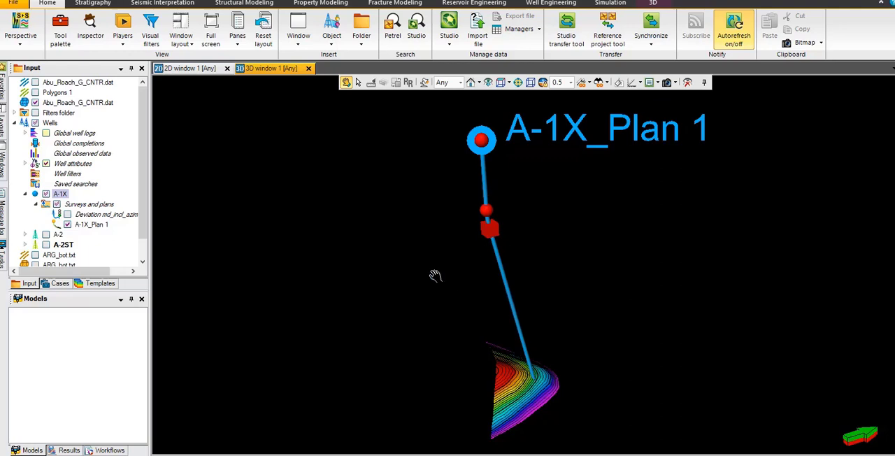
Bring up the actions for well A-1X to create a well intersection.
right_click(59, 193)
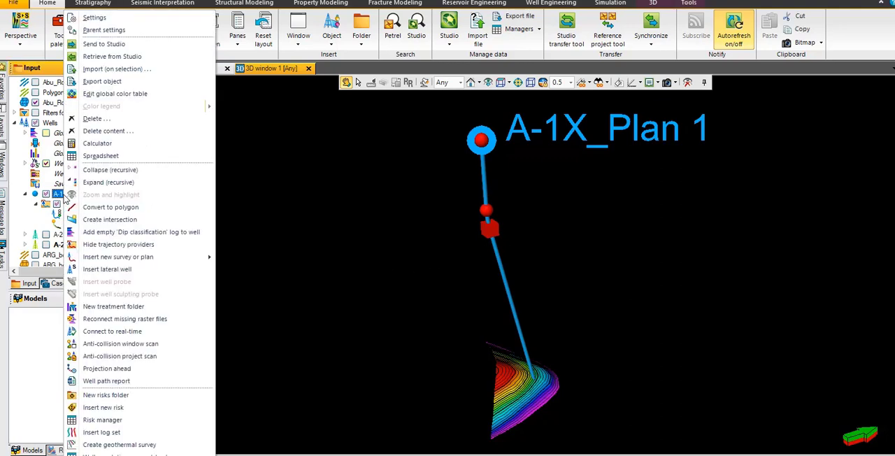
mouse_move(109, 170)
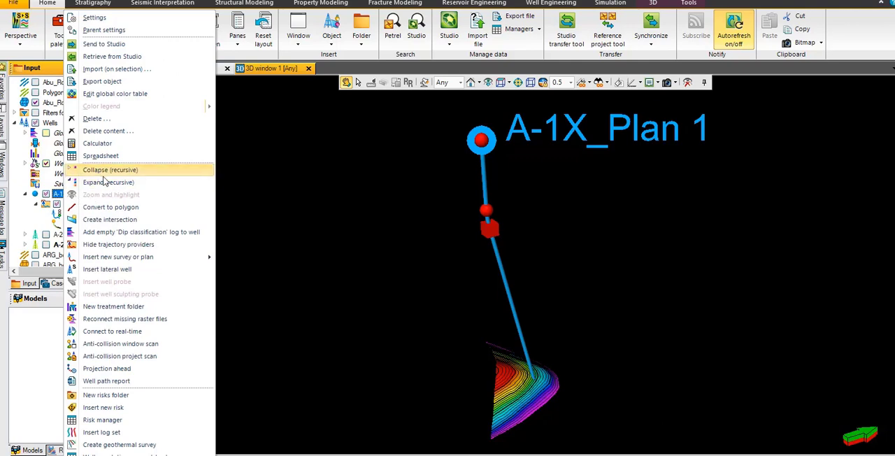
mouse_move(109, 182)
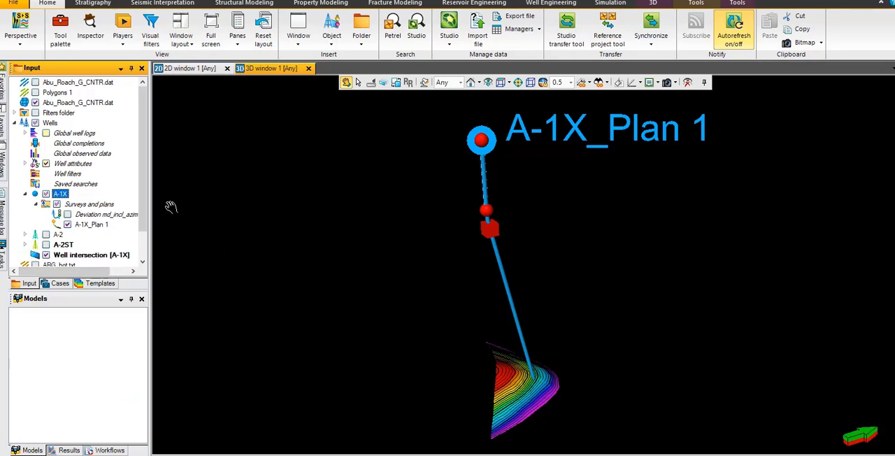
Open a new intersection window and display the A-1X_Plan 1 path in it.
click(299, 23)
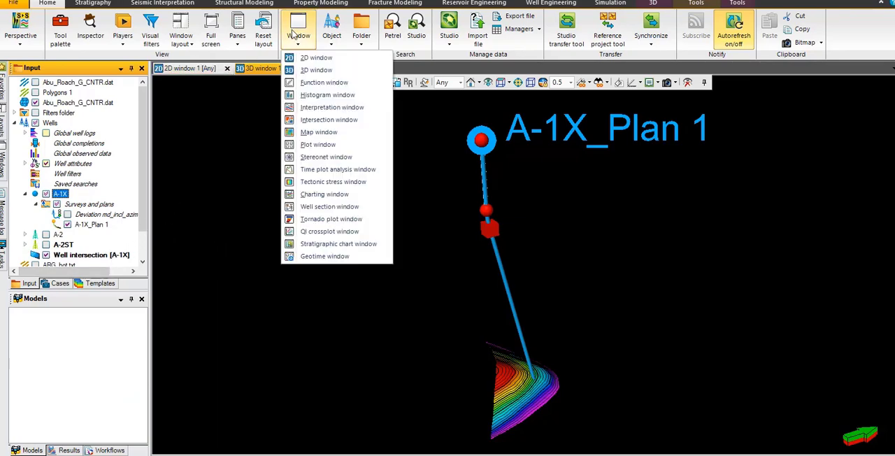
mouse_move(332, 106)
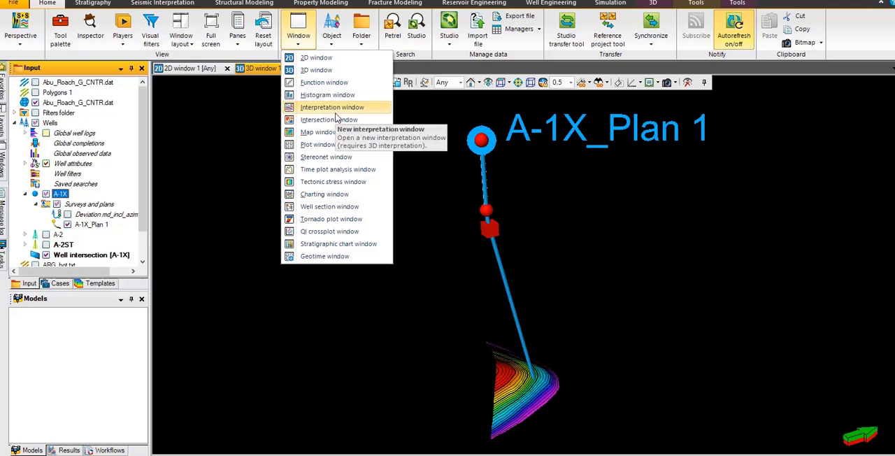
click(329, 119)
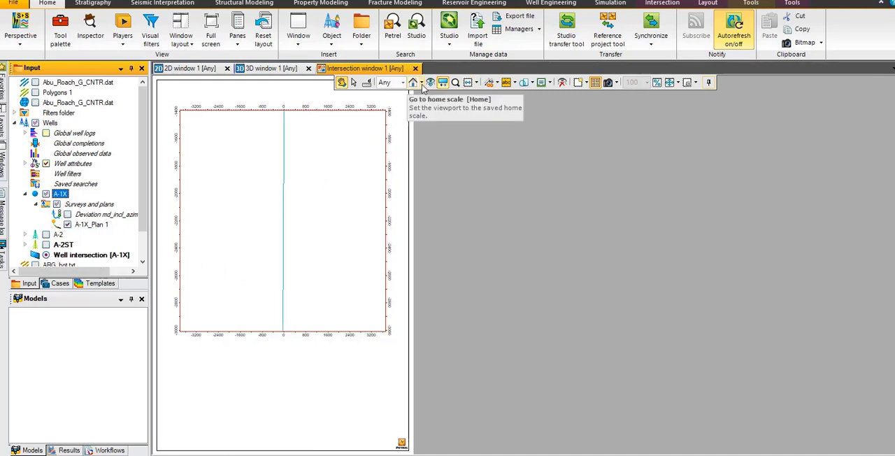
click(414, 82)
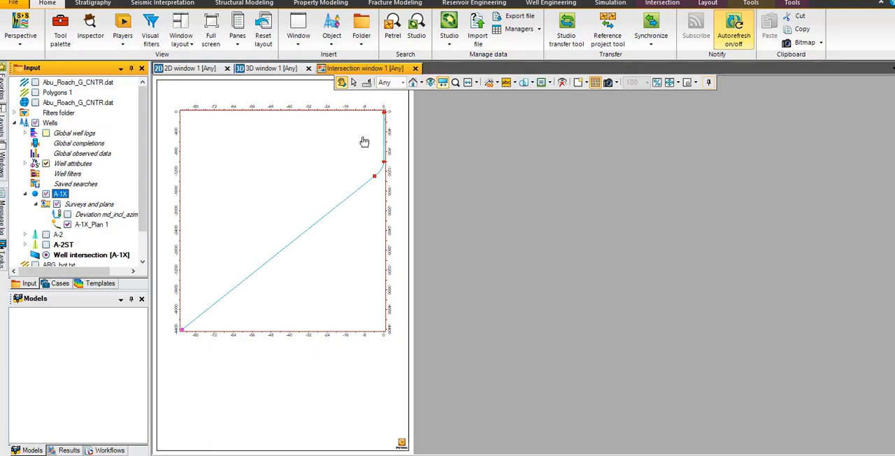
mouse_move(453, 117)
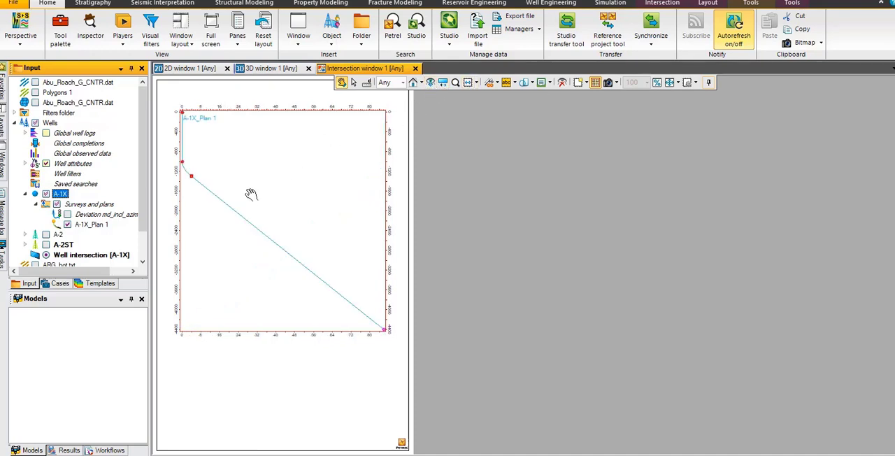
In A-1X_Plan 1 settings, set the path line width to 6 and switch to 3D window 1.
right_click(91, 224)
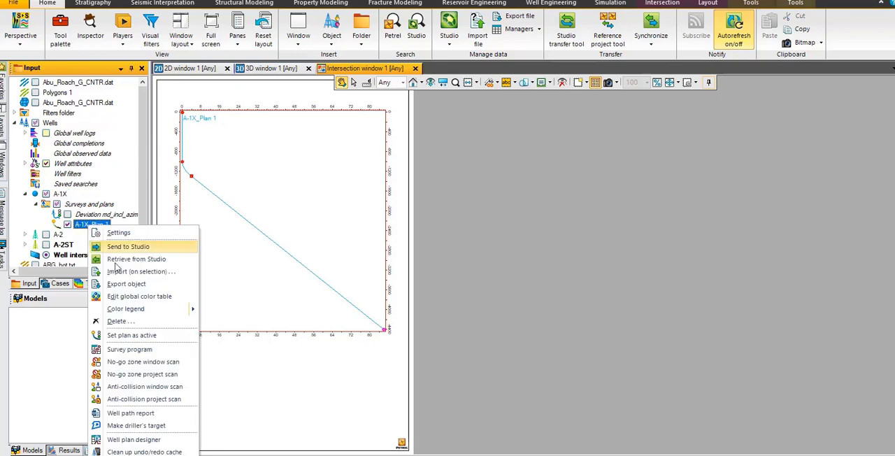
mouse_move(129, 232)
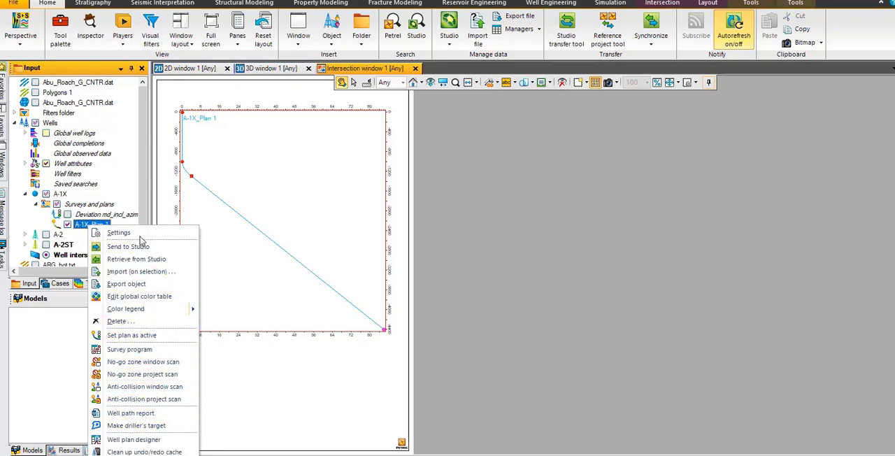
click(118, 232)
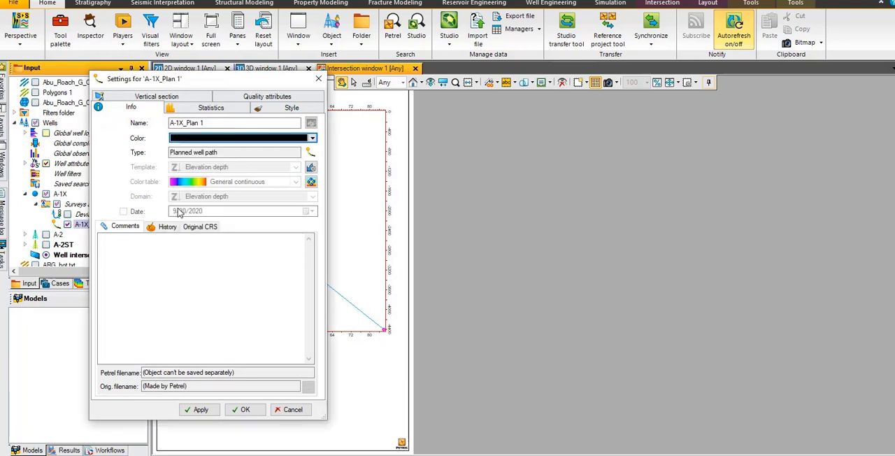
click(291, 106)
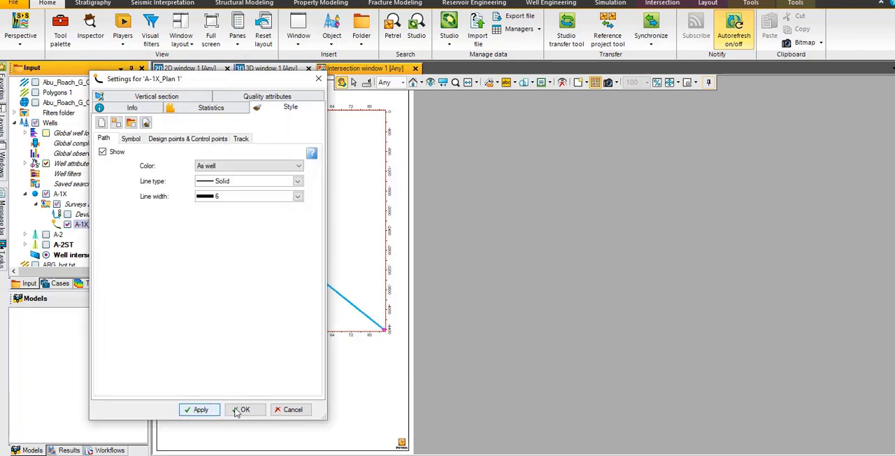
click(243, 409)
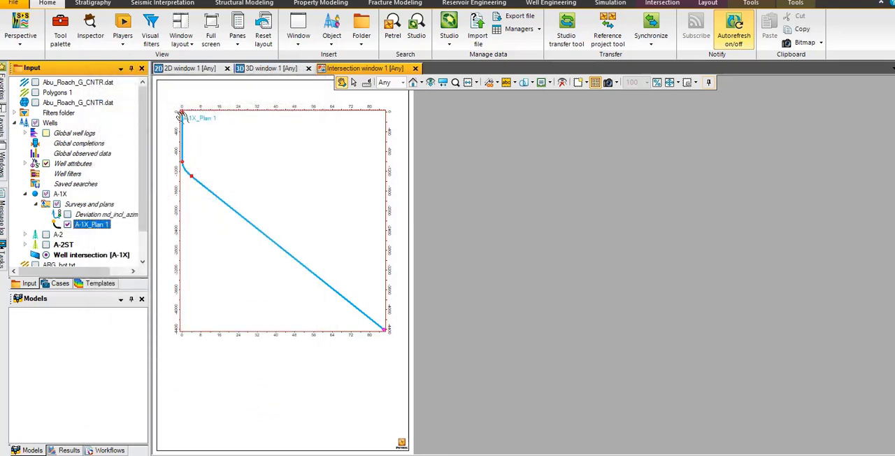
click(269, 67)
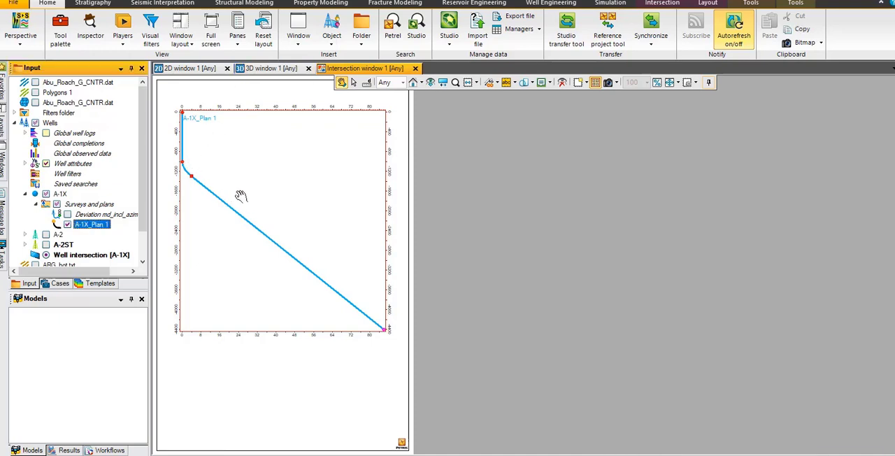
mouse_move(238, 193)
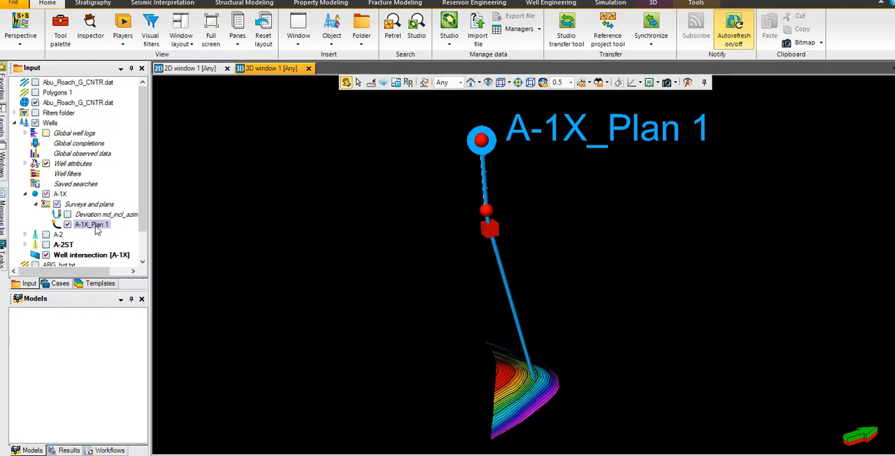
Delete the A-1X_Plan 1 well plan and confirm the deletion.
click(91, 224)
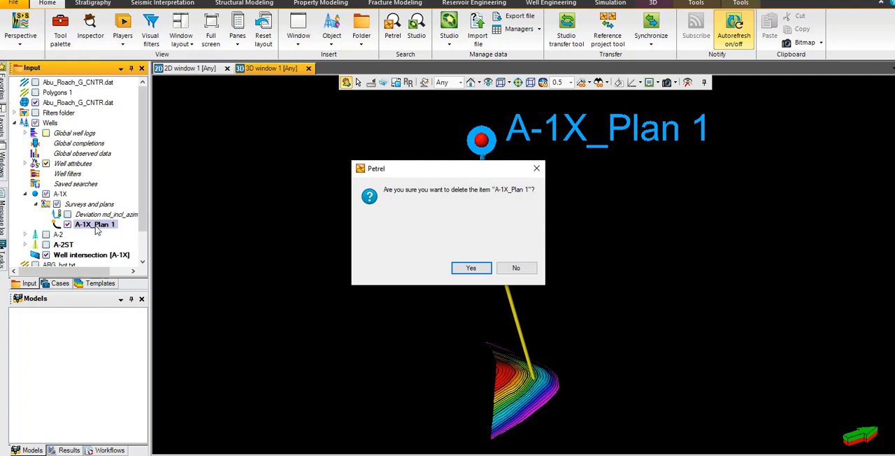
click(470, 268)
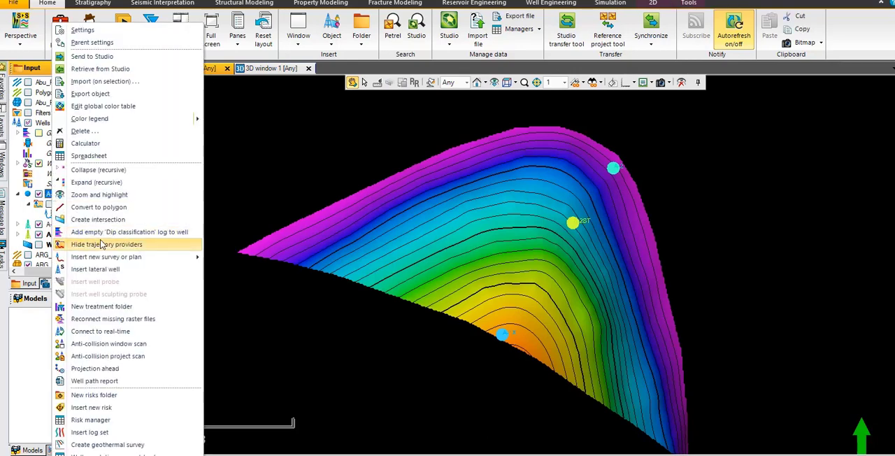
mouse_move(106, 257)
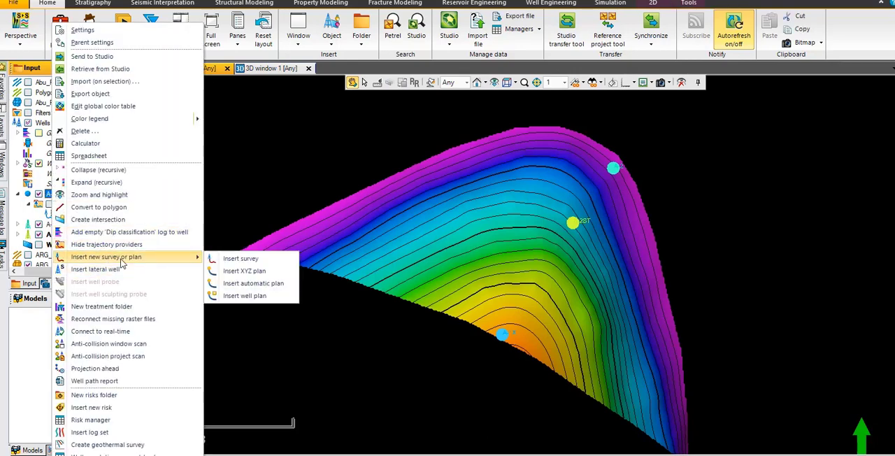
mouse_move(160, 263)
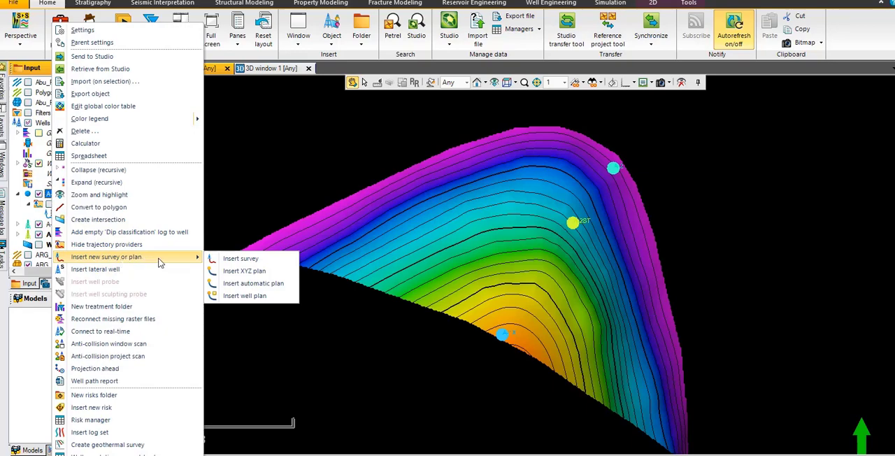
Insert a new well plan under A-1X and set its start point MD to 1000 ft.
click(243, 295)
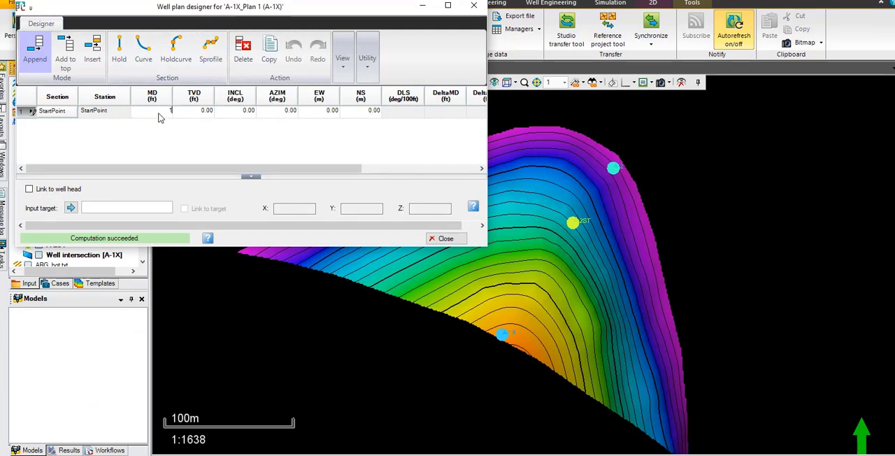
text(1000)
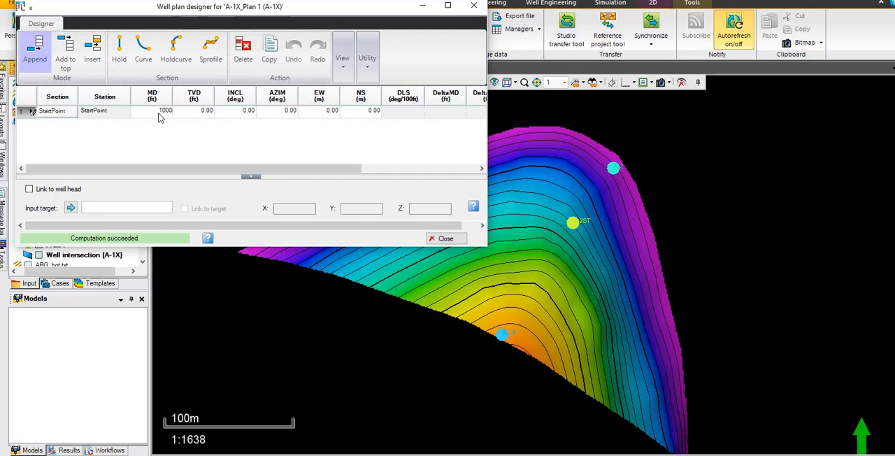
click(151, 110)
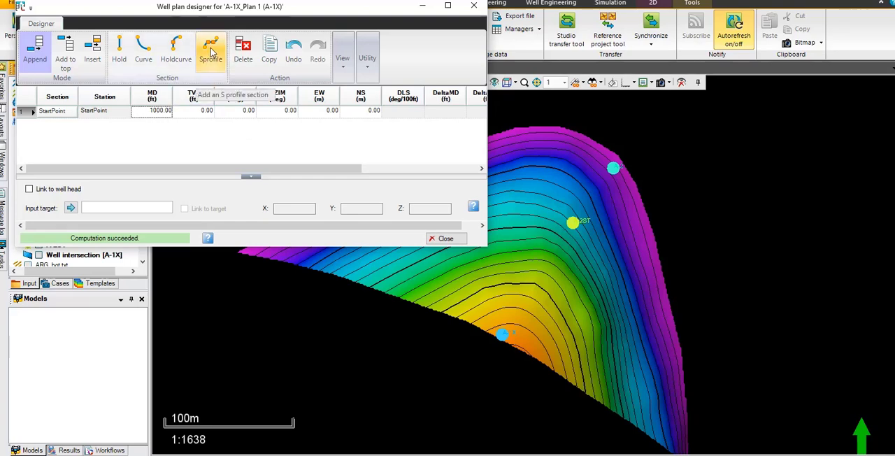
Append an S-profile section with DLS 2, INCL 5, AZIM 0 and TVD 4400 ft.
click(210, 48)
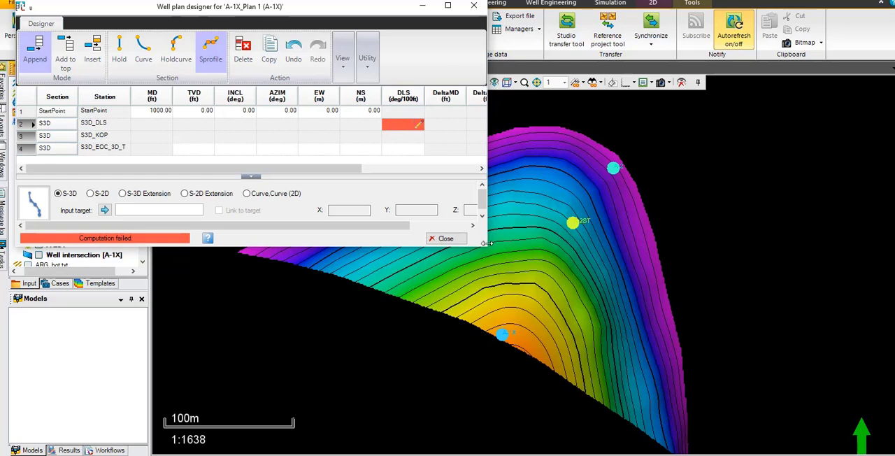
click(448, 6)
text(2)
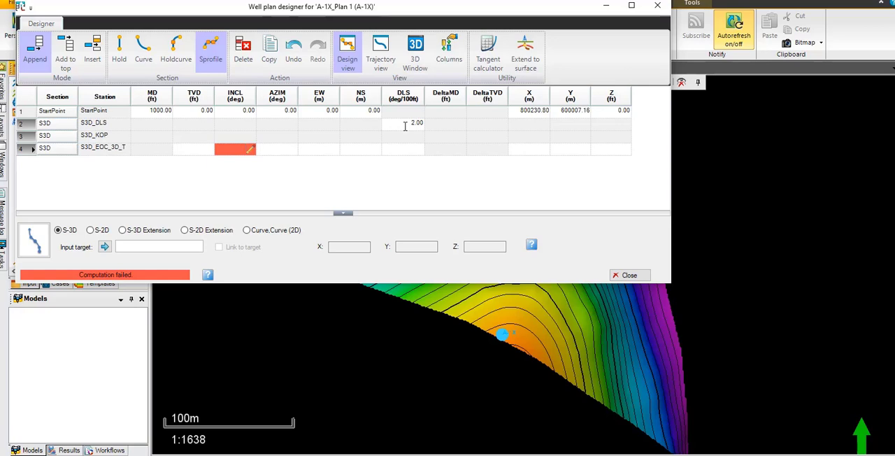
mouse_move(315, 133)
text(5)
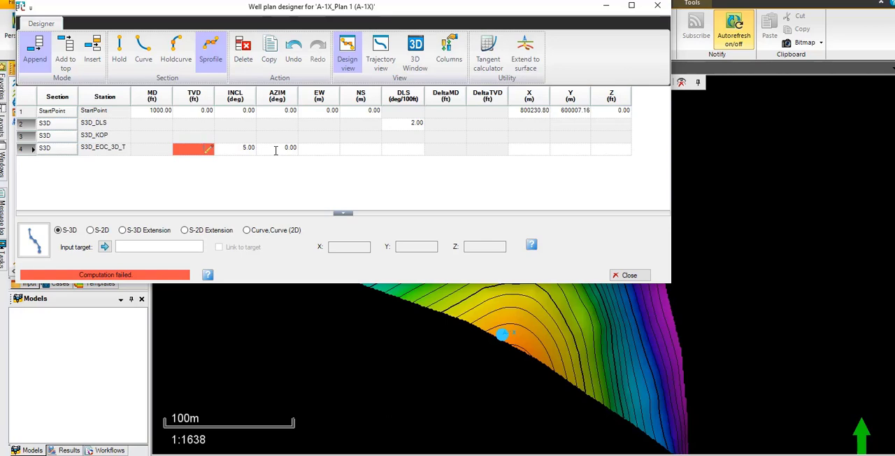
text(4400.00)
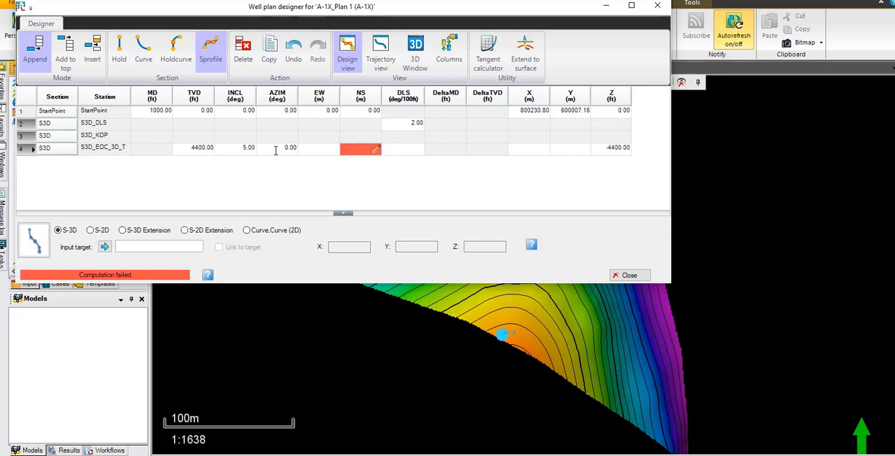
mouse_move(509, 156)
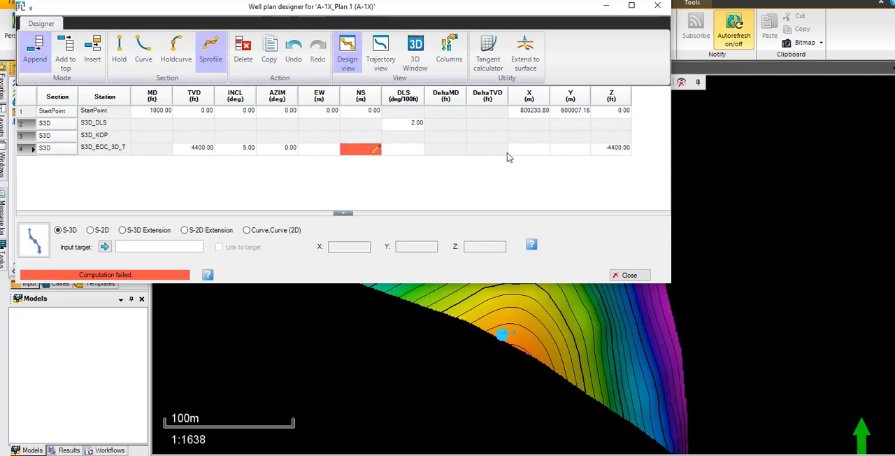
Enter the S3D target coordinates X 800285.80 and Y 600085.80 so the plan computes to 5412.94 ft MD.
click(529, 148)
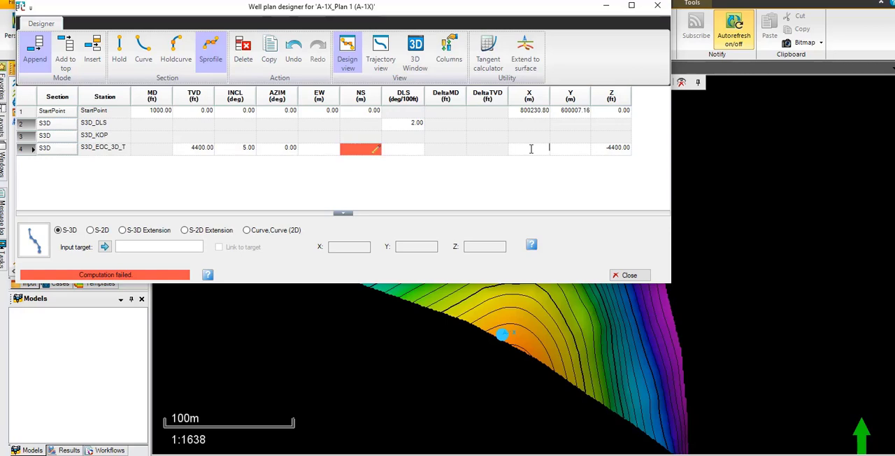
text(800)
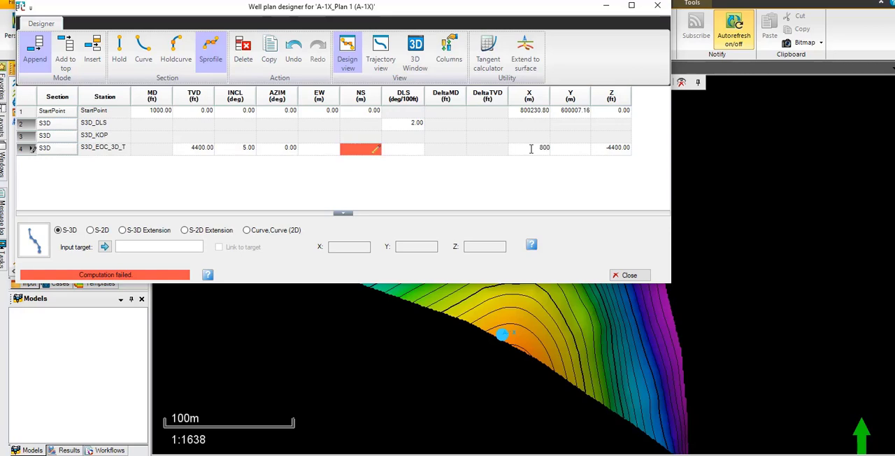
text(0028)
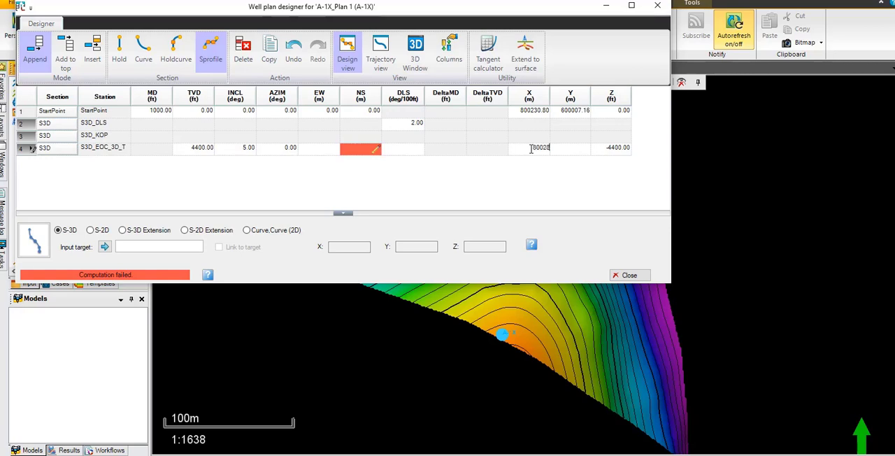
text(800285.80)
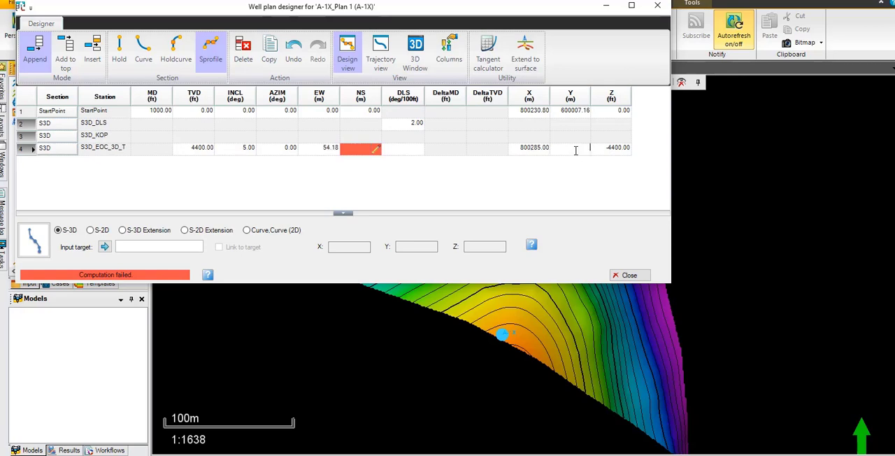
text(600093)
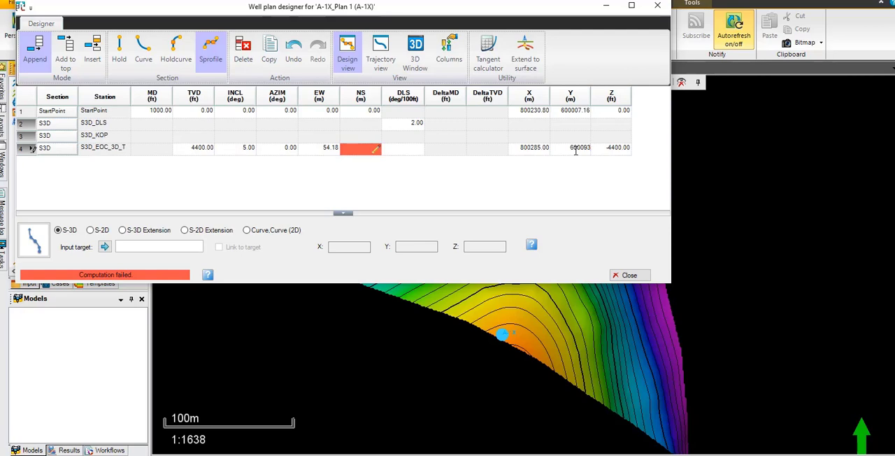
text(85.80)
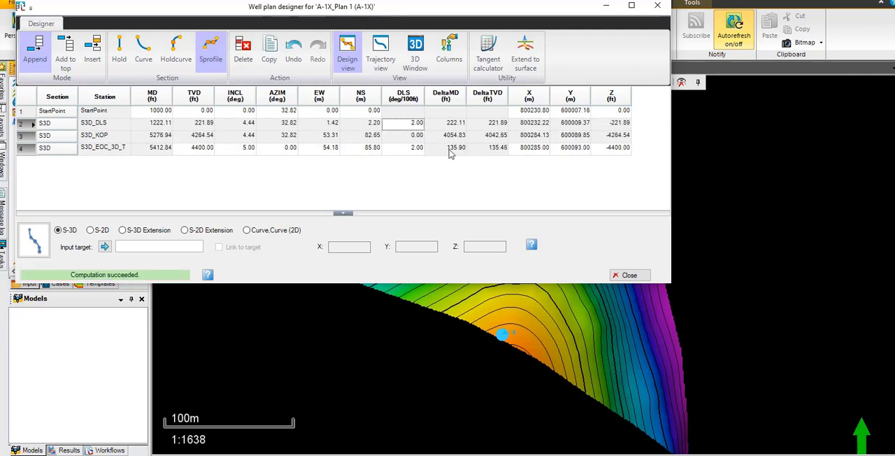
Switch the designer to Trajectory view listing stations from 1000 to 5412.94 ft MD.
click(381, 48)
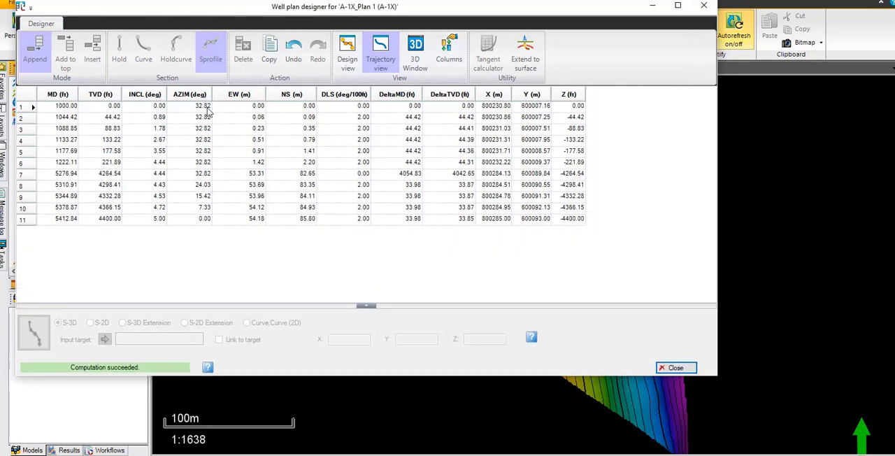
mouse_move(153, 230)
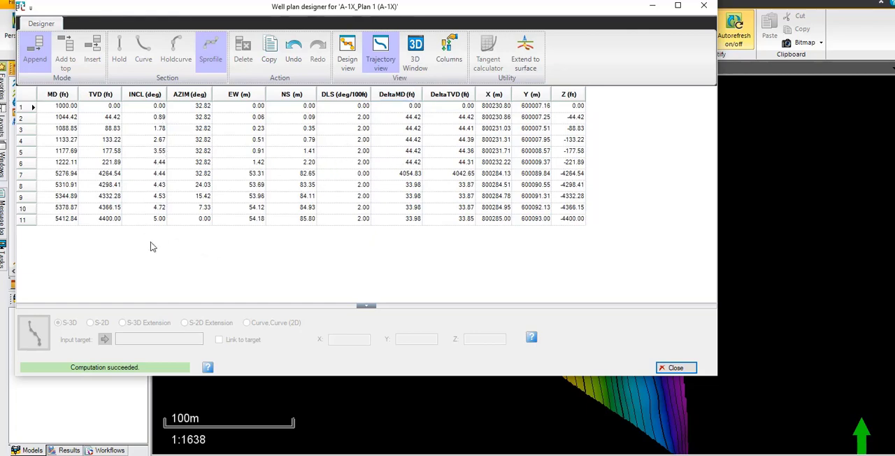
mouse_move(163, 228)
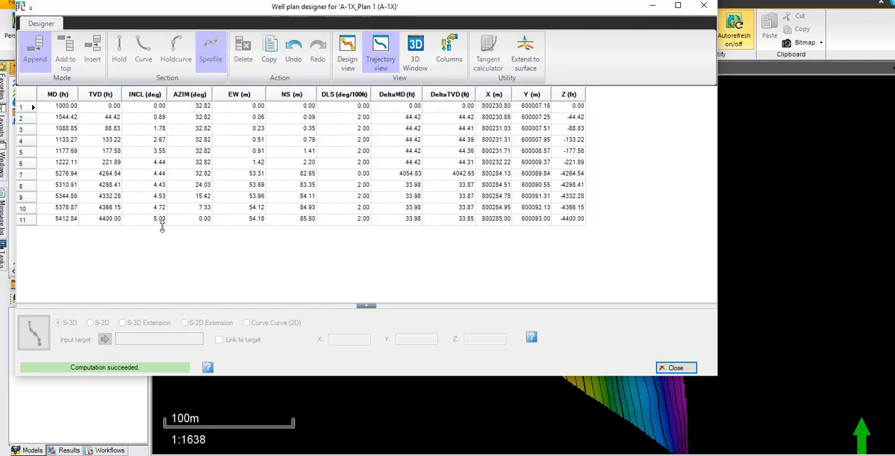
mouse_move(162, 240)
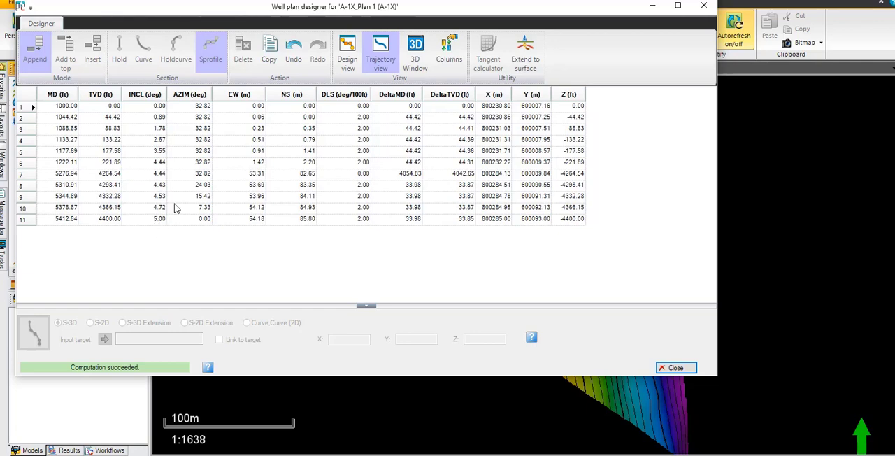
mouse_move(245, 193)
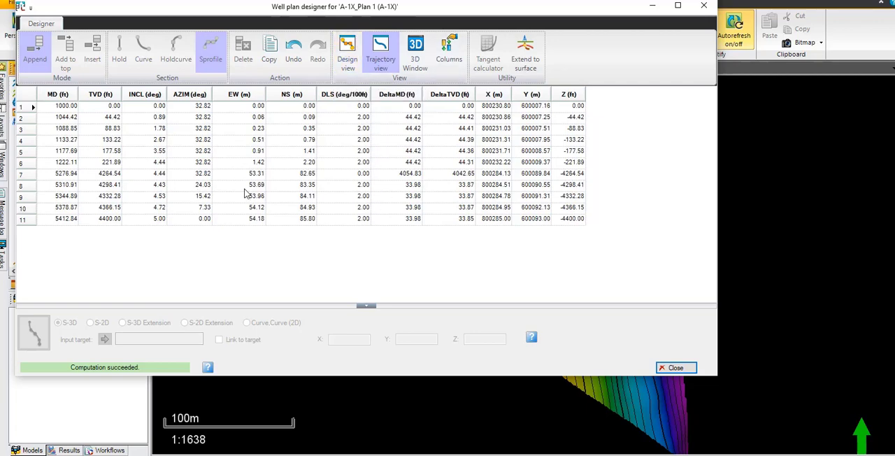
mouse_move(213, 156)
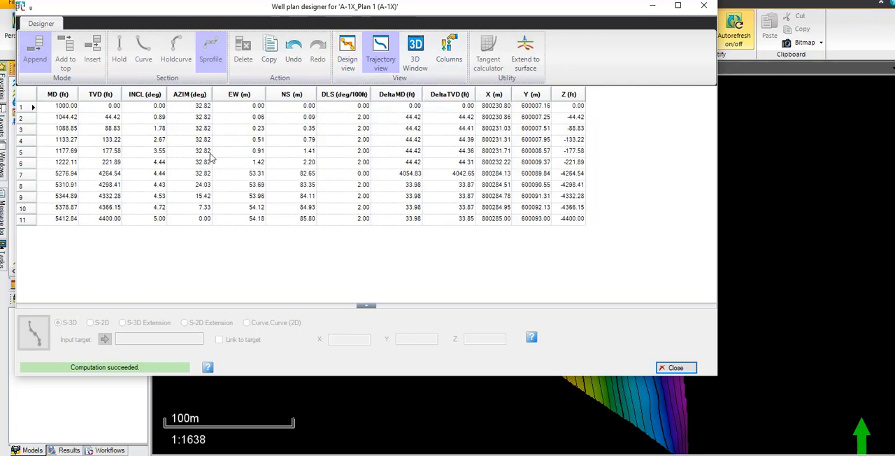
mouse_move(278, 166)
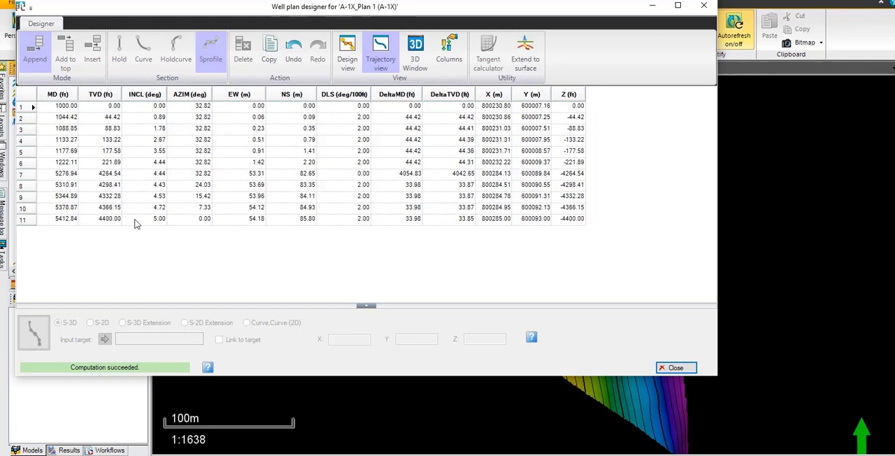
mouse_move(322, 111)
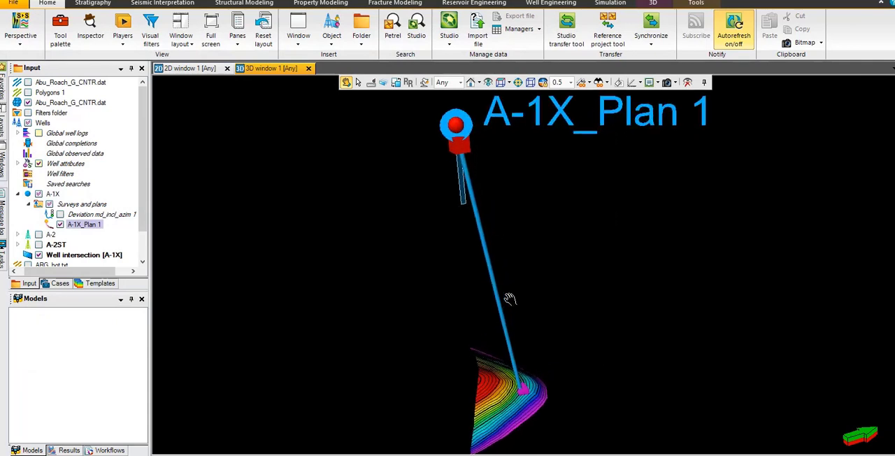
mouse_move(406, 277)
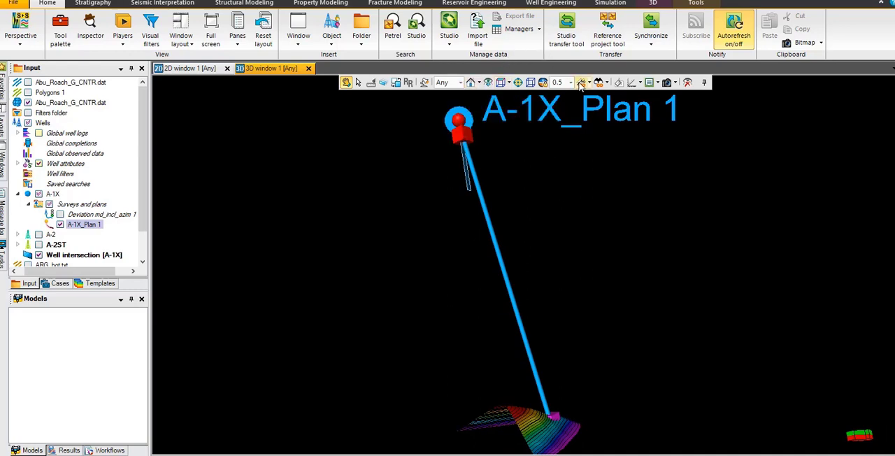
Lower the 3D window's vertical exaggeration to review the A-1X_Plan 1 path.
click(571, 81)
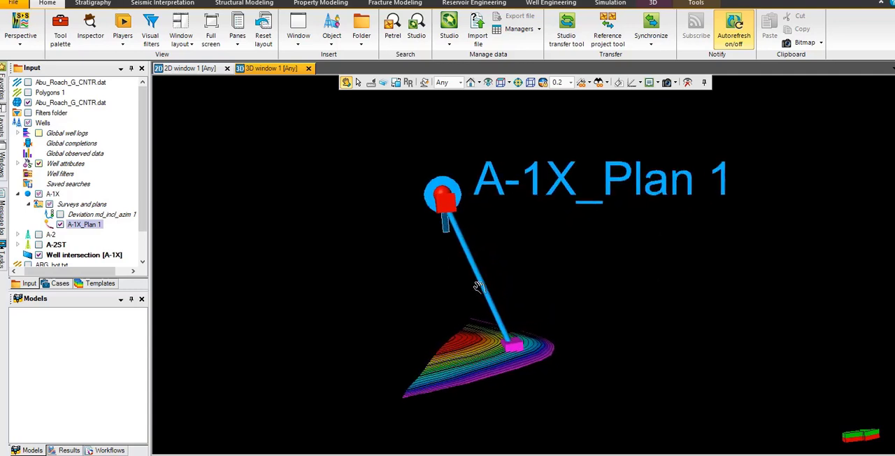
mouse_move(535, 230)
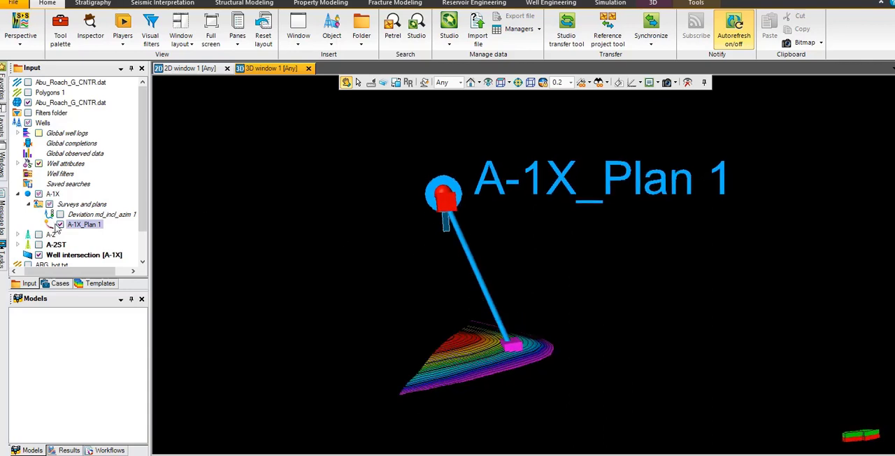
Create an intersection along well A-1X and display it in Intersection window 2.
right_click(84, 224)
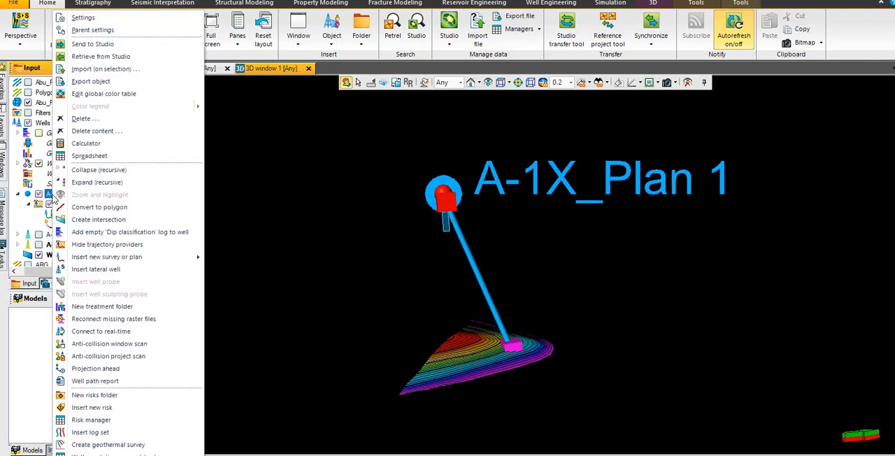
mouse_move(97, 218)
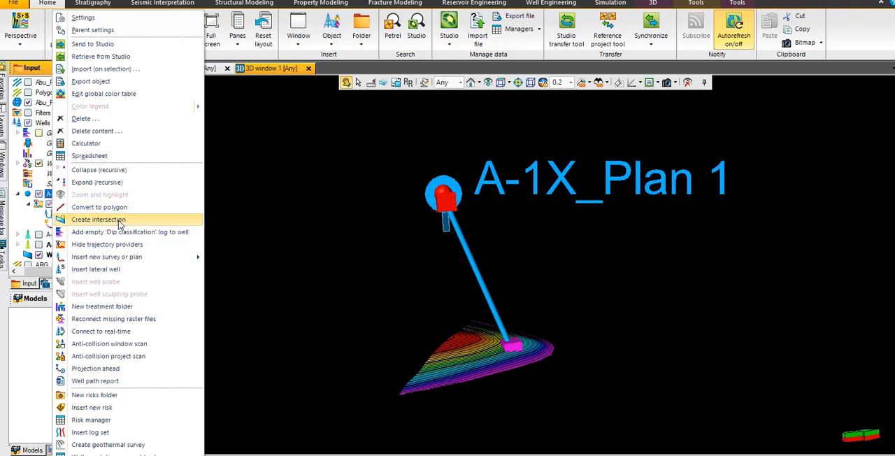
click(98, 219)
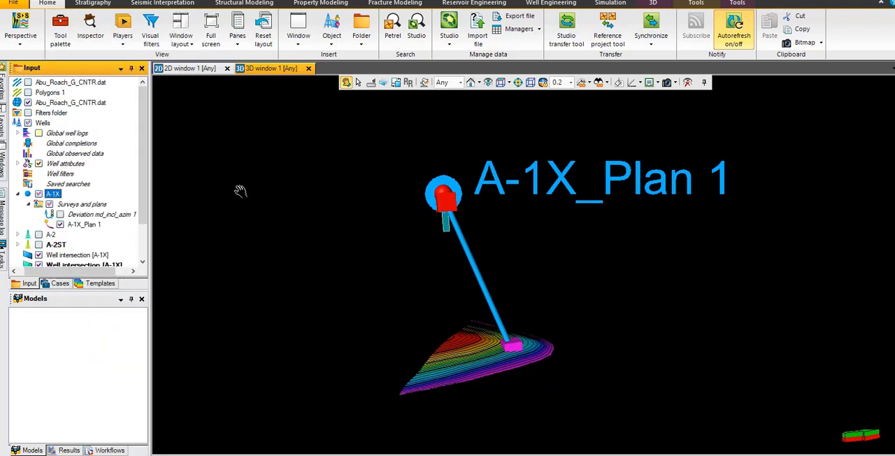
mouse_move(274, 50)
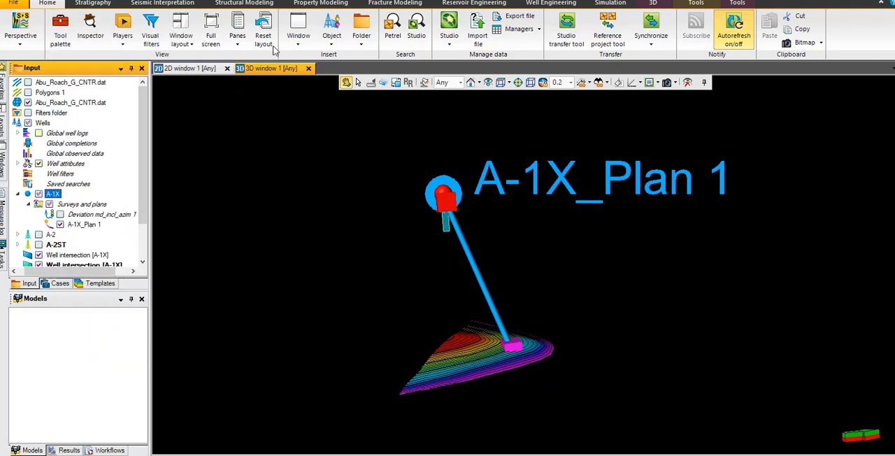
click(298, 28)
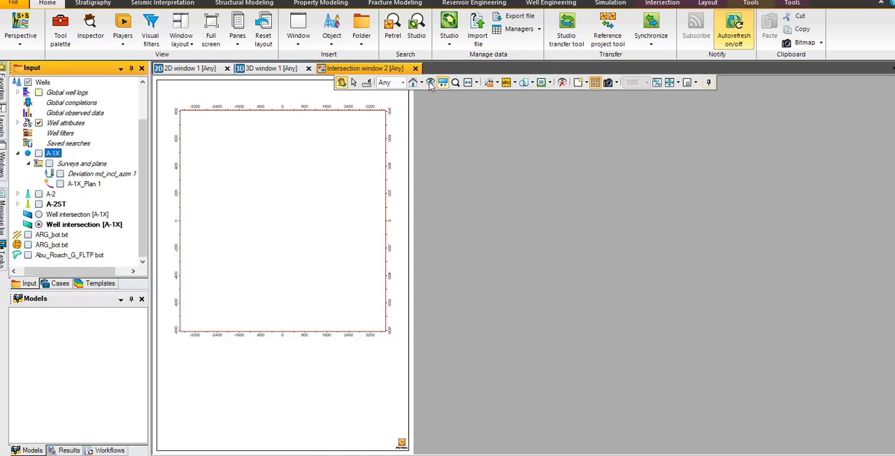
mouse_move(442, 82)
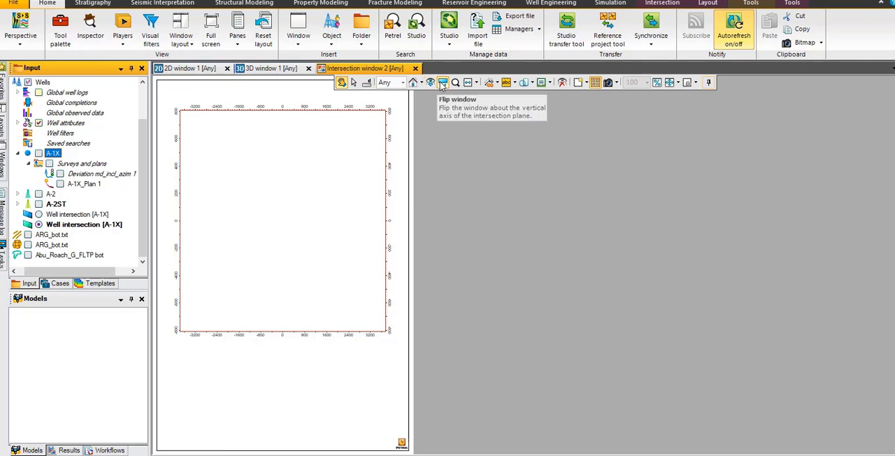
mouse_move(39, 221)
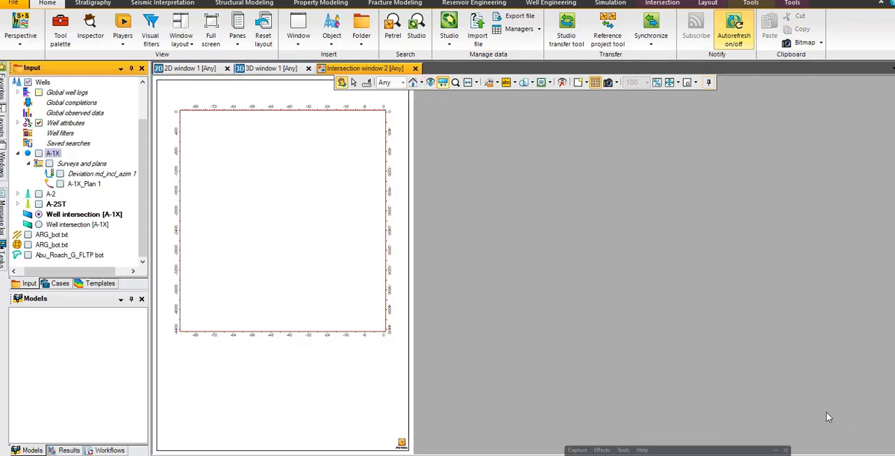
click(53, 154)
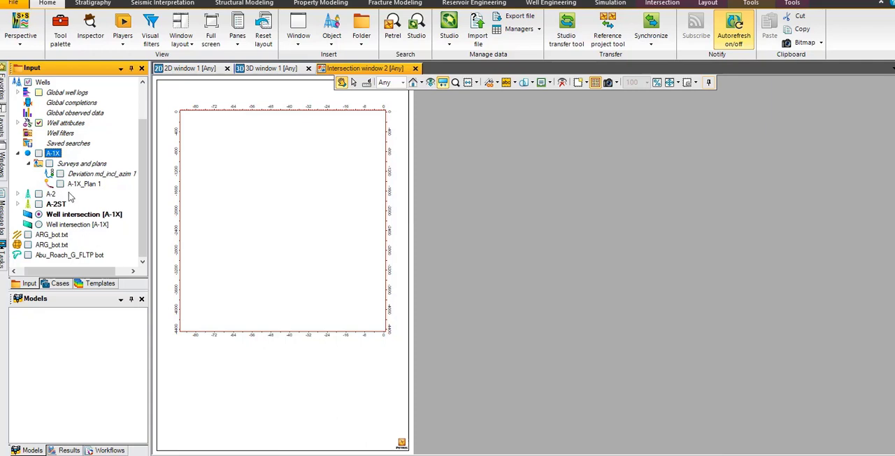
click(60, 183)
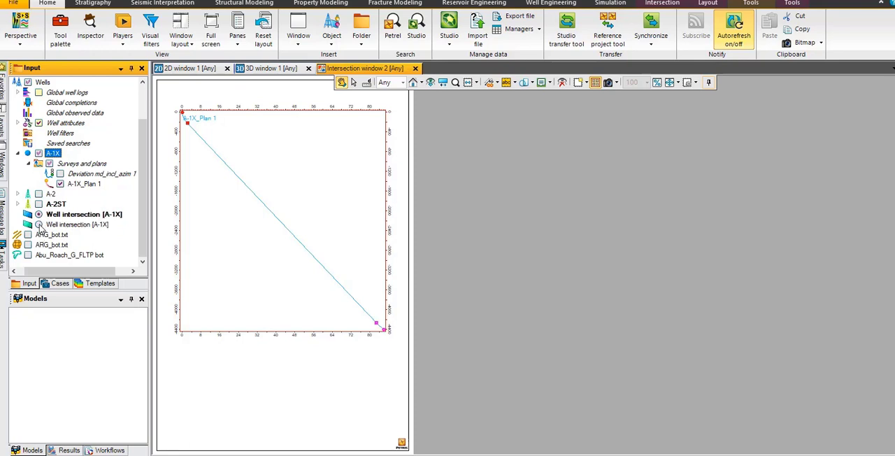
Select A-1X_Plan 1 and bring up its actions to set it as the active plan.
click(83, 224)
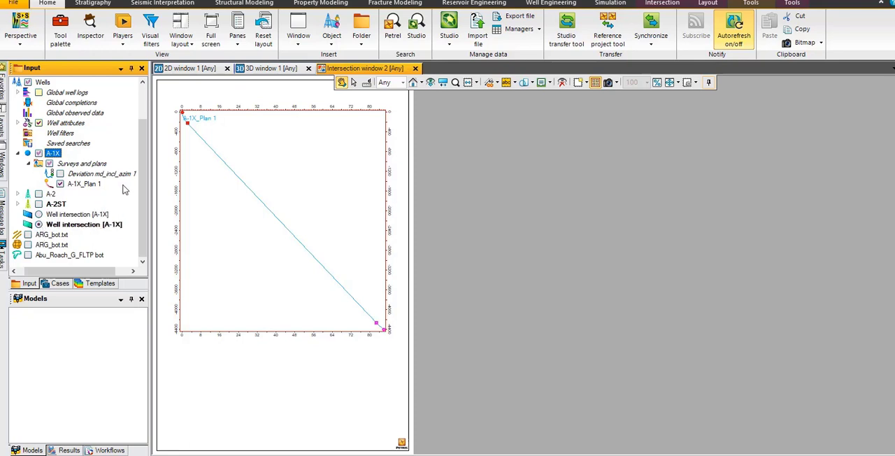
right_click(83, 183)
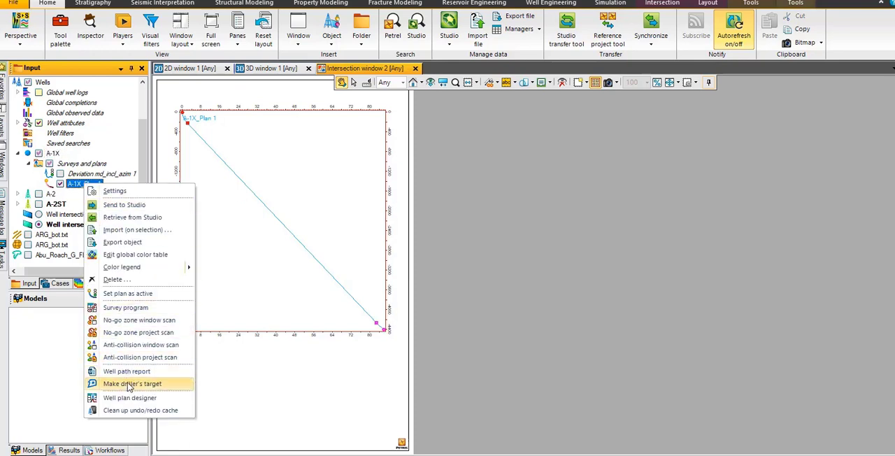
mouse_move(148, 292)
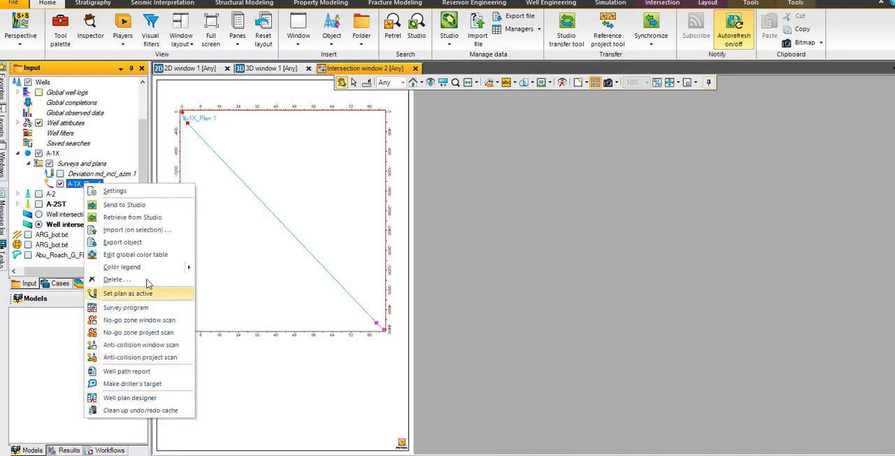
mouse_move(146, 283)
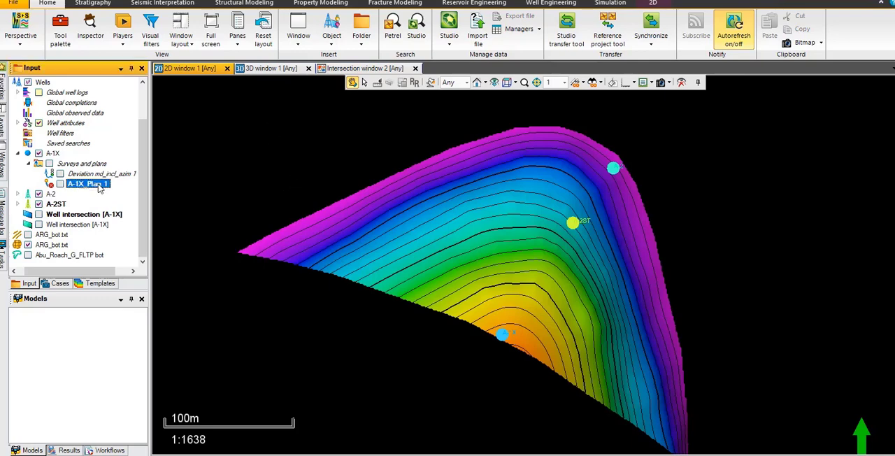
Reopen the well plan designer for A-1X_Plan 1 and inspect the StartPoint MD and DeltaMD cells at 0.00 ft.
right_click(86, 183)
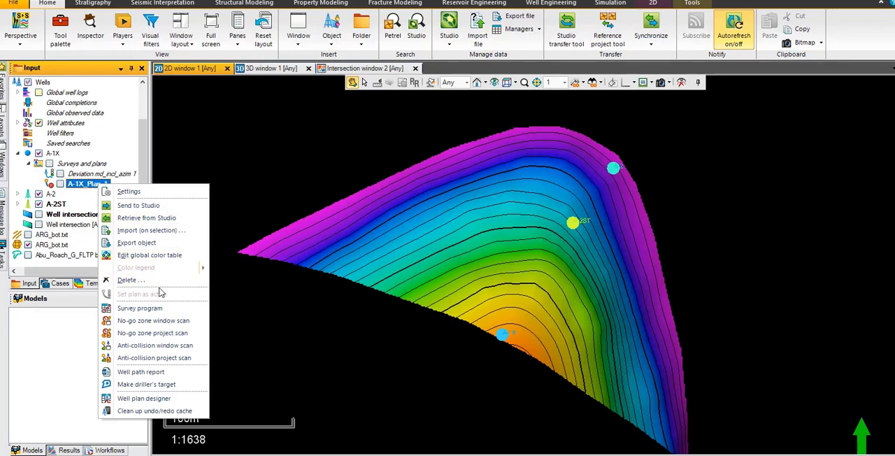
click(160, 405)
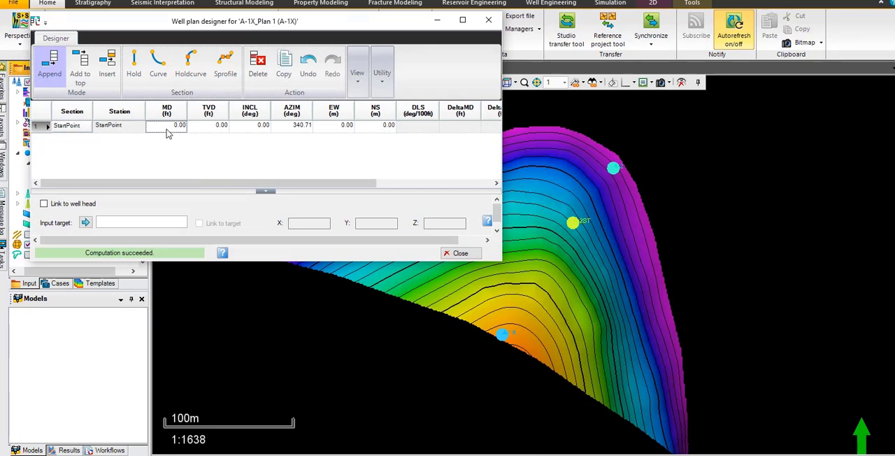
click(166, 124)
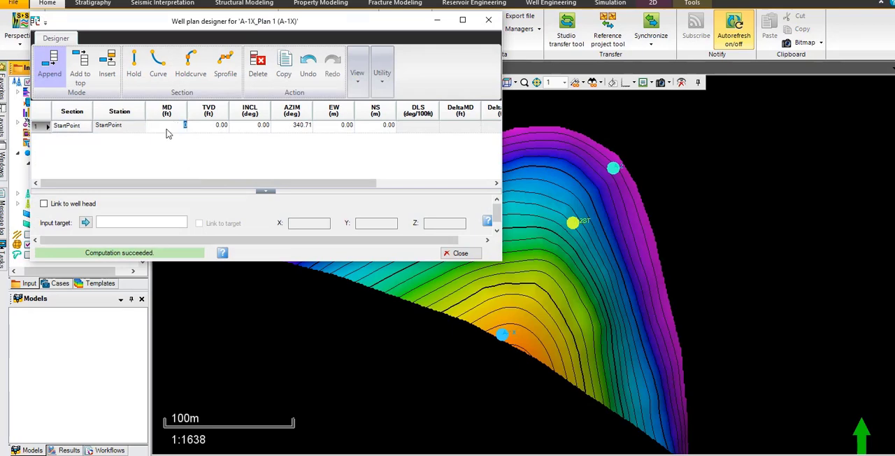
mouse_move(77, 140)
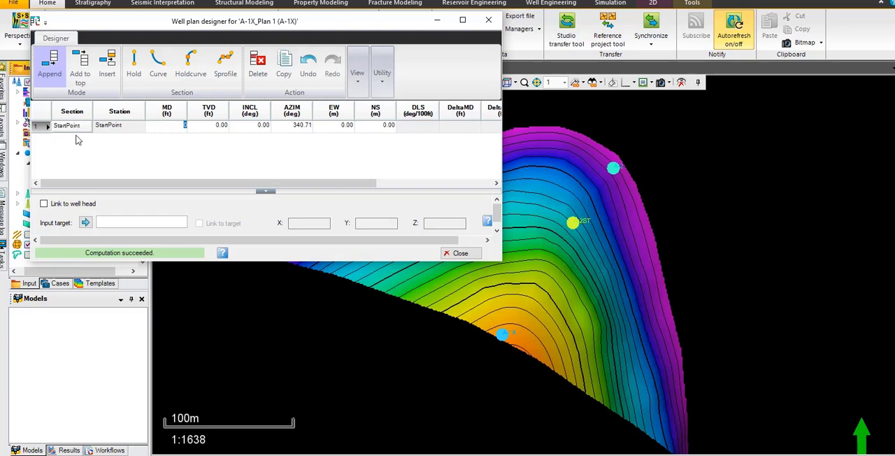
click(168, 124)
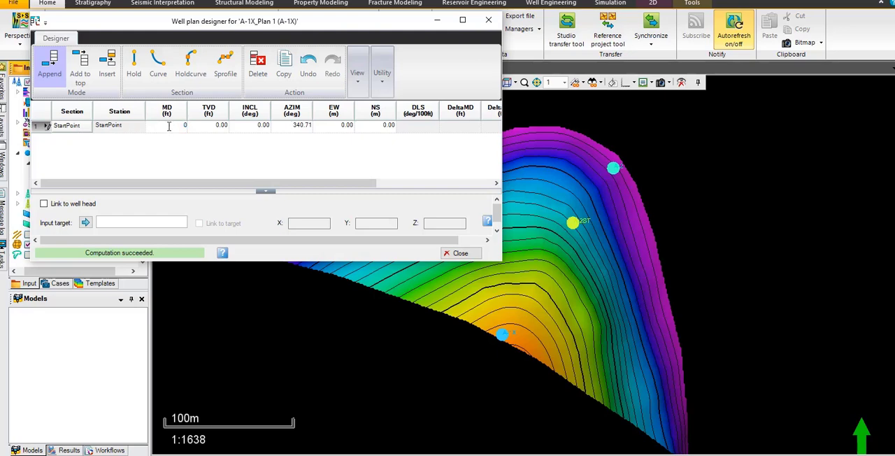
double_click(300, 125)
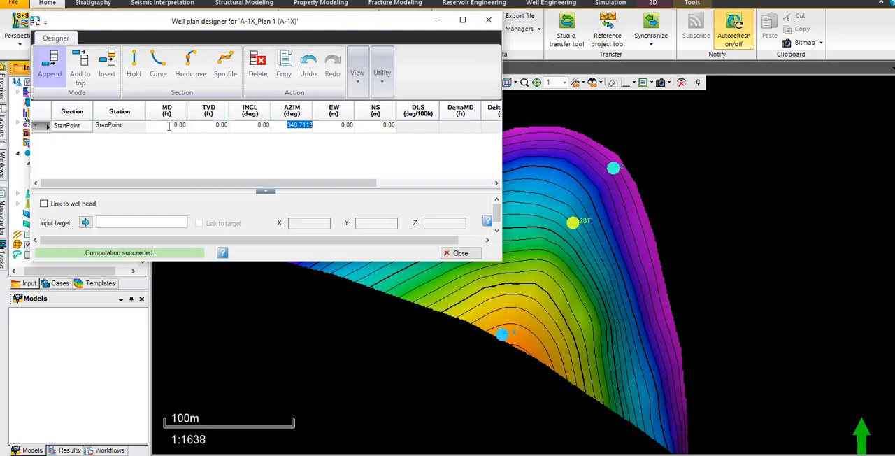
click(461, 126)
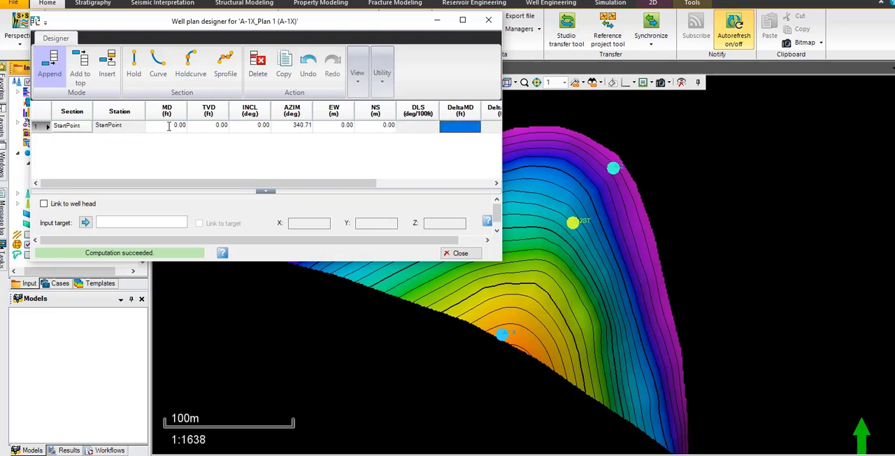
mouse_move(502, 259)
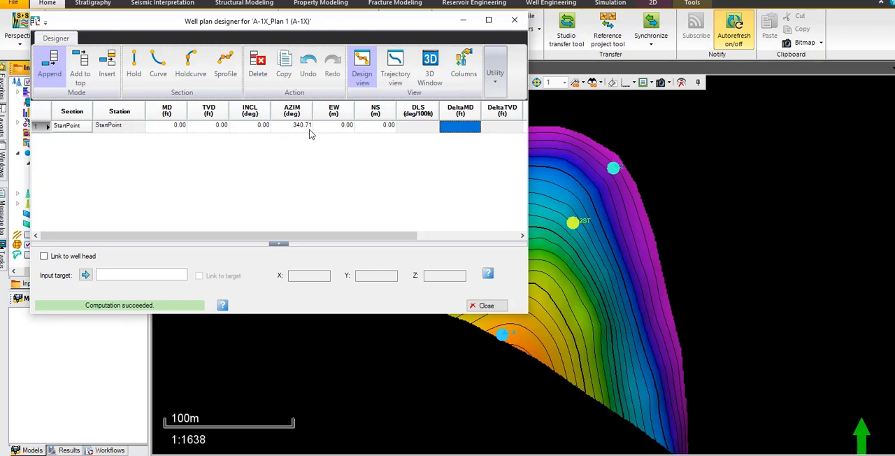
mouse_move(526, 316)
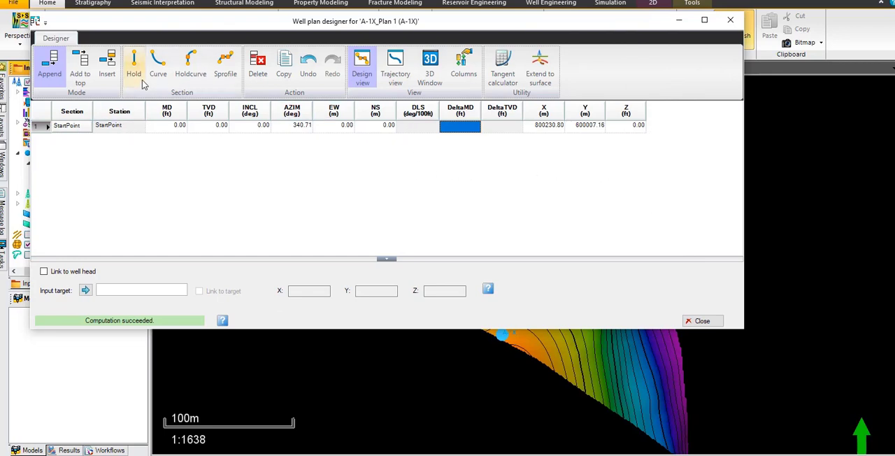
Add a hold section to 1000 ft TVD, then append an S-profile section after it.
click(133, 67)
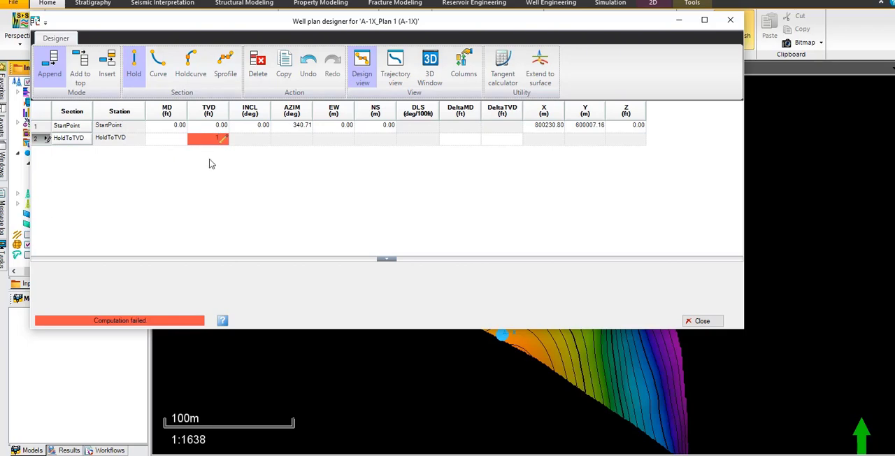
text(1000.00)
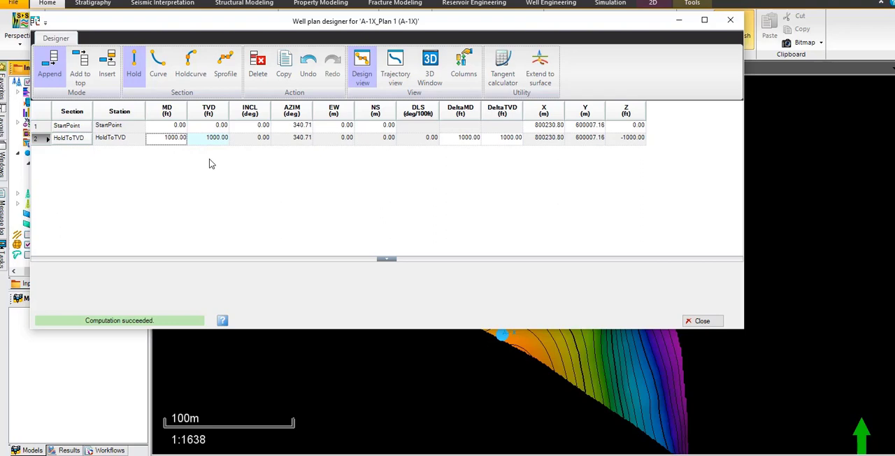
click(225, 63)
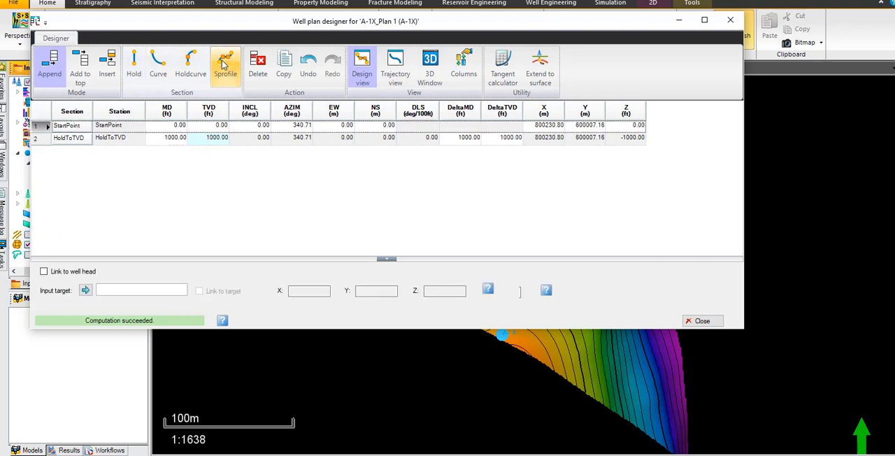
click(225, 63)
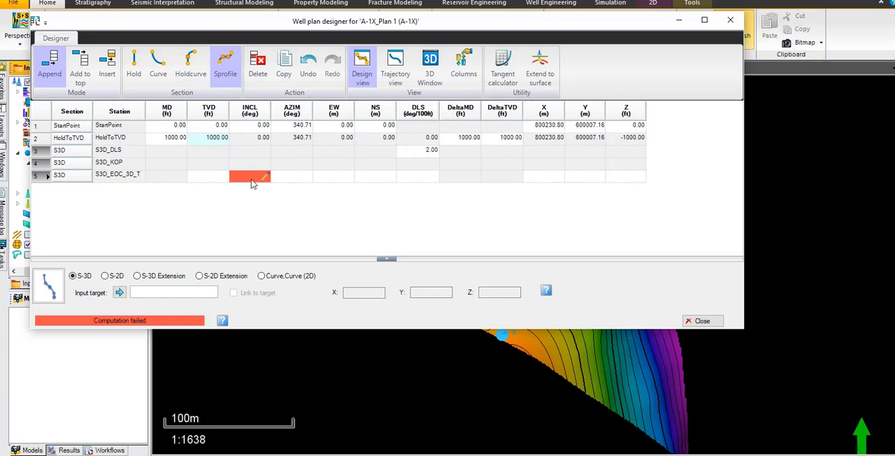
Set the S3D end-of-curve inclination to 30°.
text(30.00)
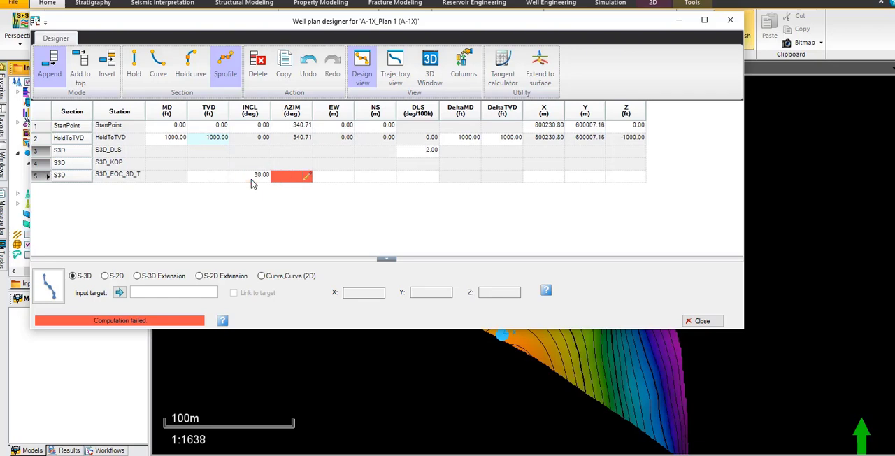
mouse_move(293, 136)
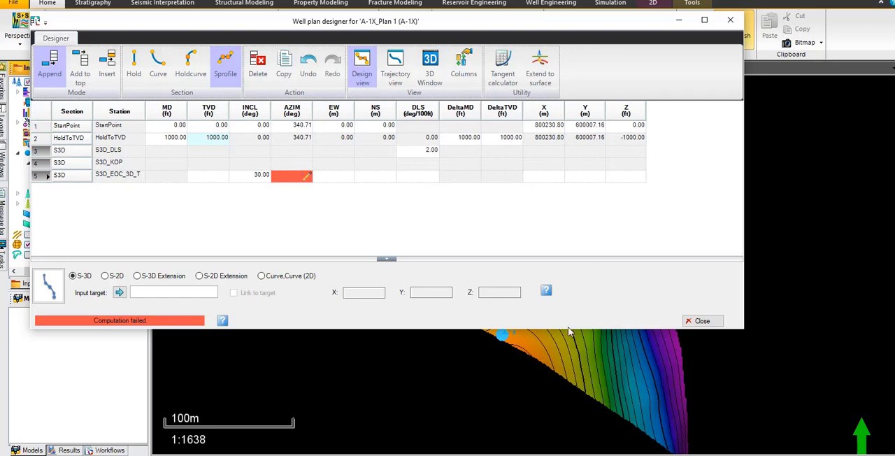
mouse_move(525, 328)
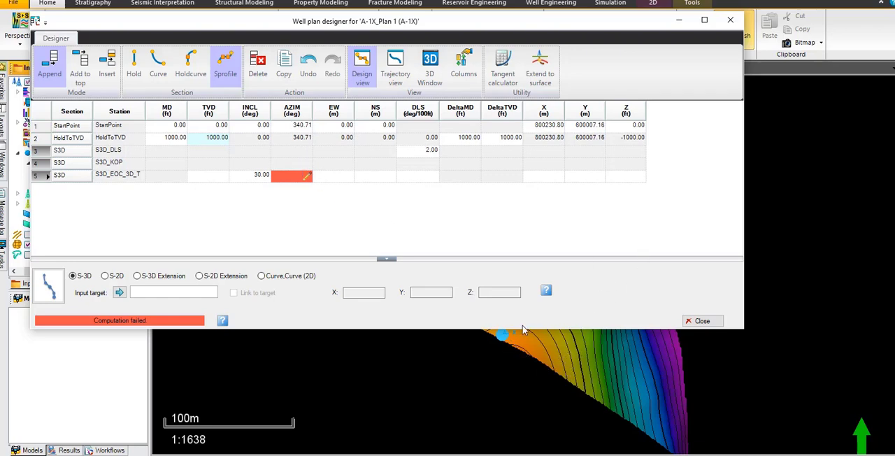
mouse_move(532, 341)
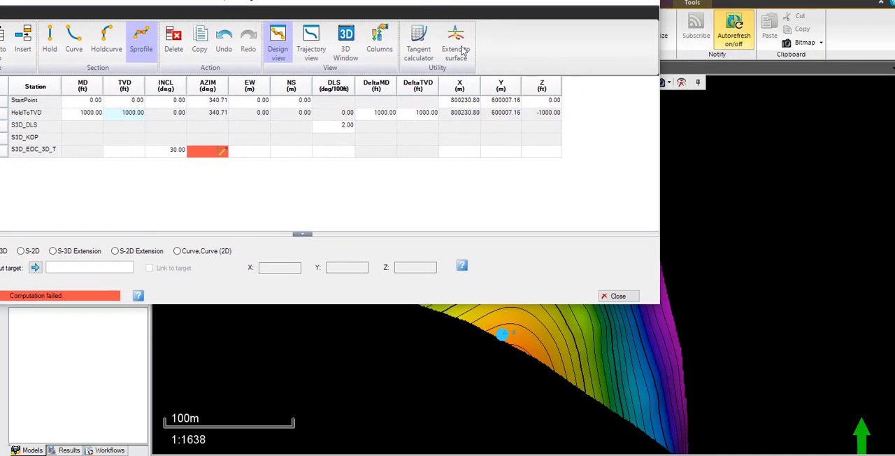
mouse_move(547, 306)
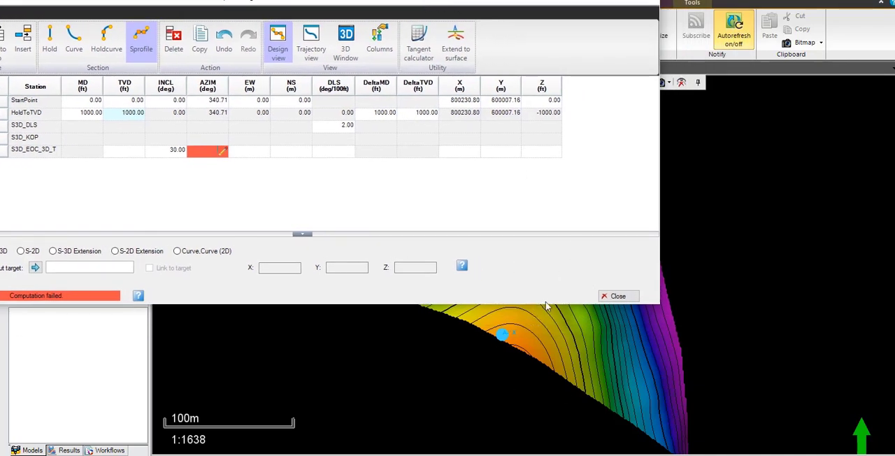
mouse_move(529, 6)
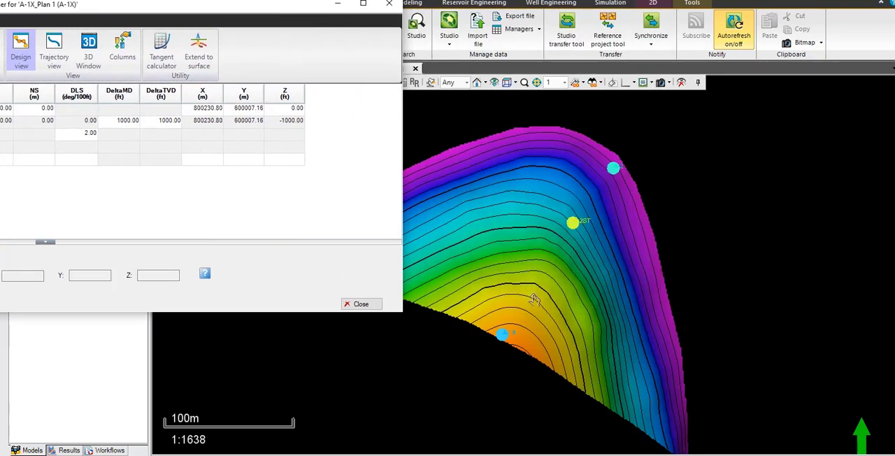
mouse_move(584, 258)
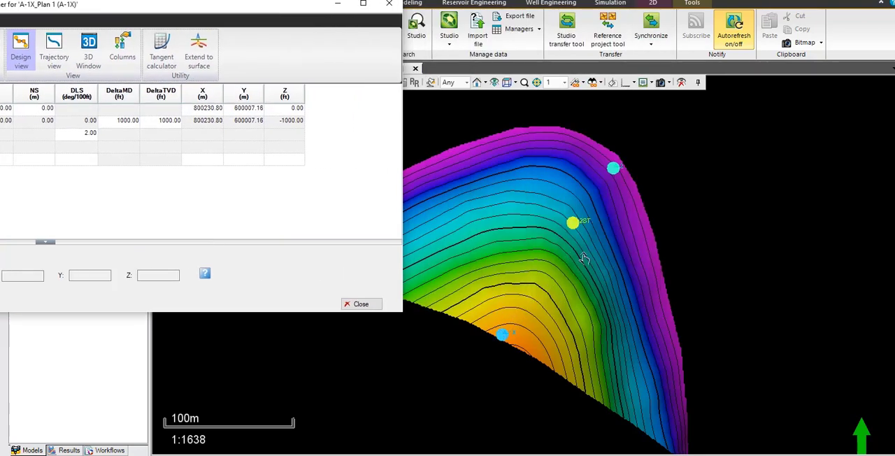
mouse_move(565, 255)
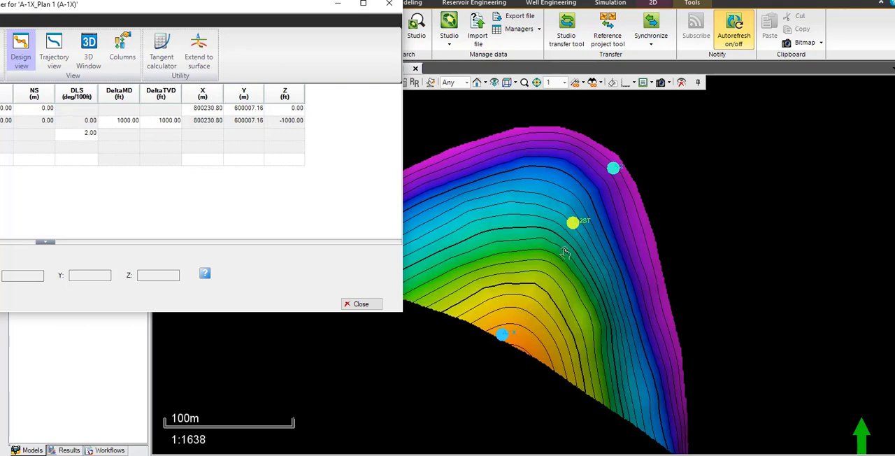
mouse_move(504, 341)
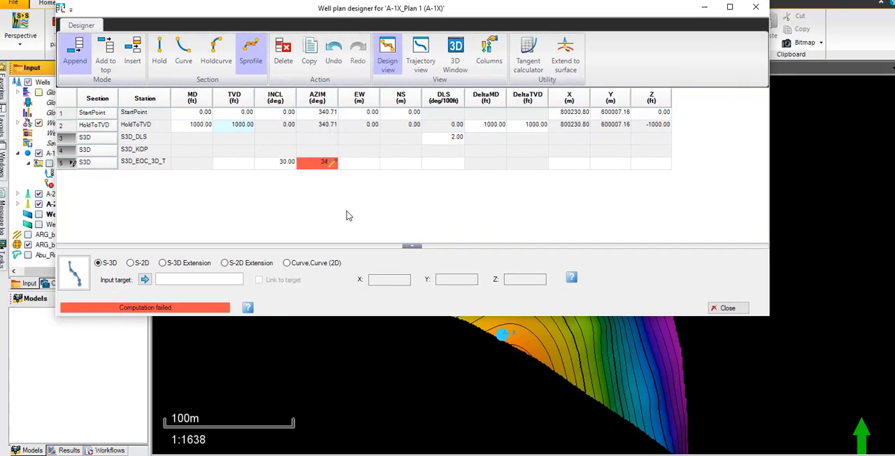
Set the S3D end point to AZIM 340.71, TVD 4400 ft and target X/Y so the trajectory computes.
text(340.71)
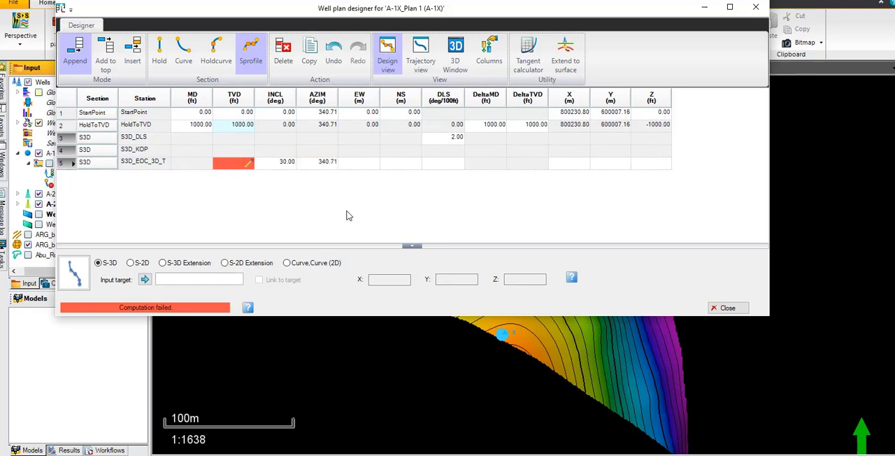
text(4400.00)
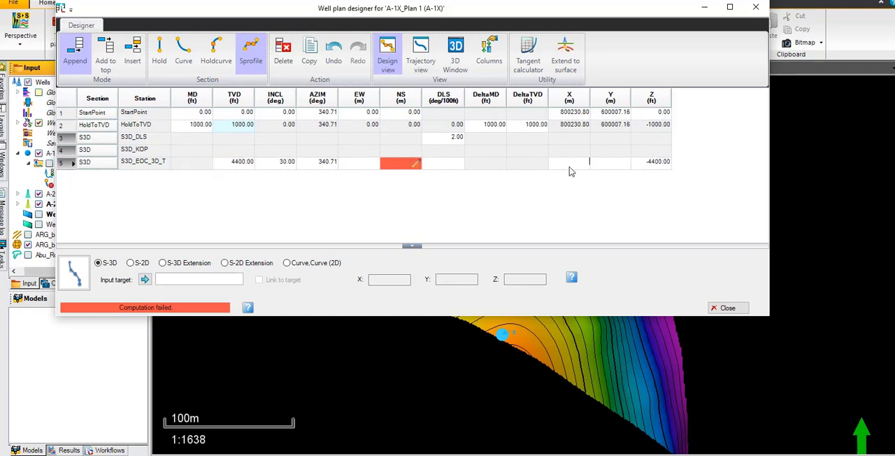
text(800285.00)
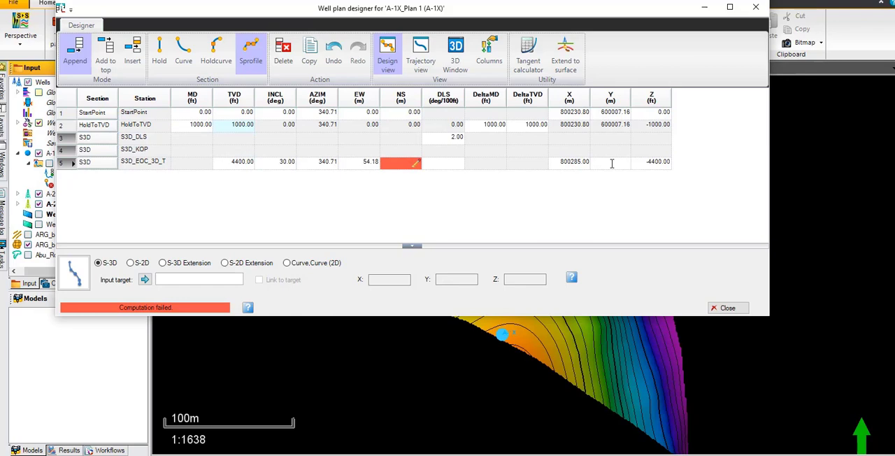
text(600)
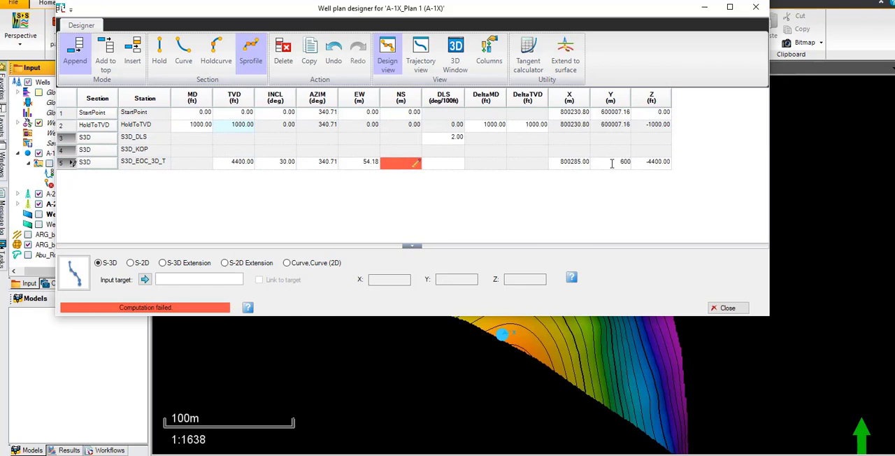
text(85.80)
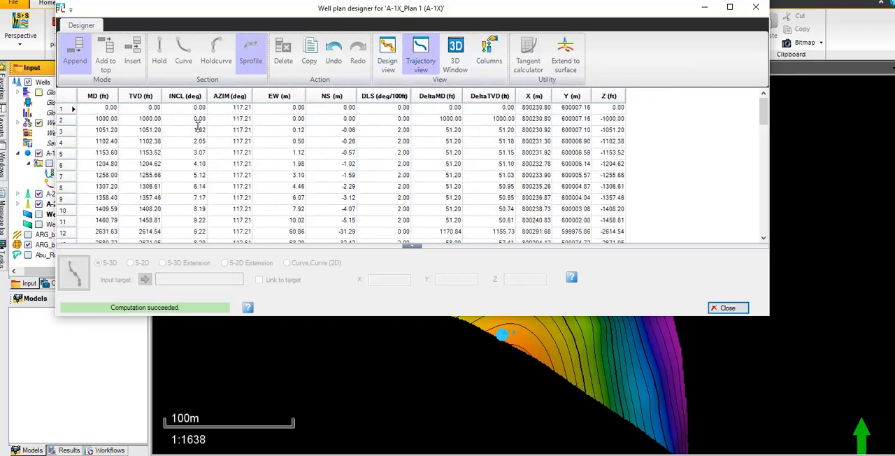
Scroll the trajectory table to the last station near 4400 ft TVD and close the designer.
scroll(down, 3)
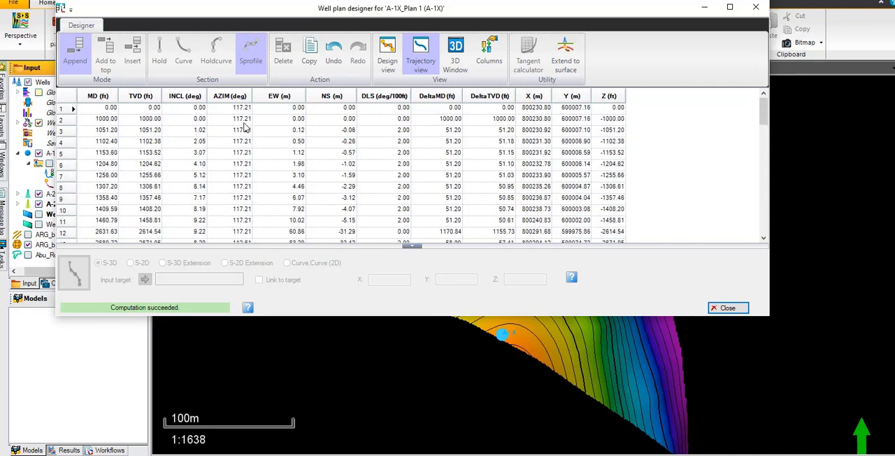
scroll(down, 3)
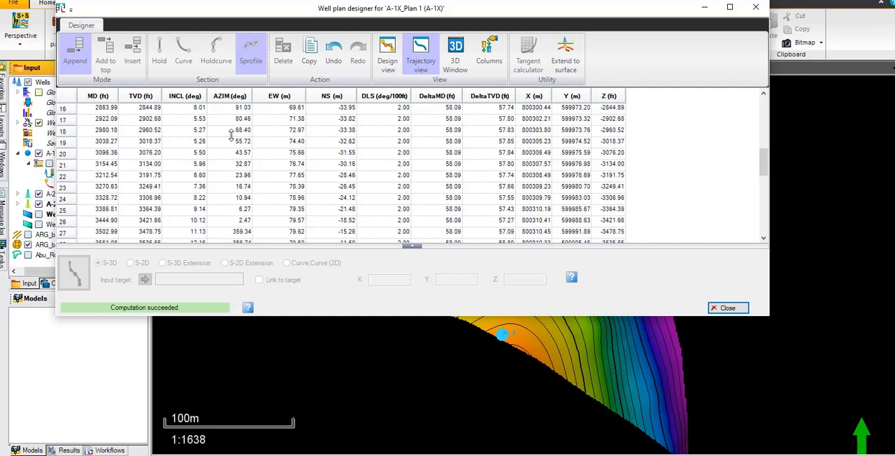
scroll(down, 3)
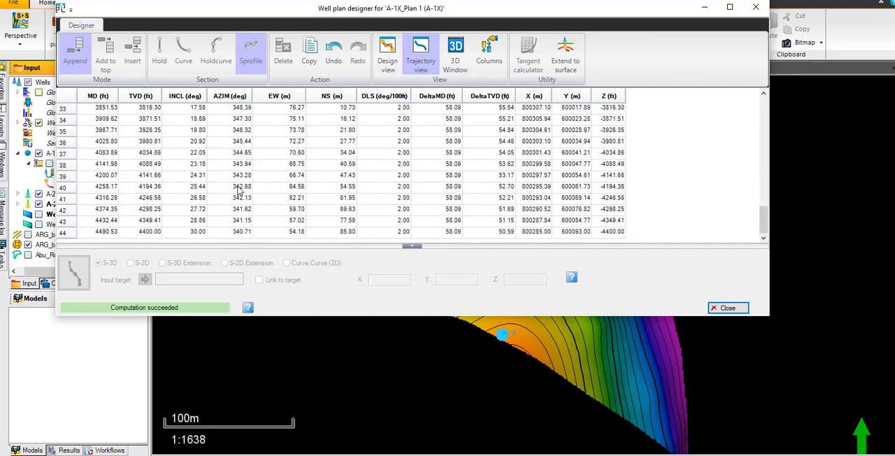
mouse_move(703, 304)
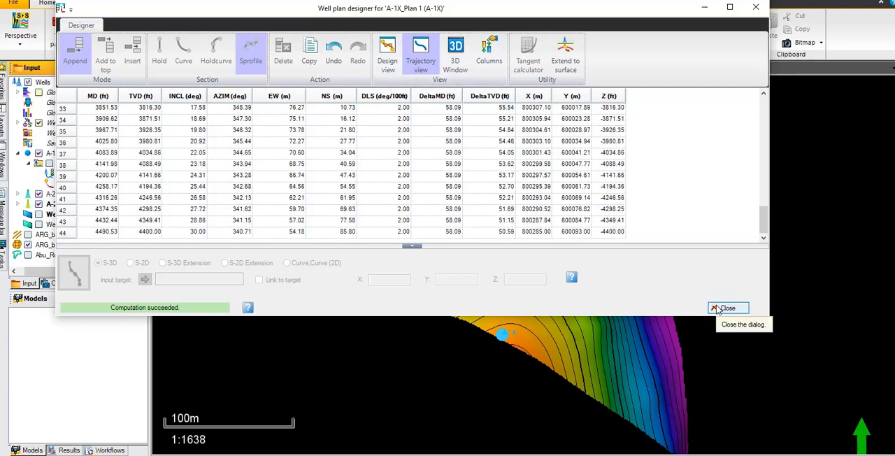
mouse_move(719, 312)
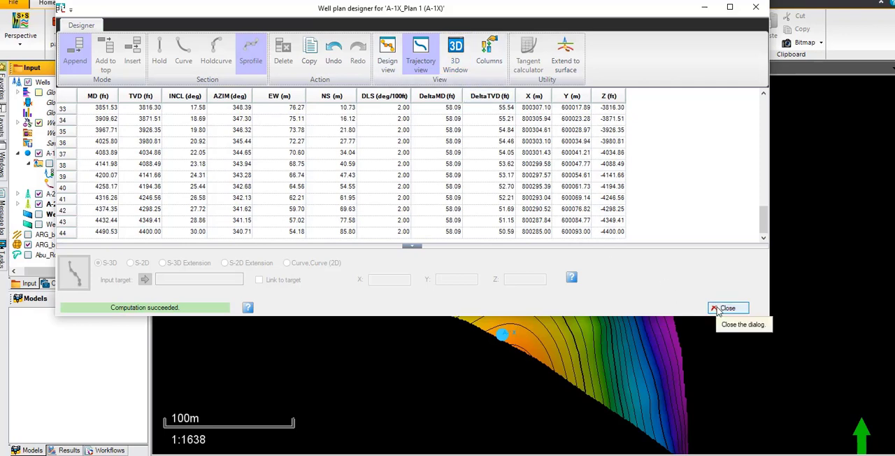
click(728, 308)
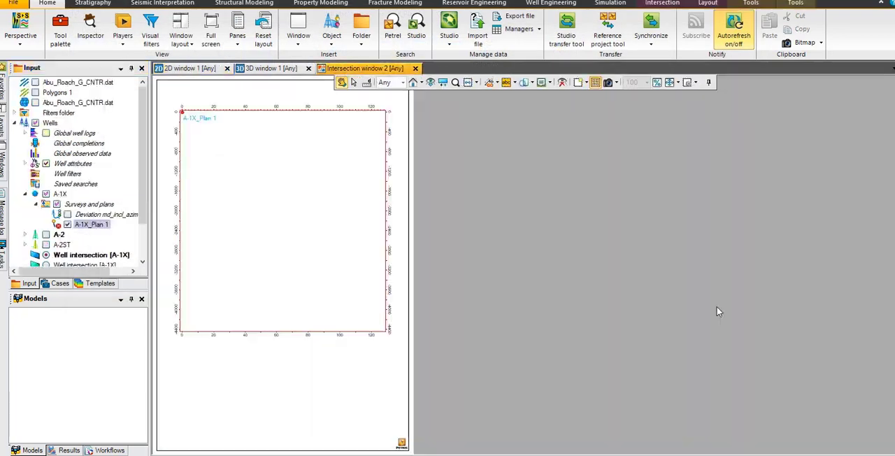
mouse_move(711, 306)
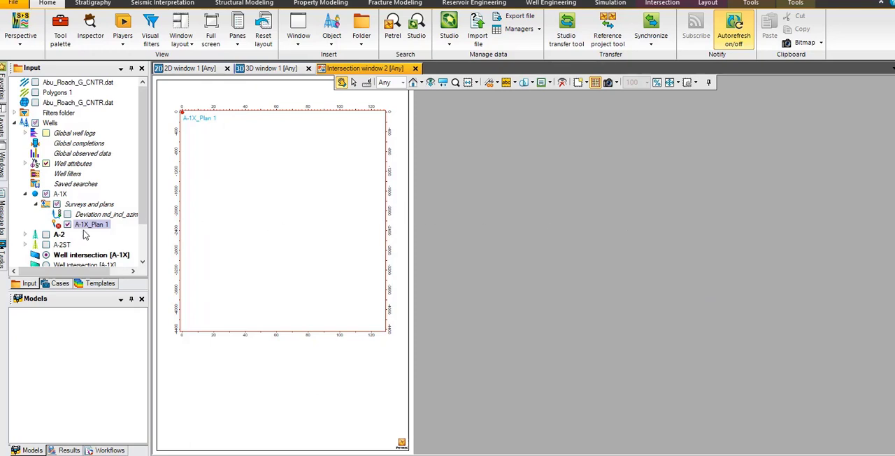
Reopen the well plan designer for A-1X_Plan 1 from the Input pane context menu.
right_click(91, 224)
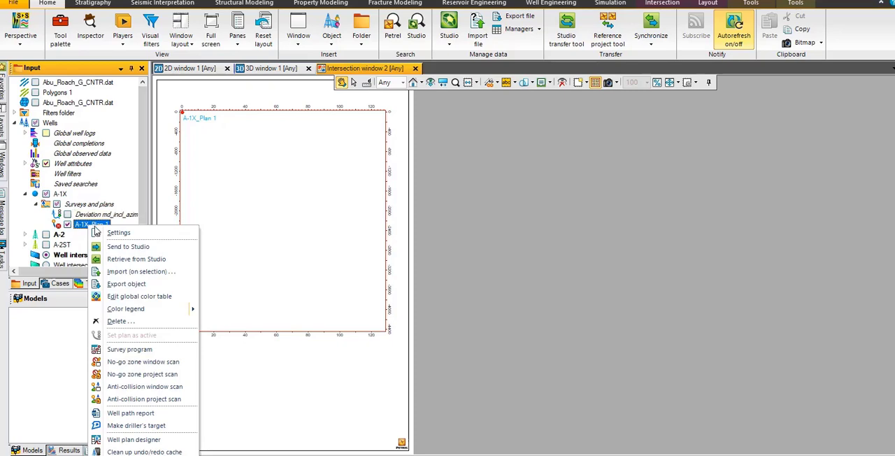
mouse_move(135, 439)
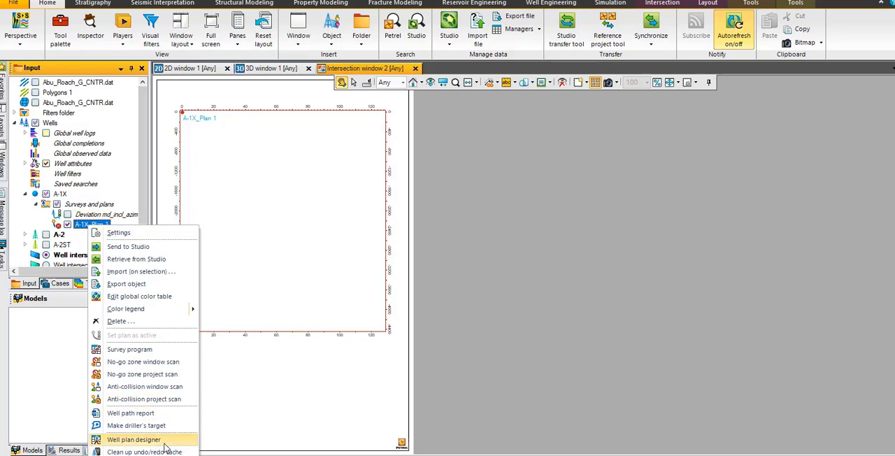
mouse_move(165, 442)
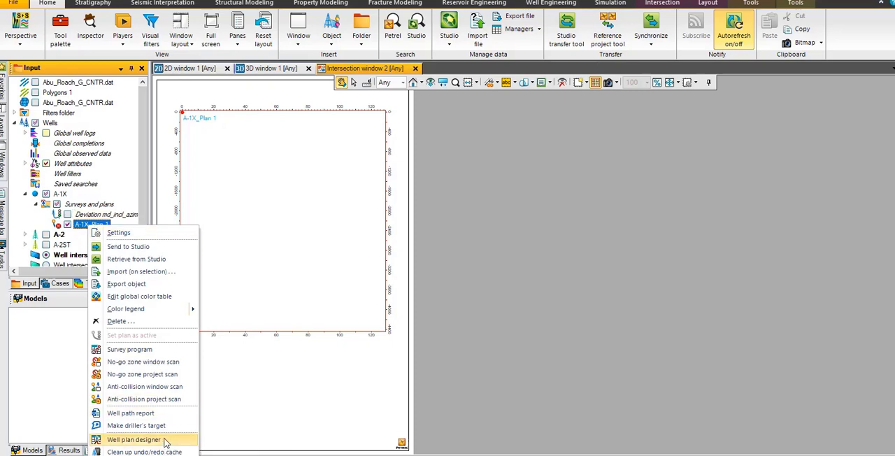
click(134, 440)
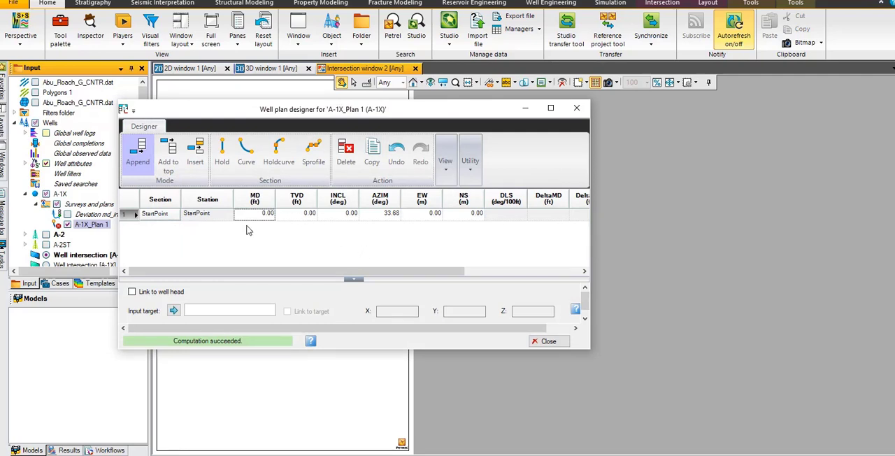
mouse_move(221, 151)
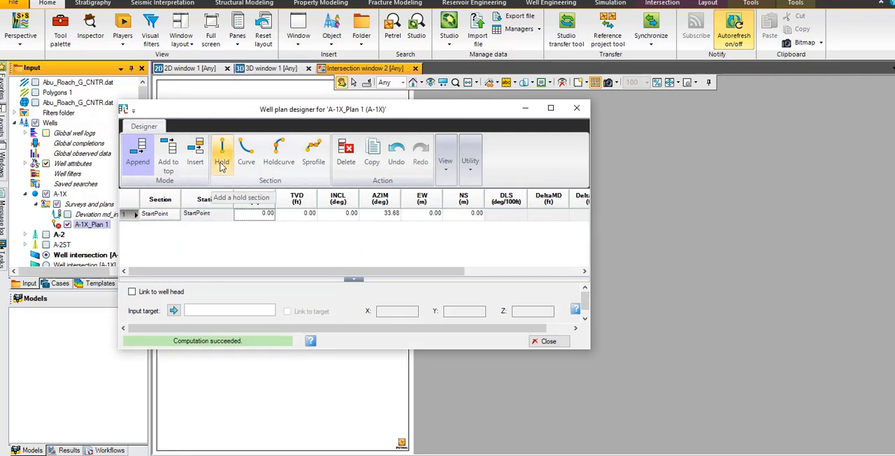
Add a hold section to 1000 ft TVD, then append an S-profile (S3D) section.
click(221, 151)
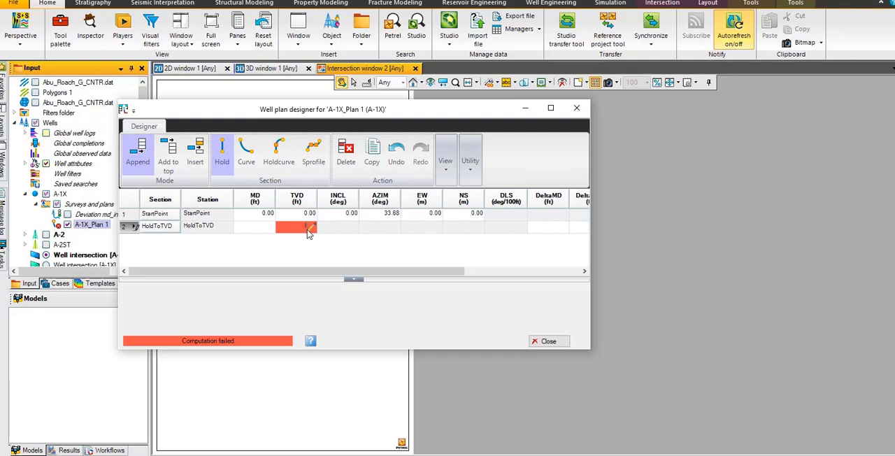
text(100)
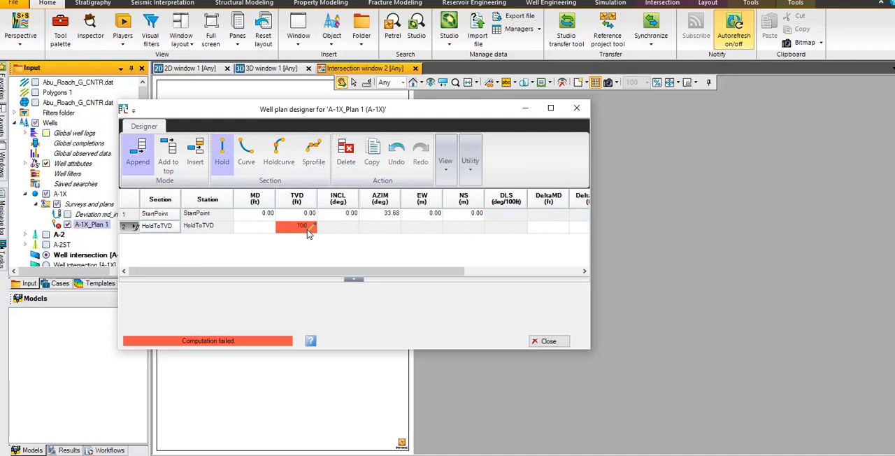
text(1000.00)
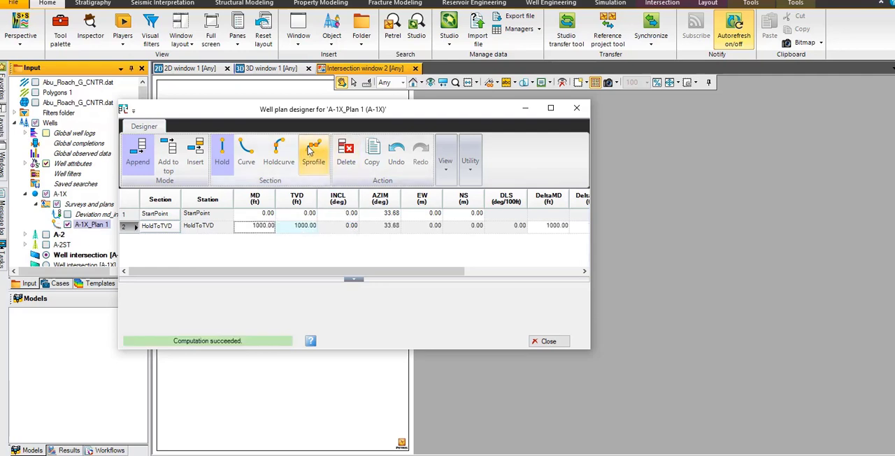
click(314, 151)
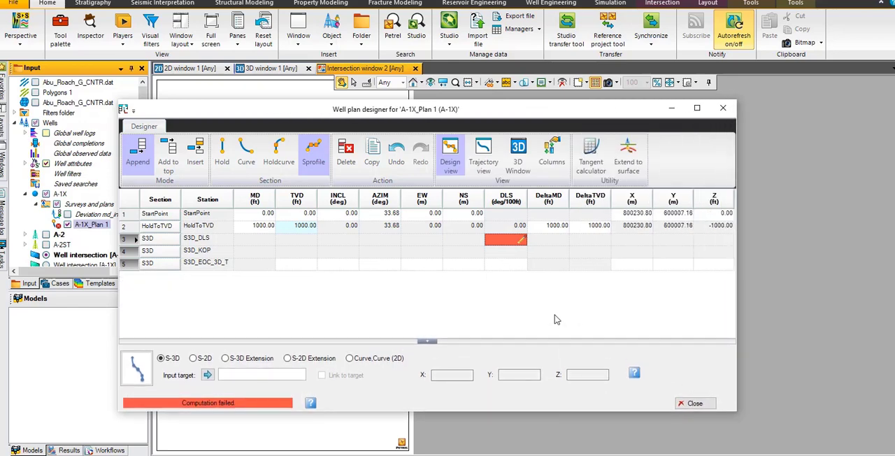
Set the S3D section's dogleg to 0.00, end TVD to 4400 ft and begin entering its Y coordinate.
click(506, 240)
text(1)
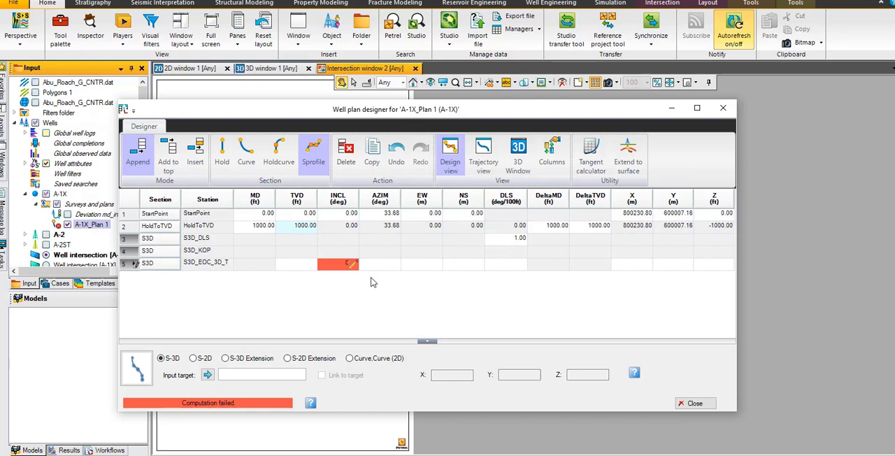
text(0.00)
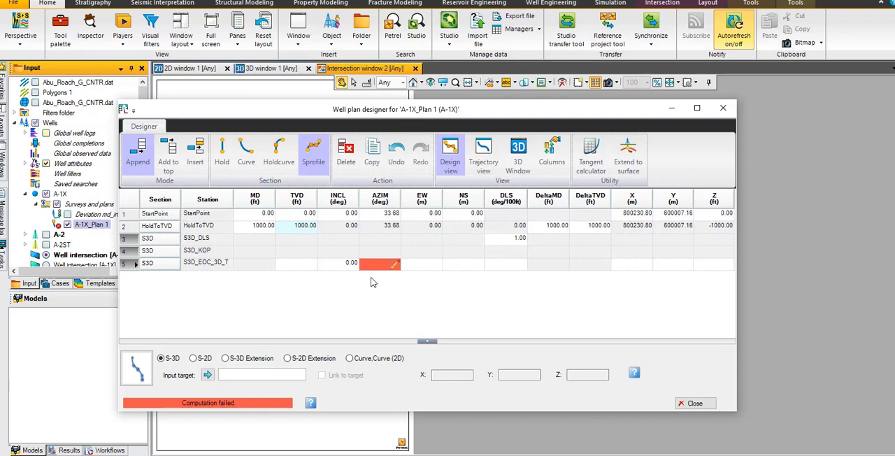
text(0.00)
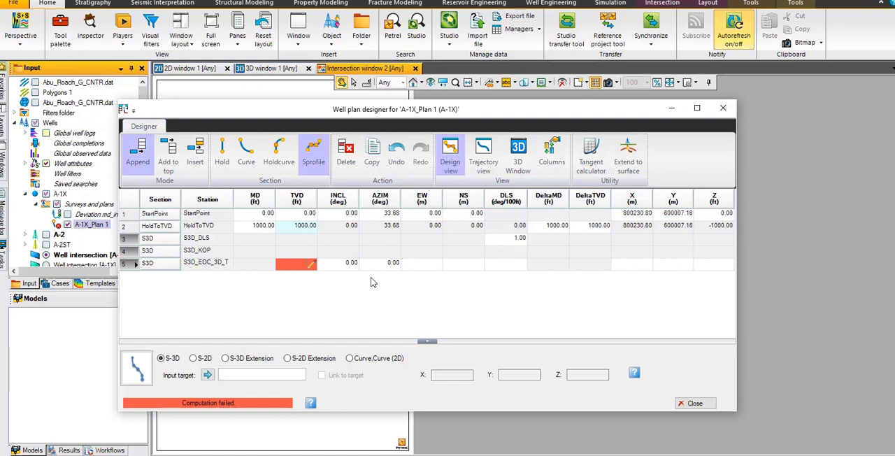
text(4400.00)
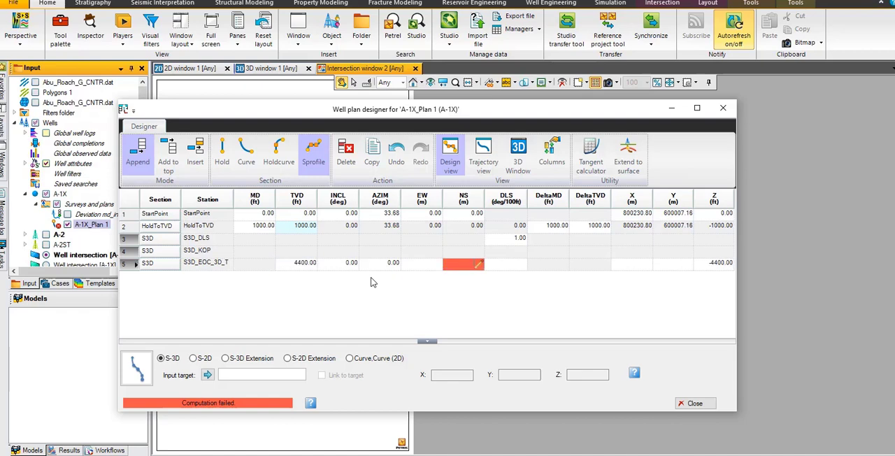
mouse_move(584, 284)
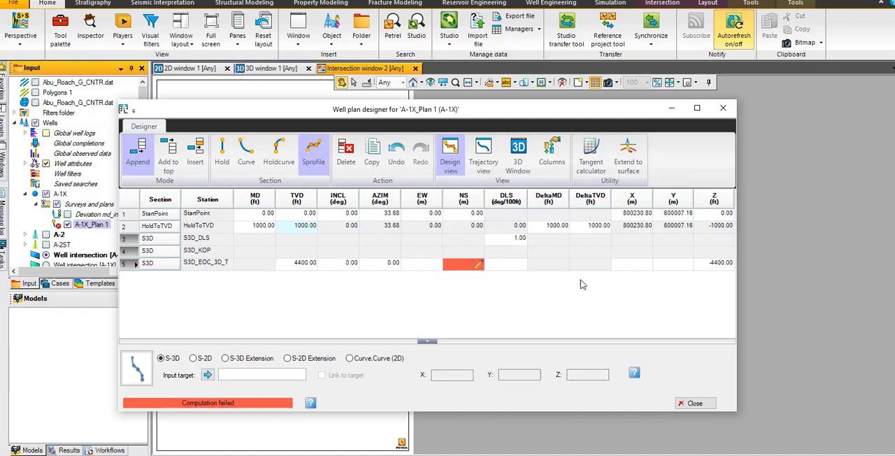
click(633, 263)
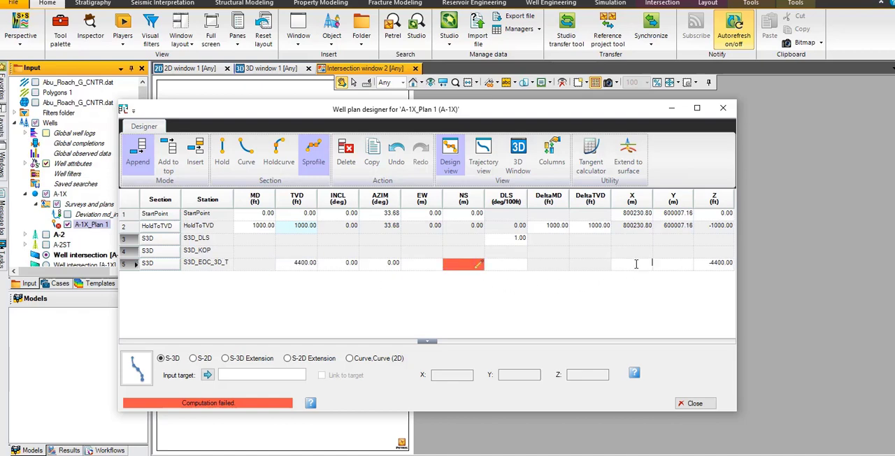
text(800316.00)
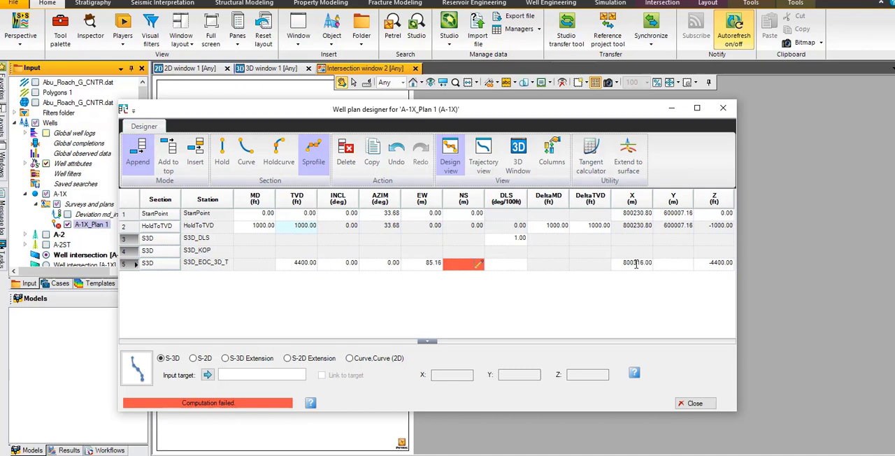
mouse_move(666, 272)
text(600135)
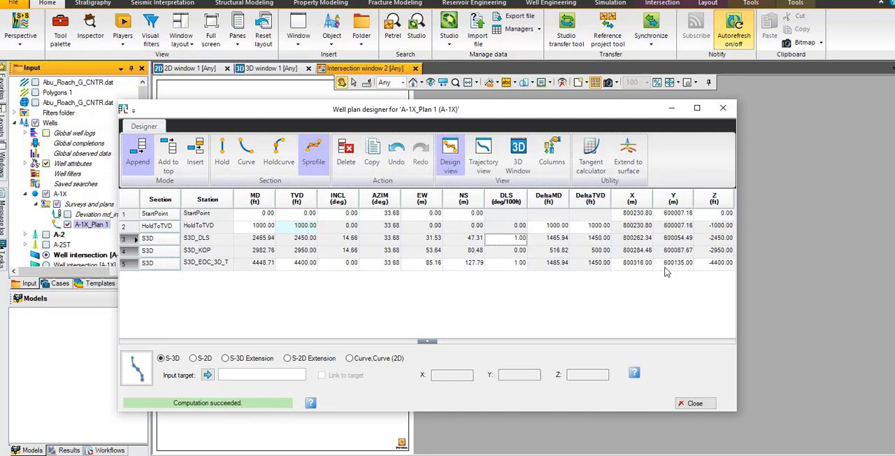
mouse_move(709, 380)
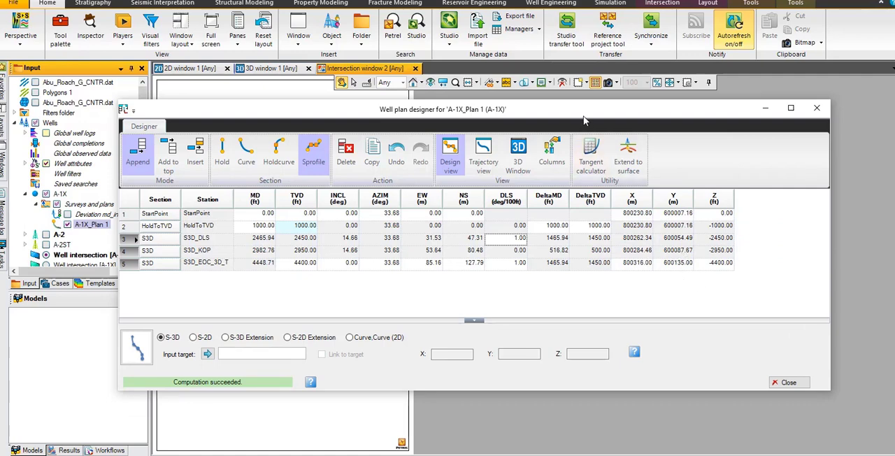
mouse_move(608, 270)
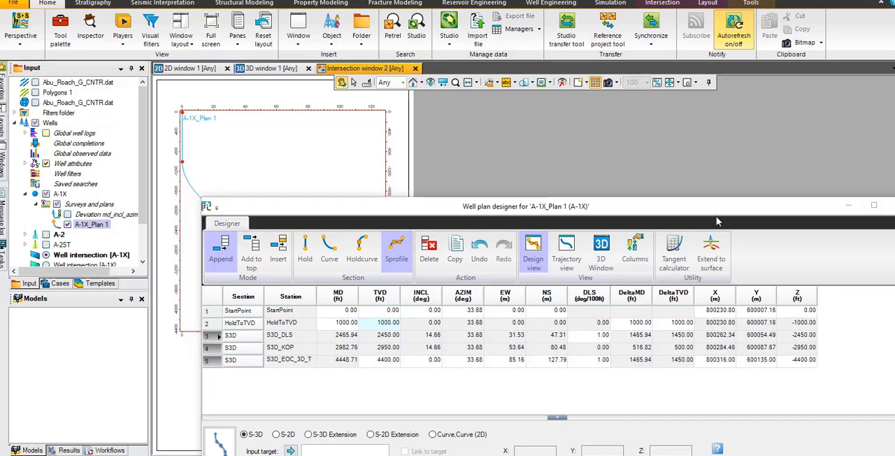
Close the well plan designer to reveal the S-shaped path in the intersection window.
click(873, 204)
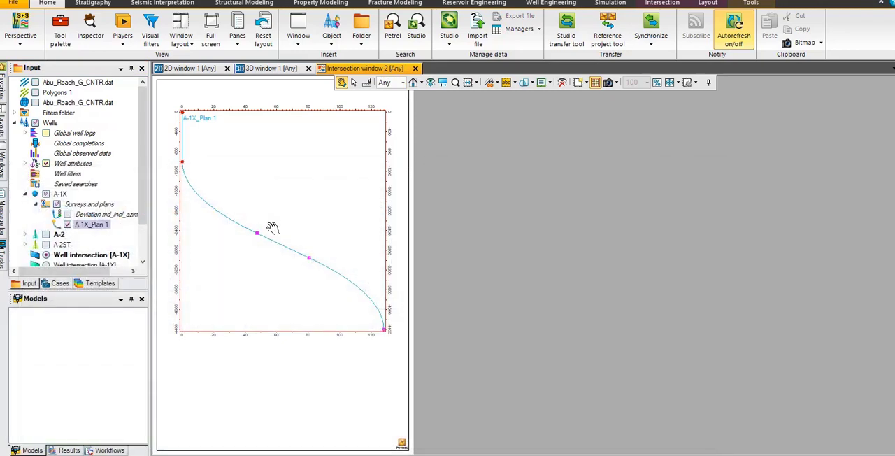
mouse_move(314, 291)
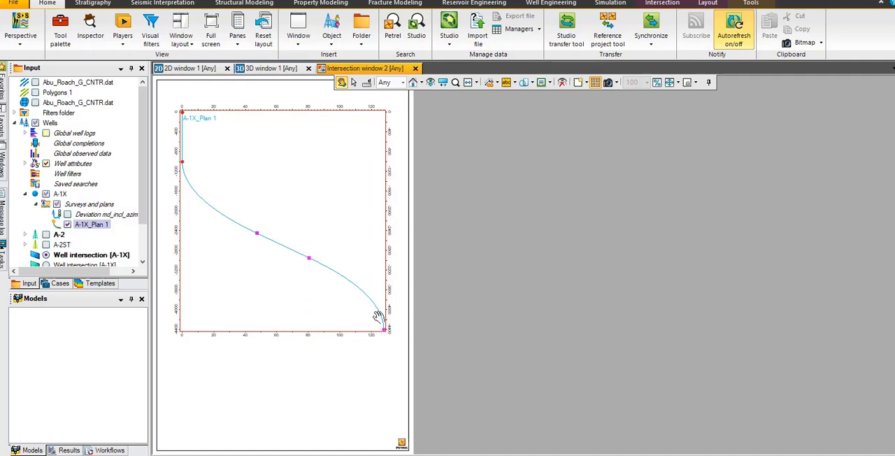
mouse_move(299, 130)
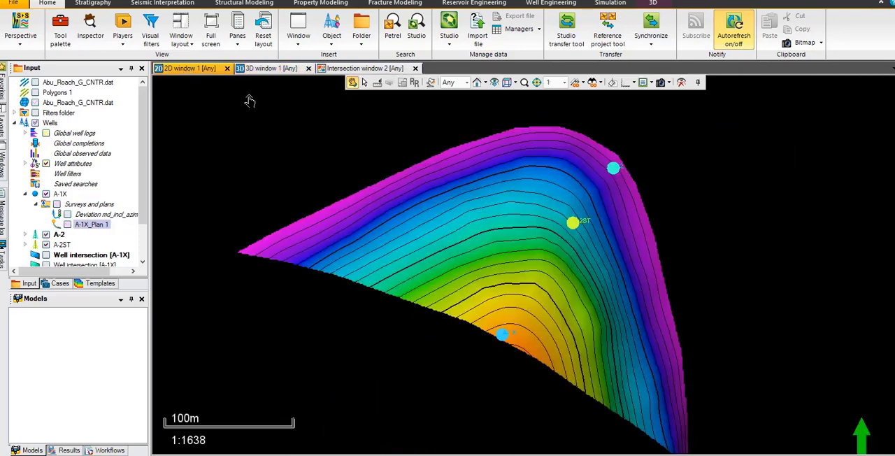
Tick A-1X_Plan 1 to display it in the 3D window and bring up the Wells folder options.
click(67, 224)
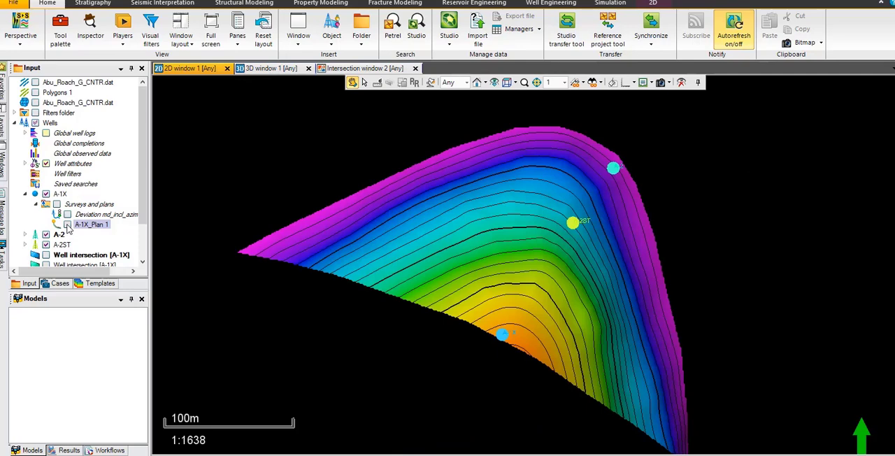
click(90, 223)
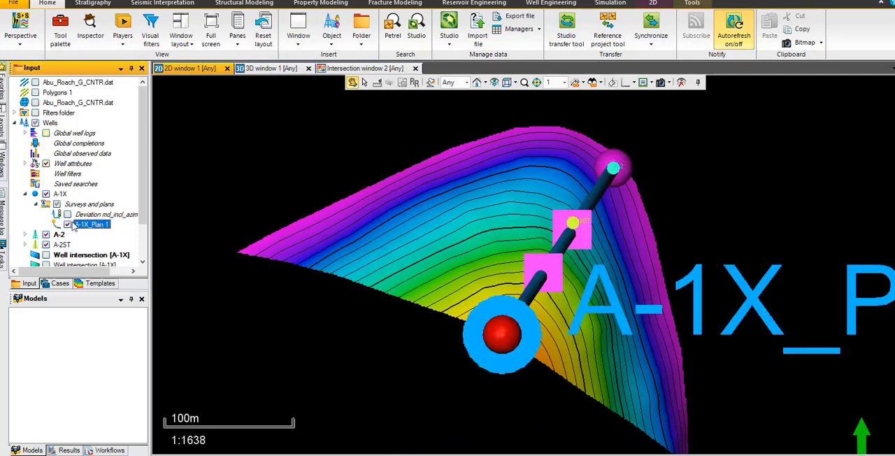
right_click(91, 224)
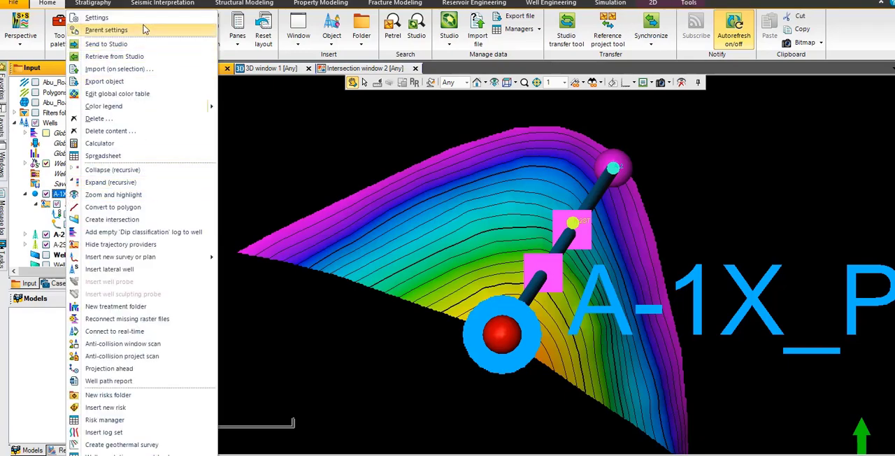
click(96, 17)
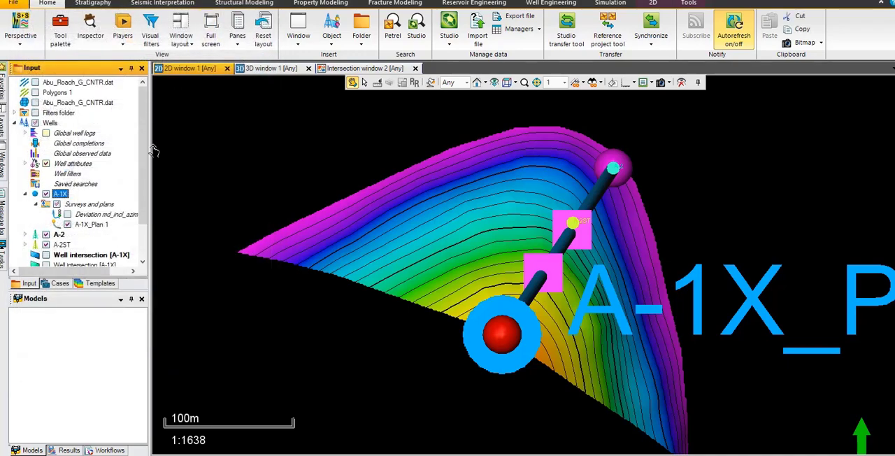
right_click(50, 123)
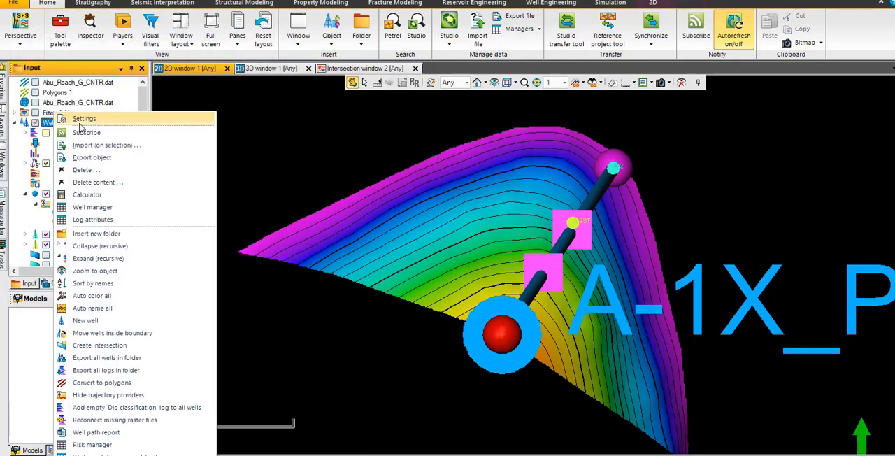
In the Wells style settings, set trajectory pipe width 5 and design point symbol size 12.
click(84, 117)
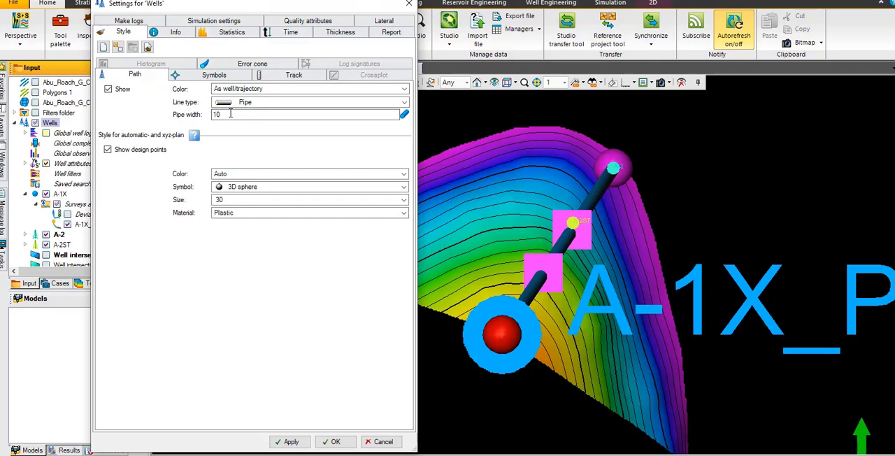
click(308, 115)
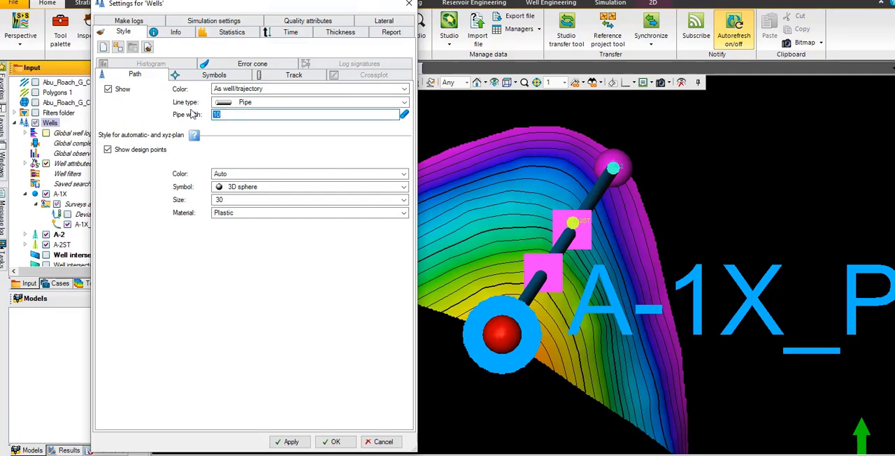
text(5)
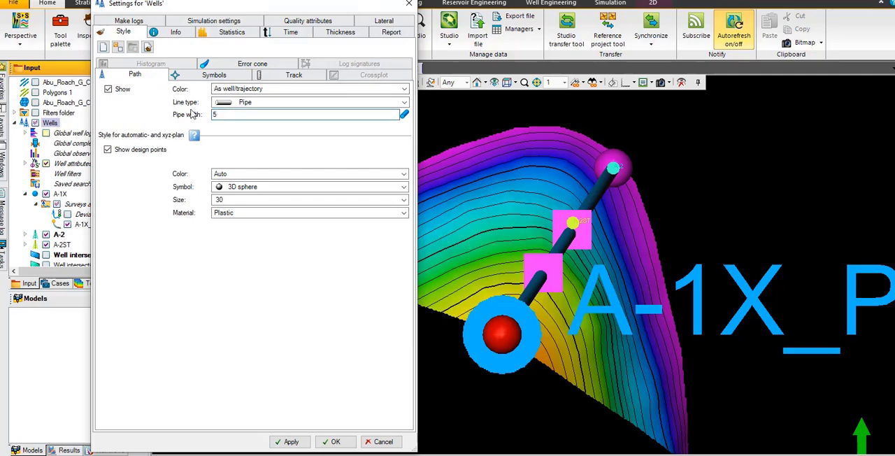
click(291, 442)
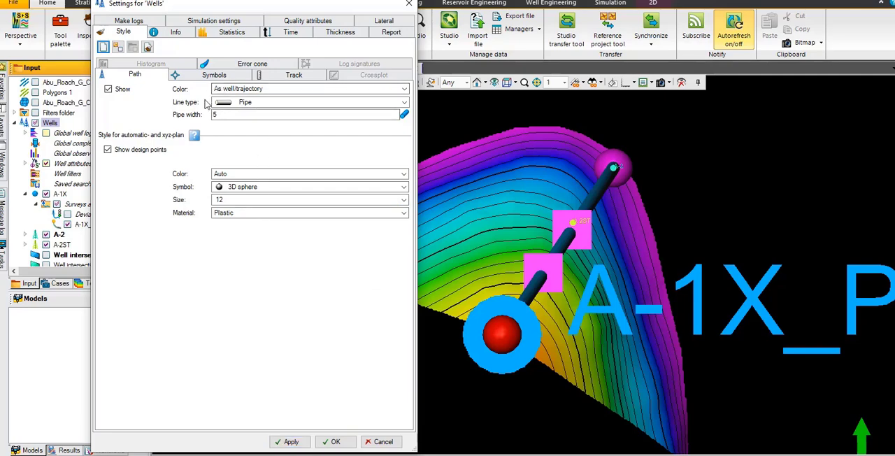
click(213, 75)
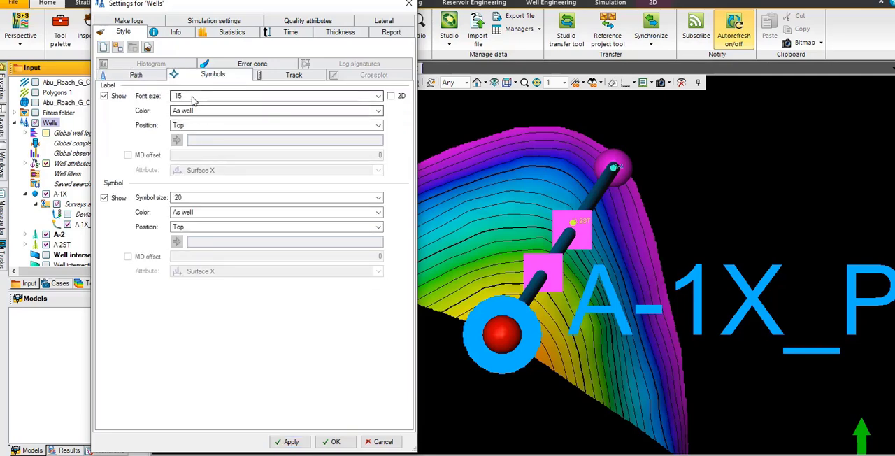
Set the well label font size to 10, apply it and close the wells settings.
text(10)
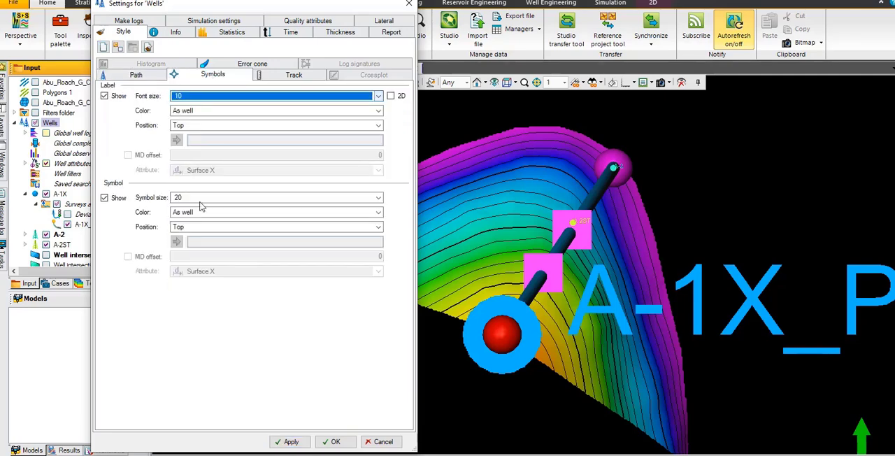
click(289, 442)
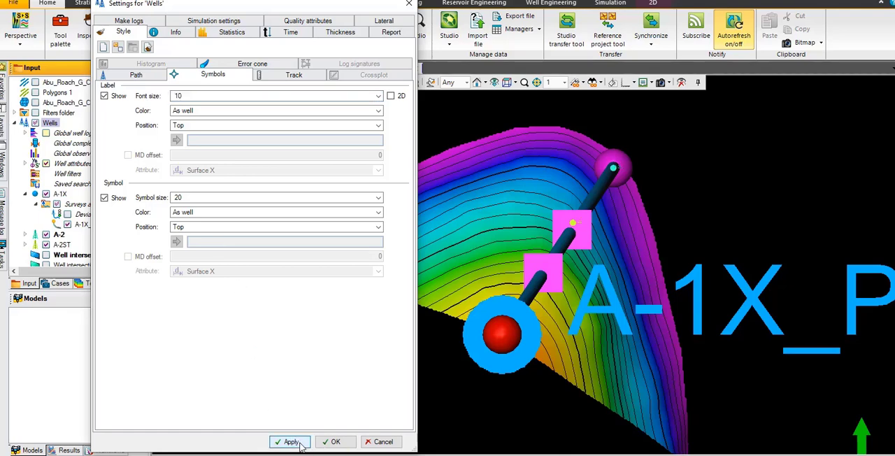
click(273, 197)
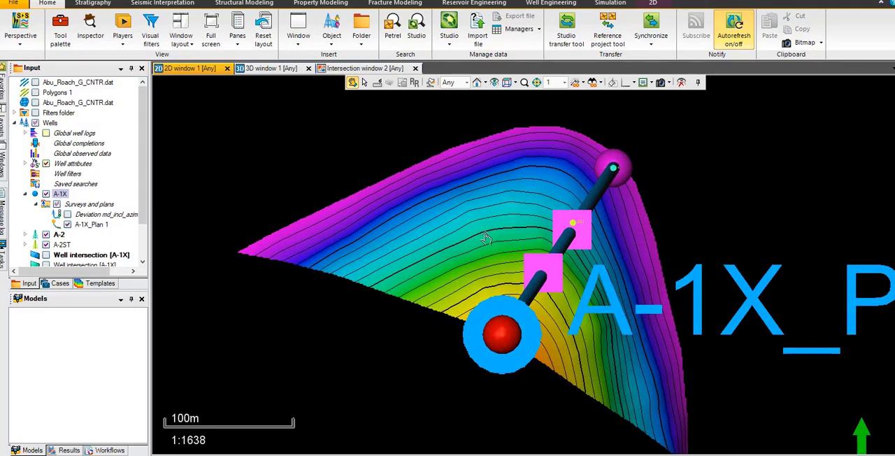
mouse_move(288, 126)
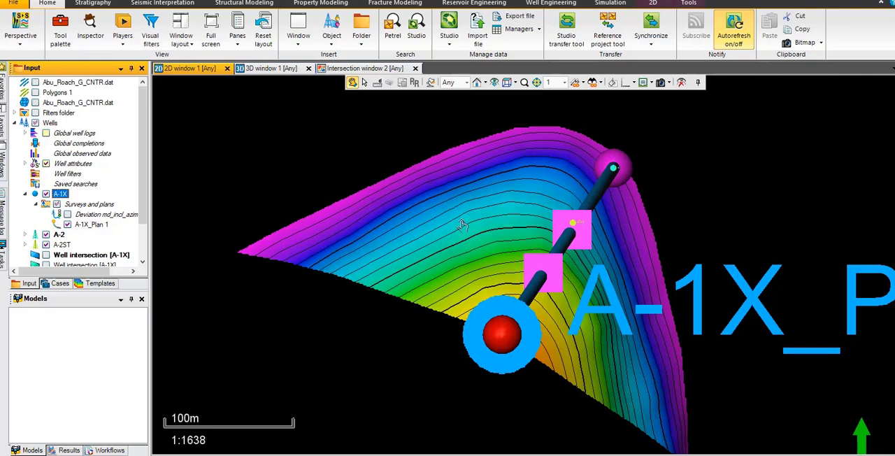
mouse_move(451, 328)
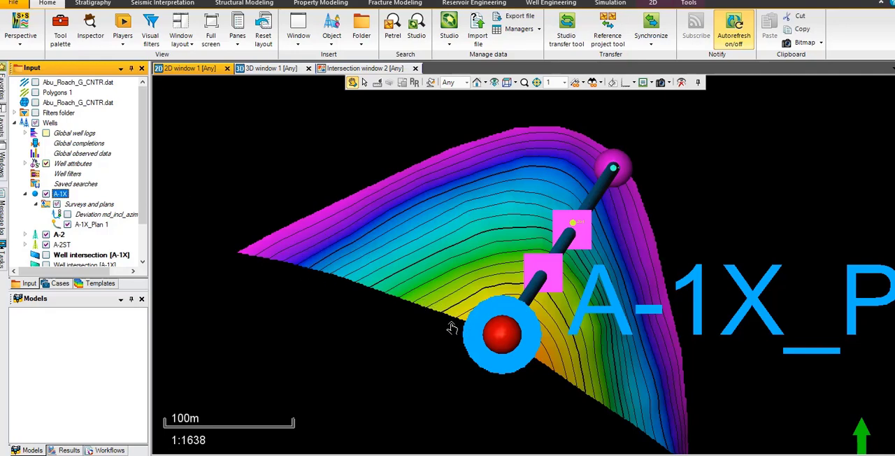
mouse_move(399, 326)
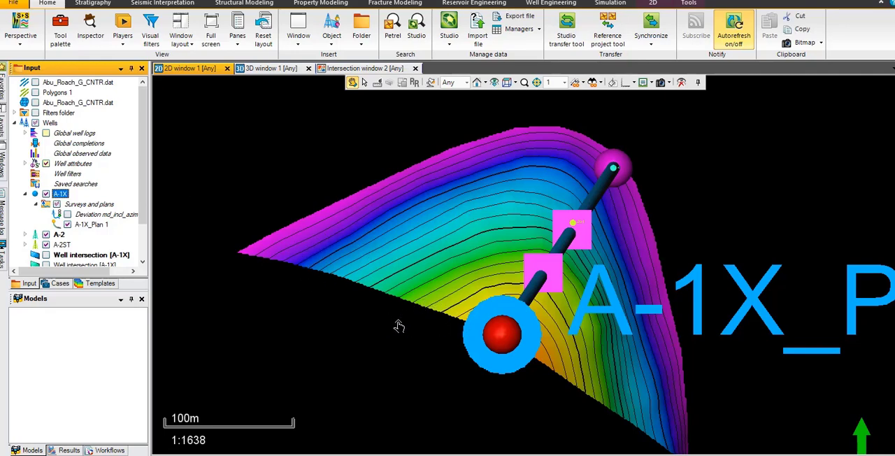
mouse_move(434, 322)
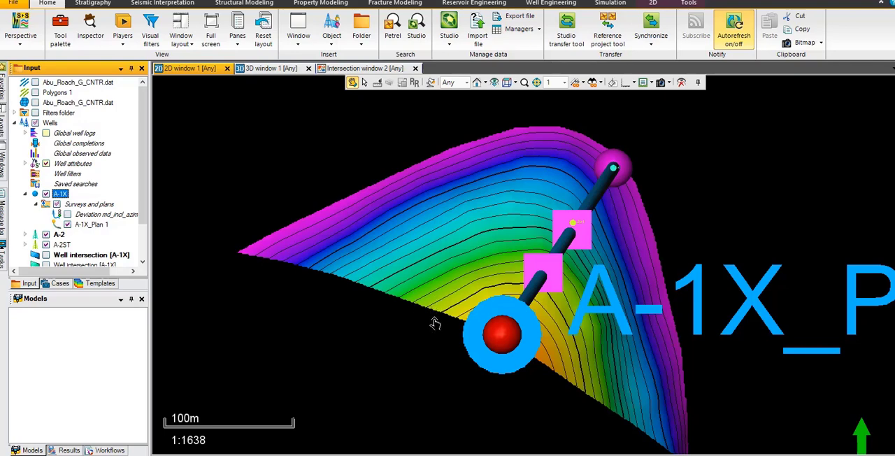
mouse_move(427, 230)
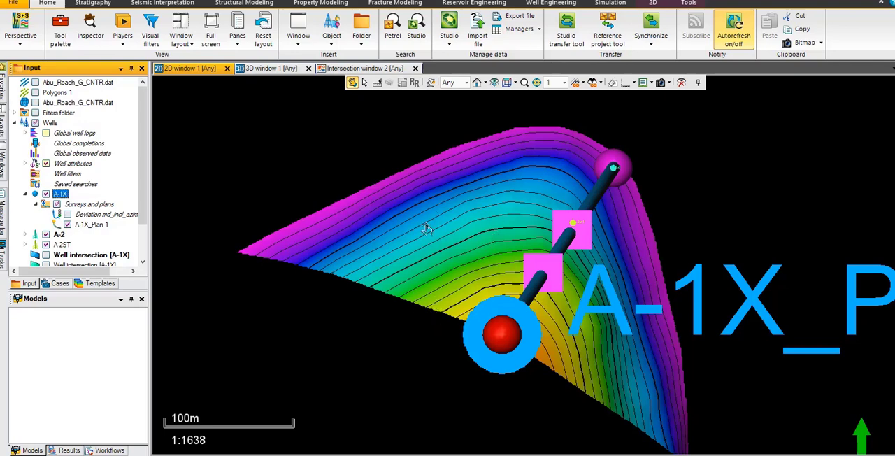
mouse_move(383, 261)
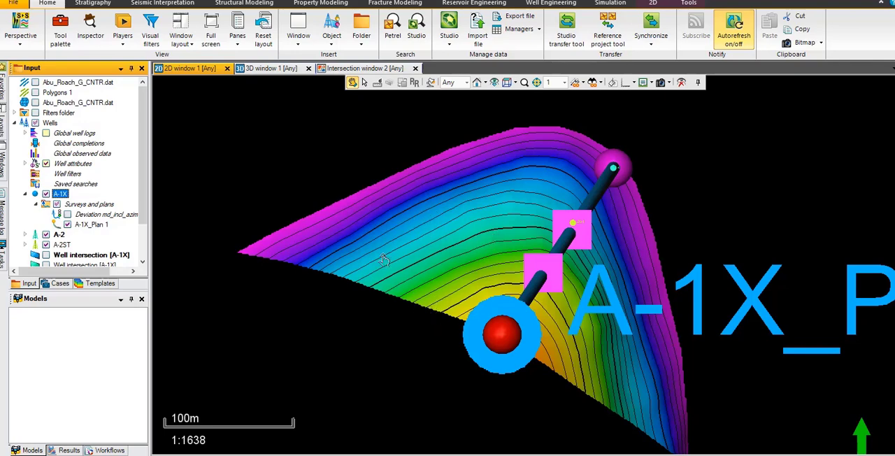